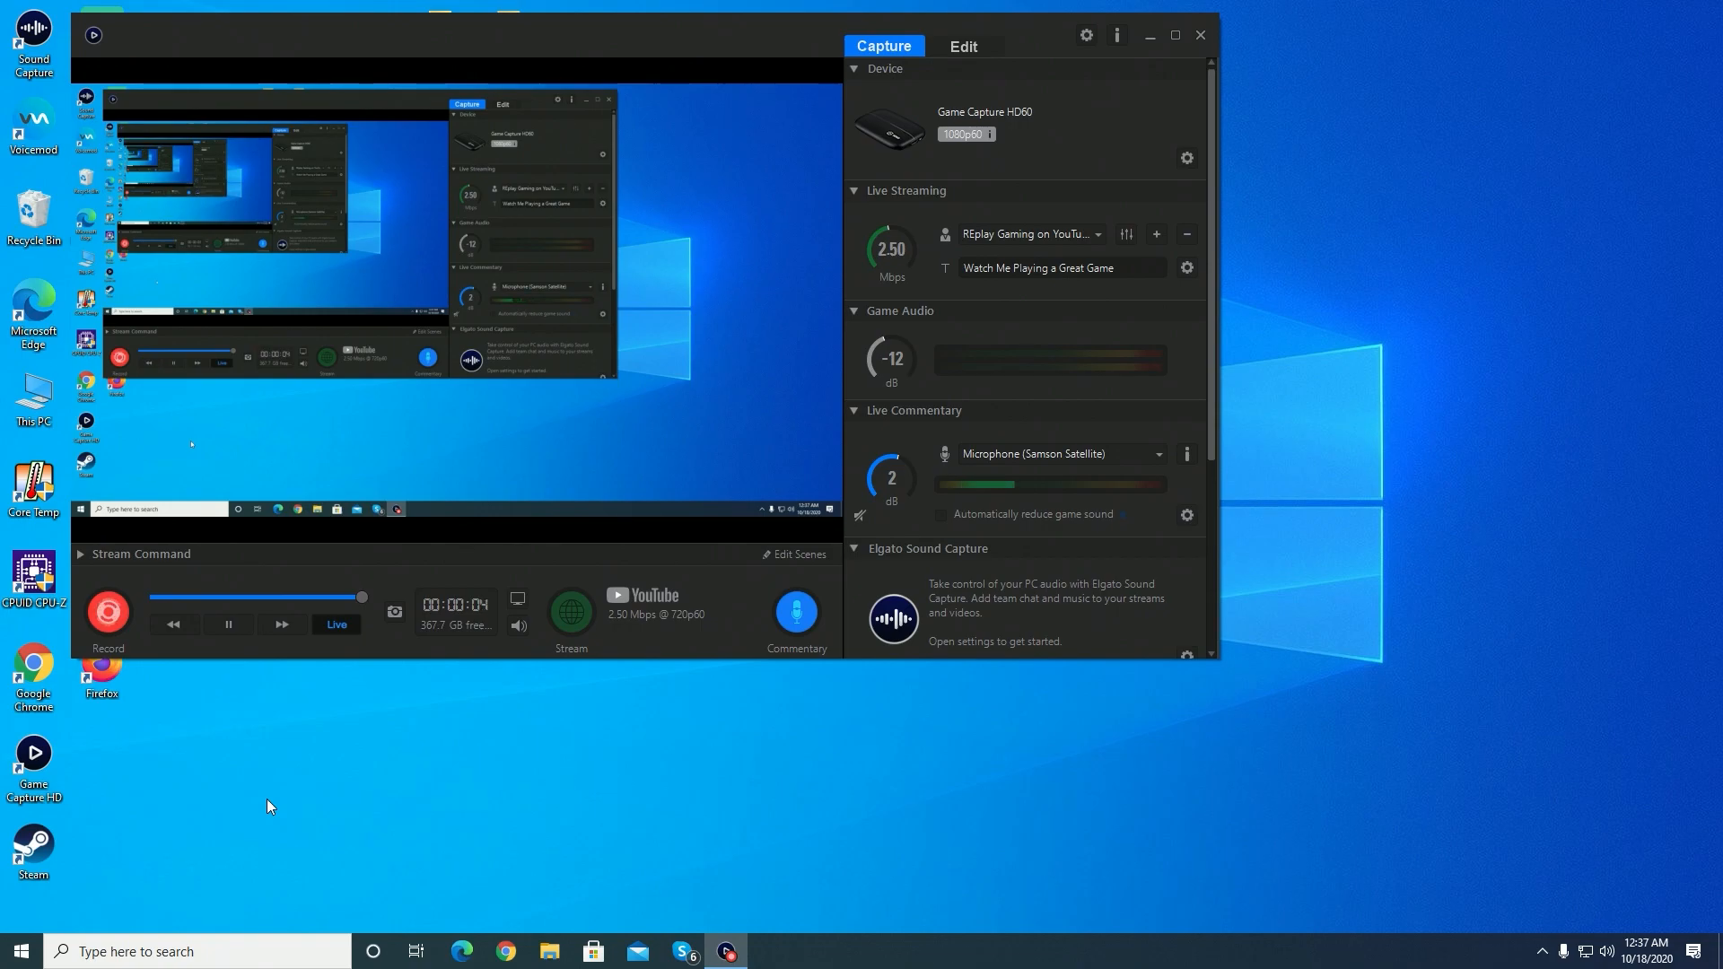
mouse_move(454, 657)
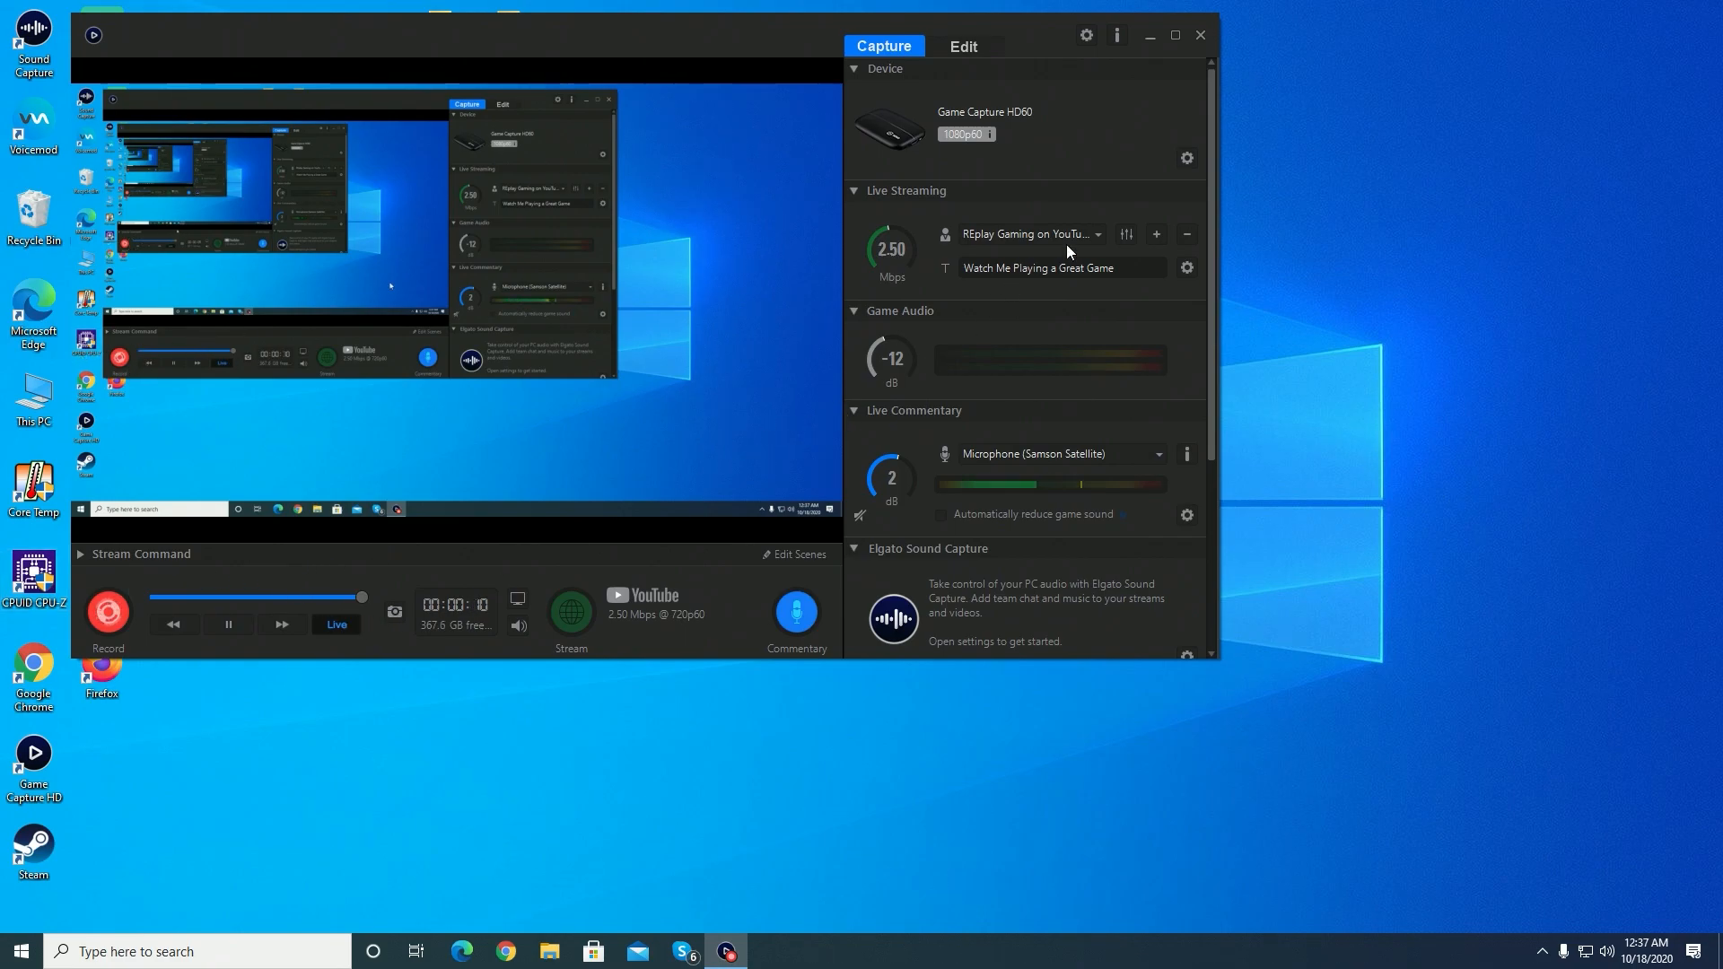
mouse_move(738, 320)
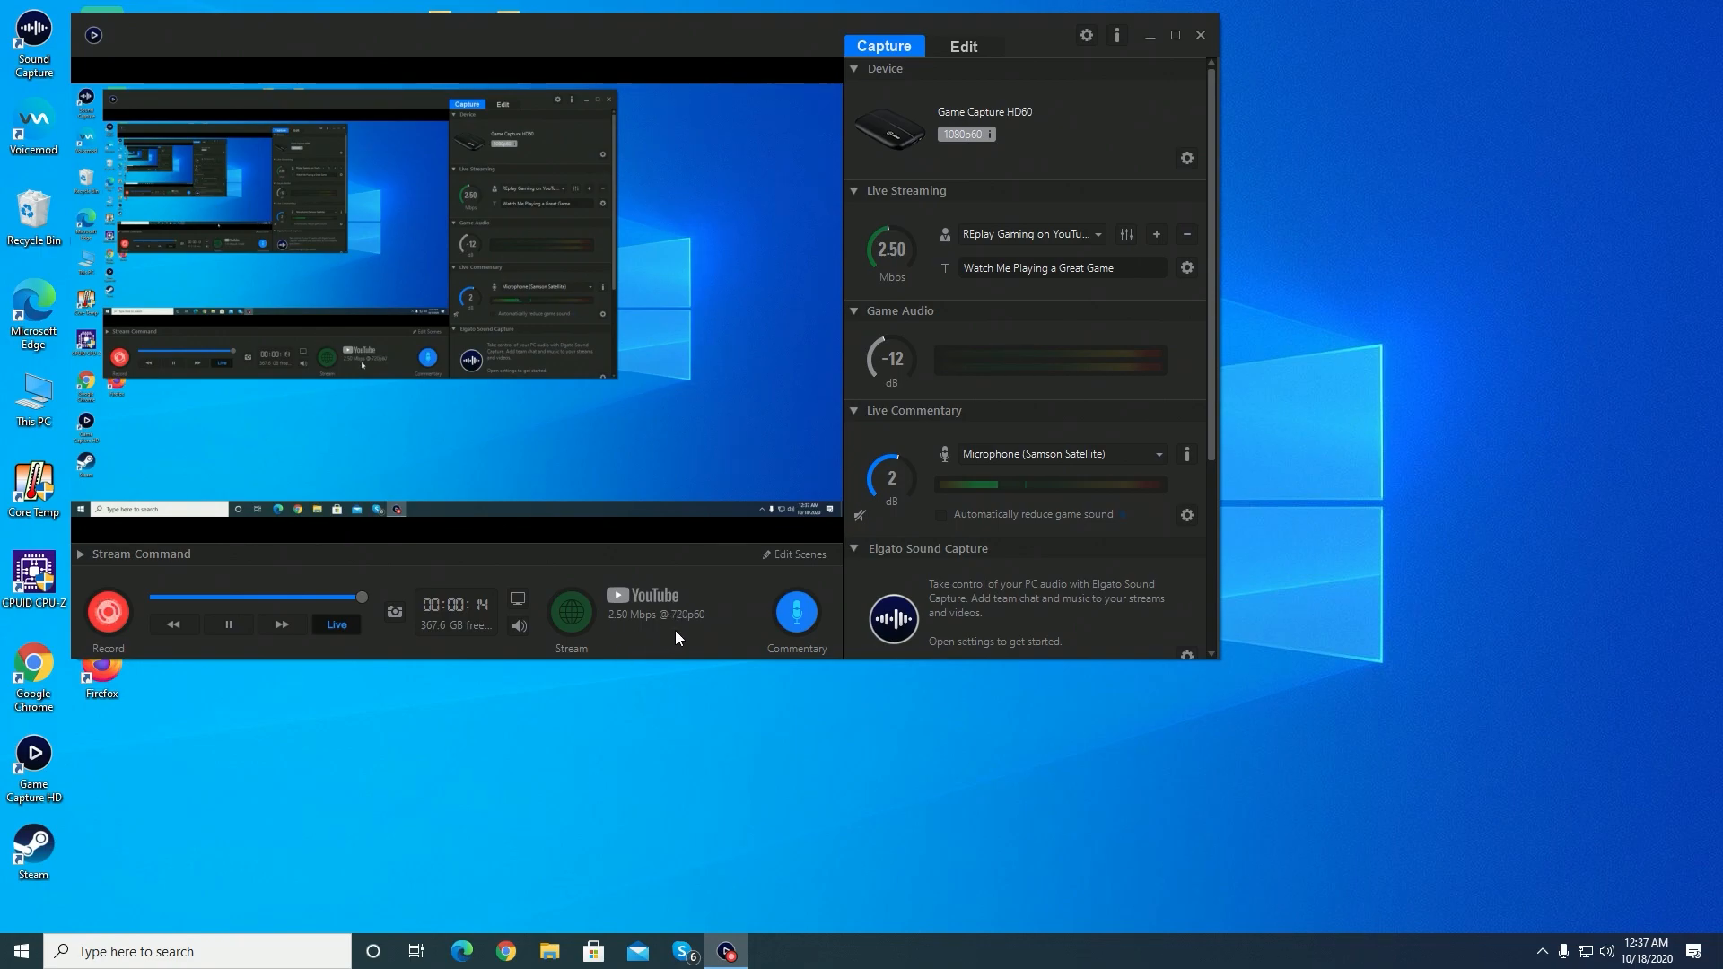
mouse_move(579, 633)
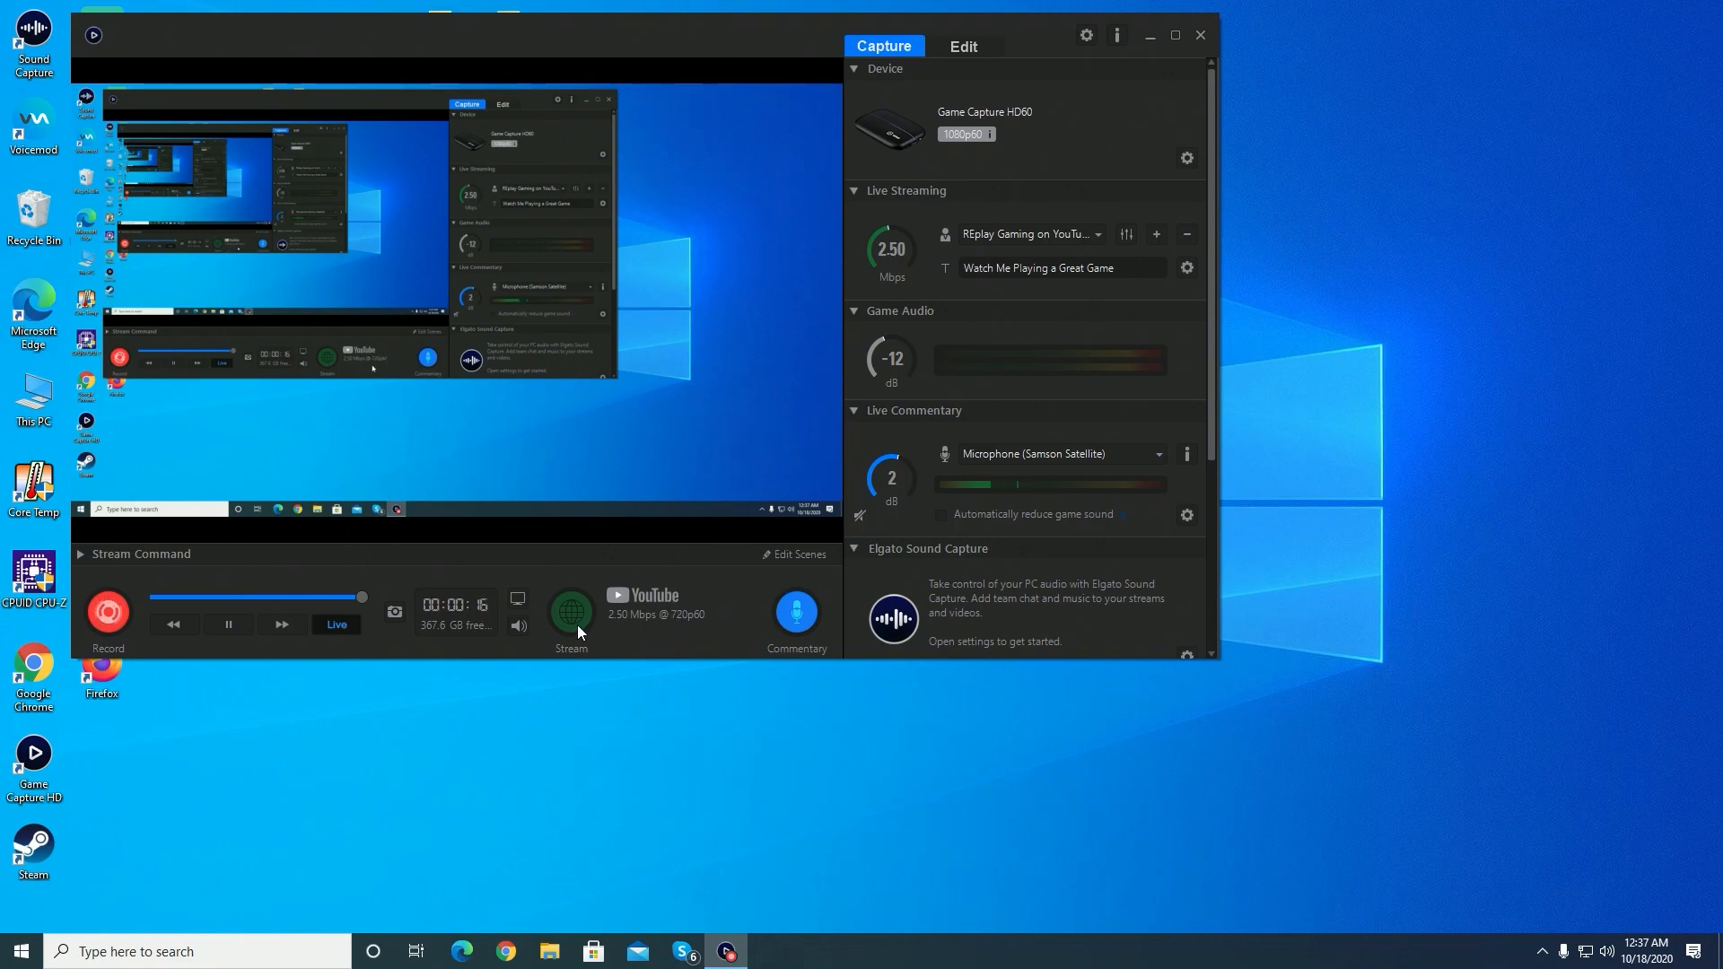
mouse_move(659, 603)
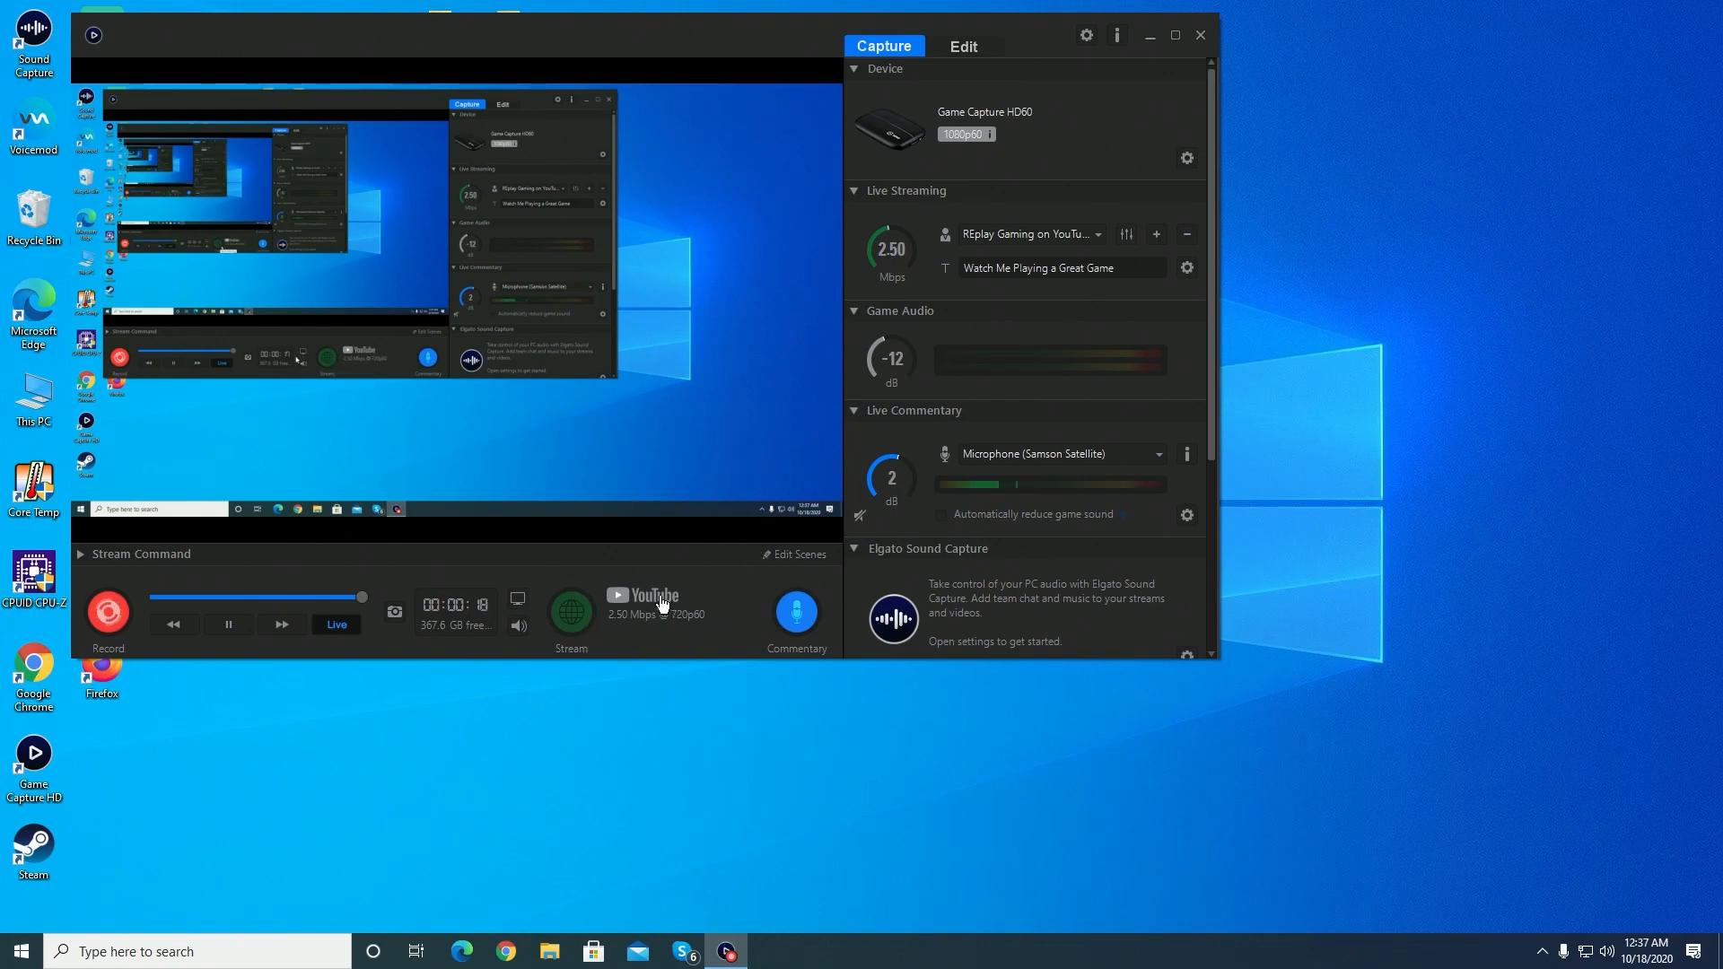
mouse_move(664, 637)
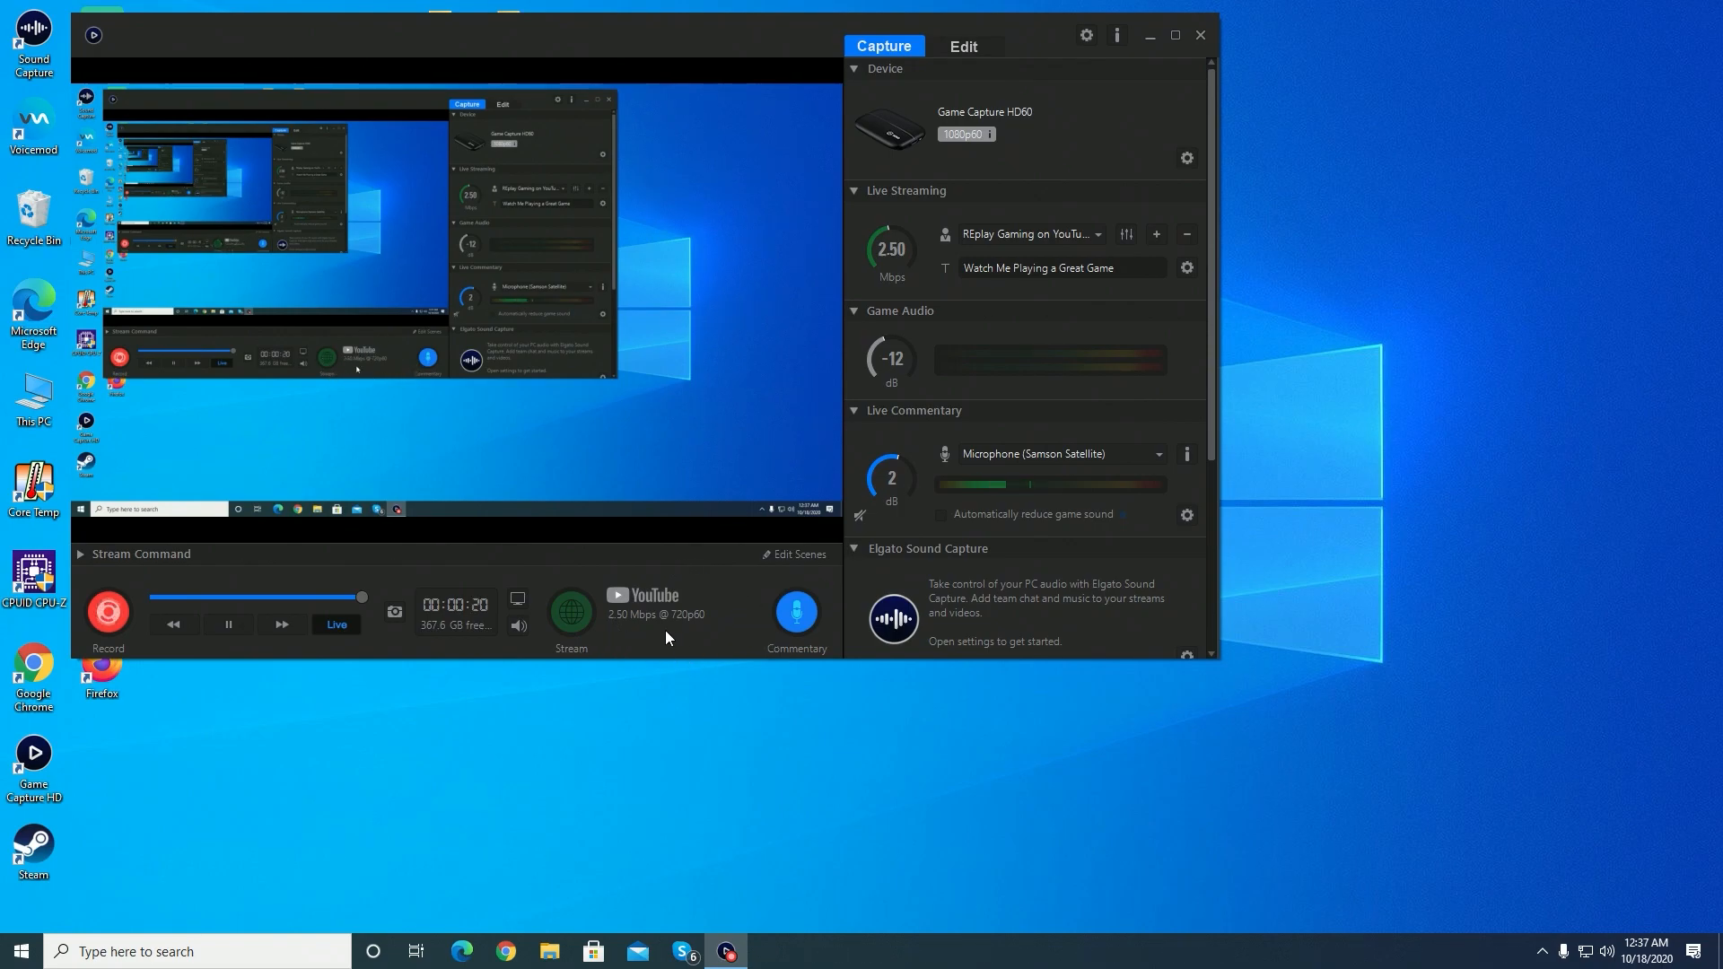
mouse_move(777, 681)
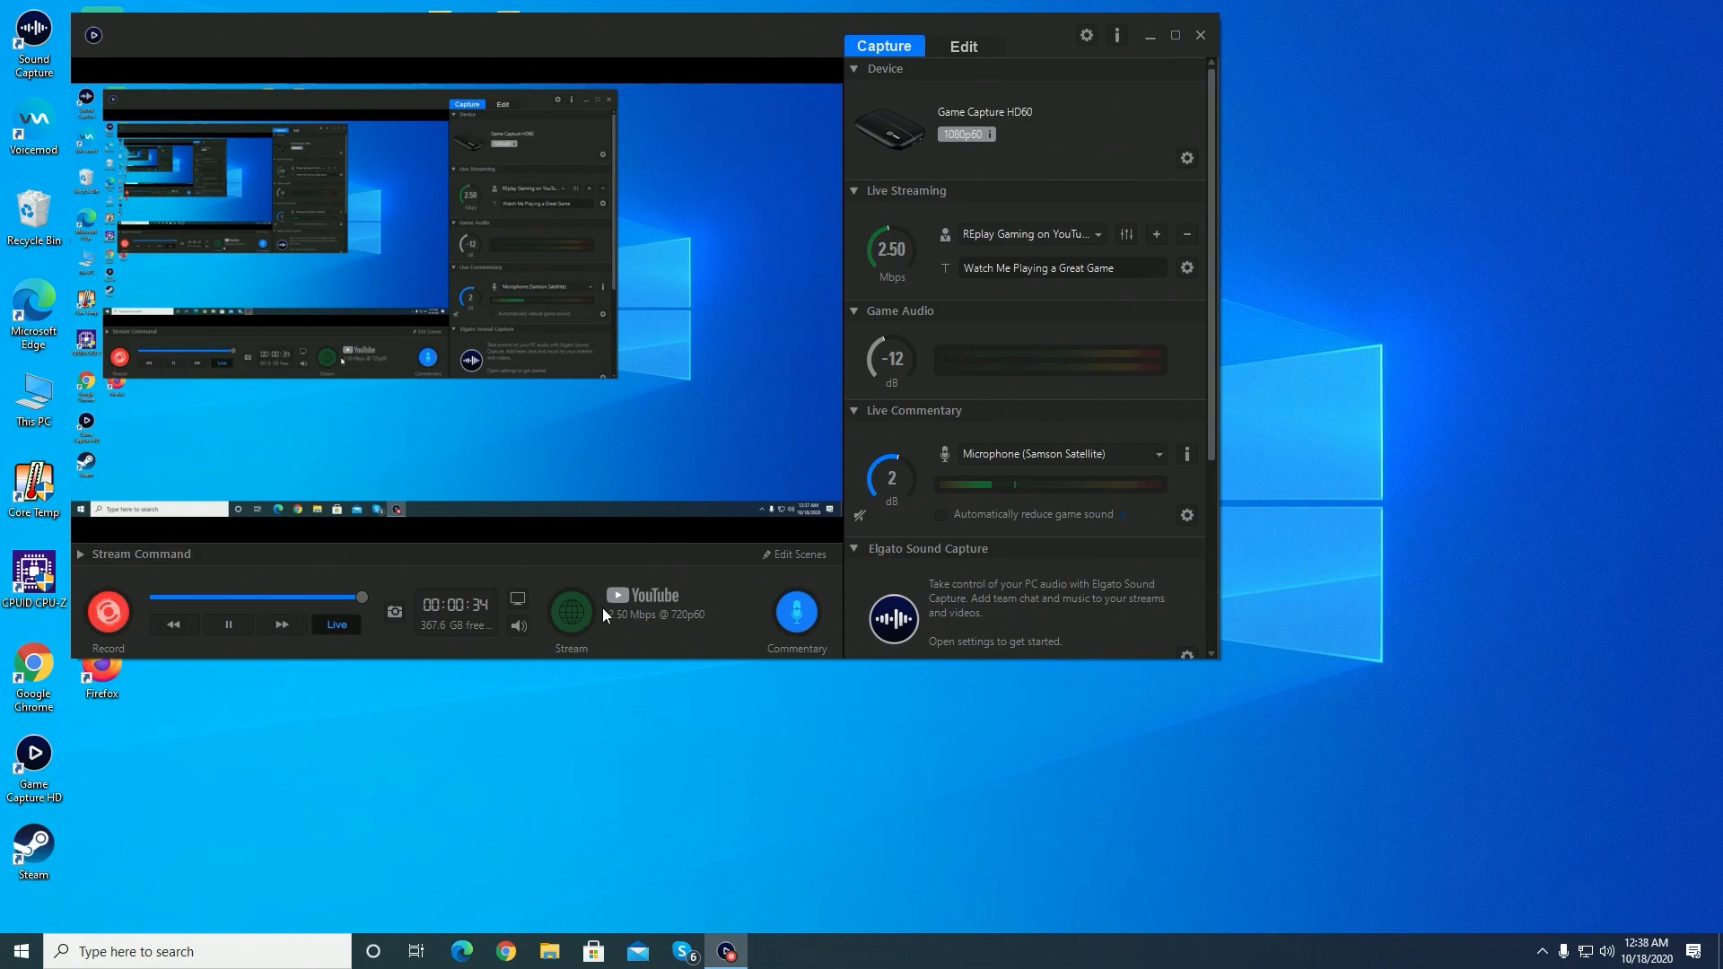
Attempt to stream to a new YouTube live event, then dismiss the streaming login error
left_click(570, 610)
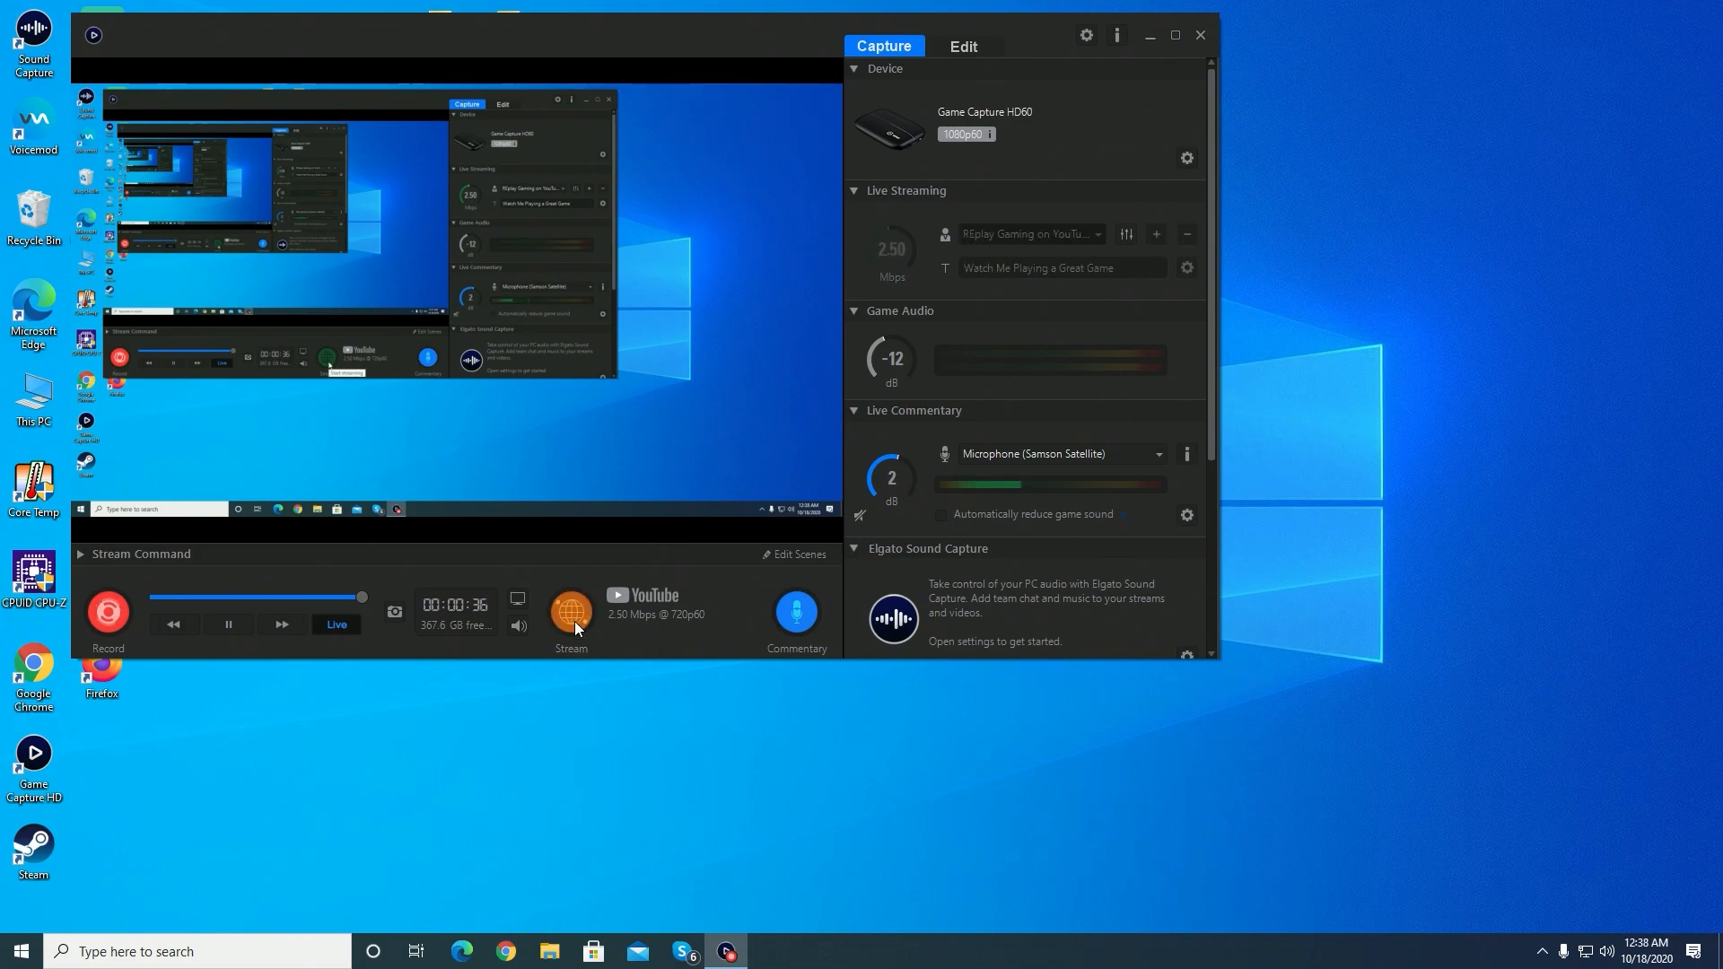
left_click(568, 610)
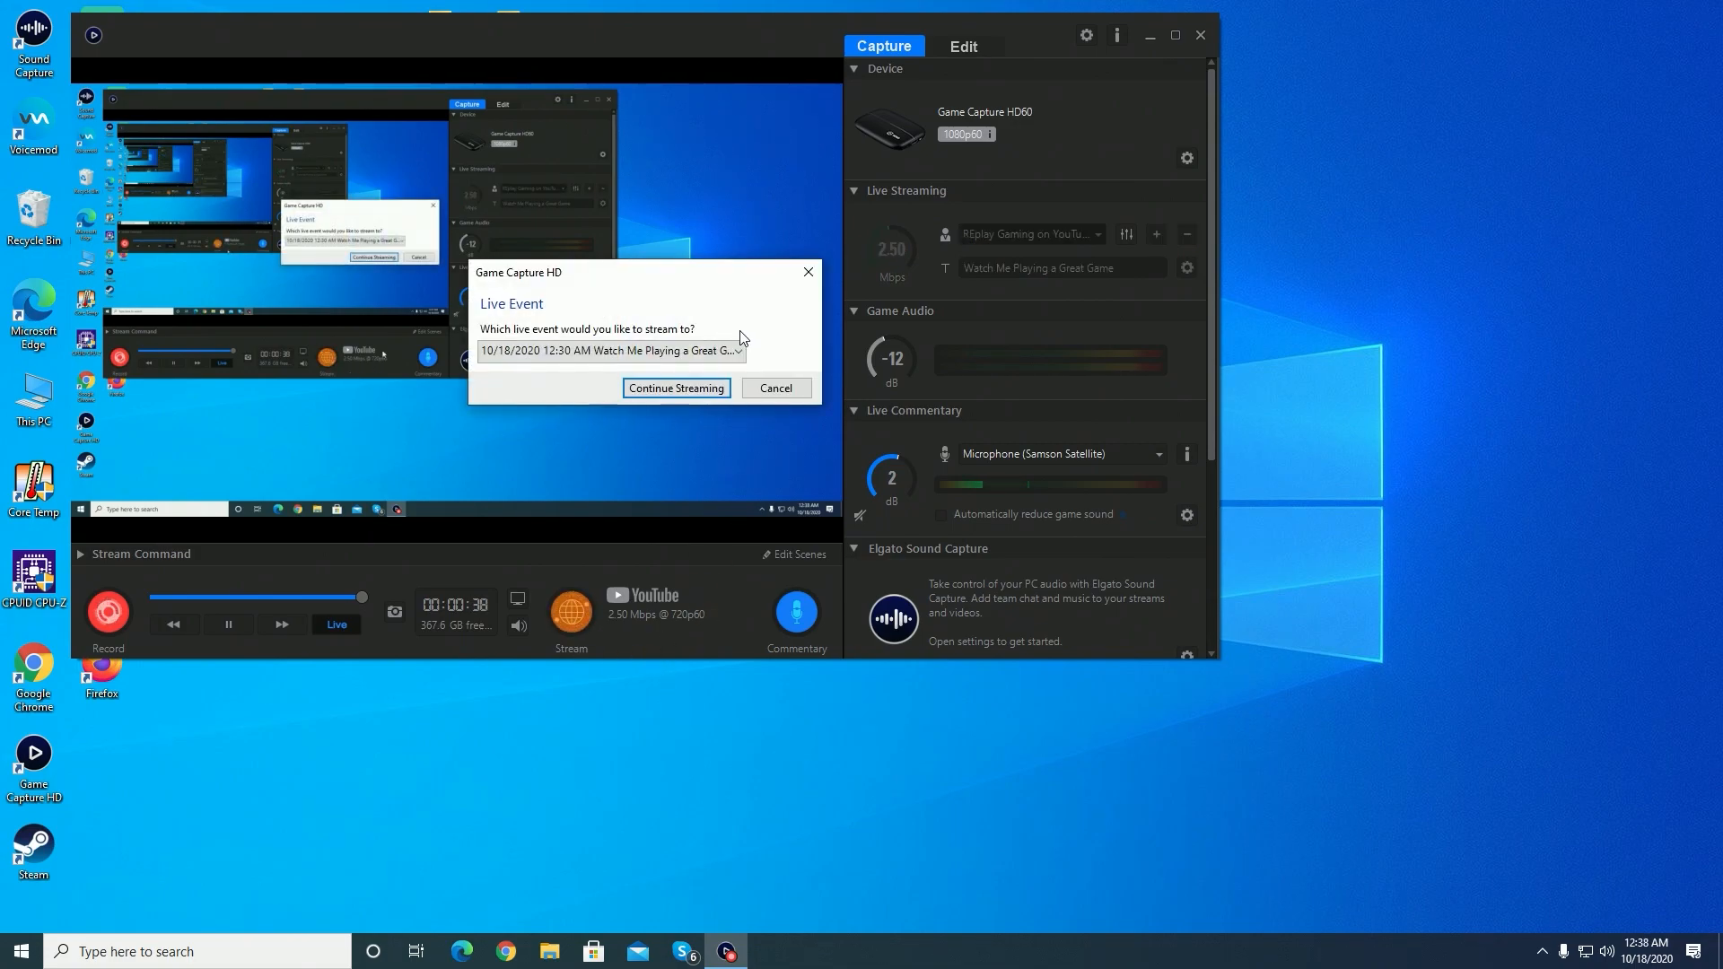
left_click(610, 350)
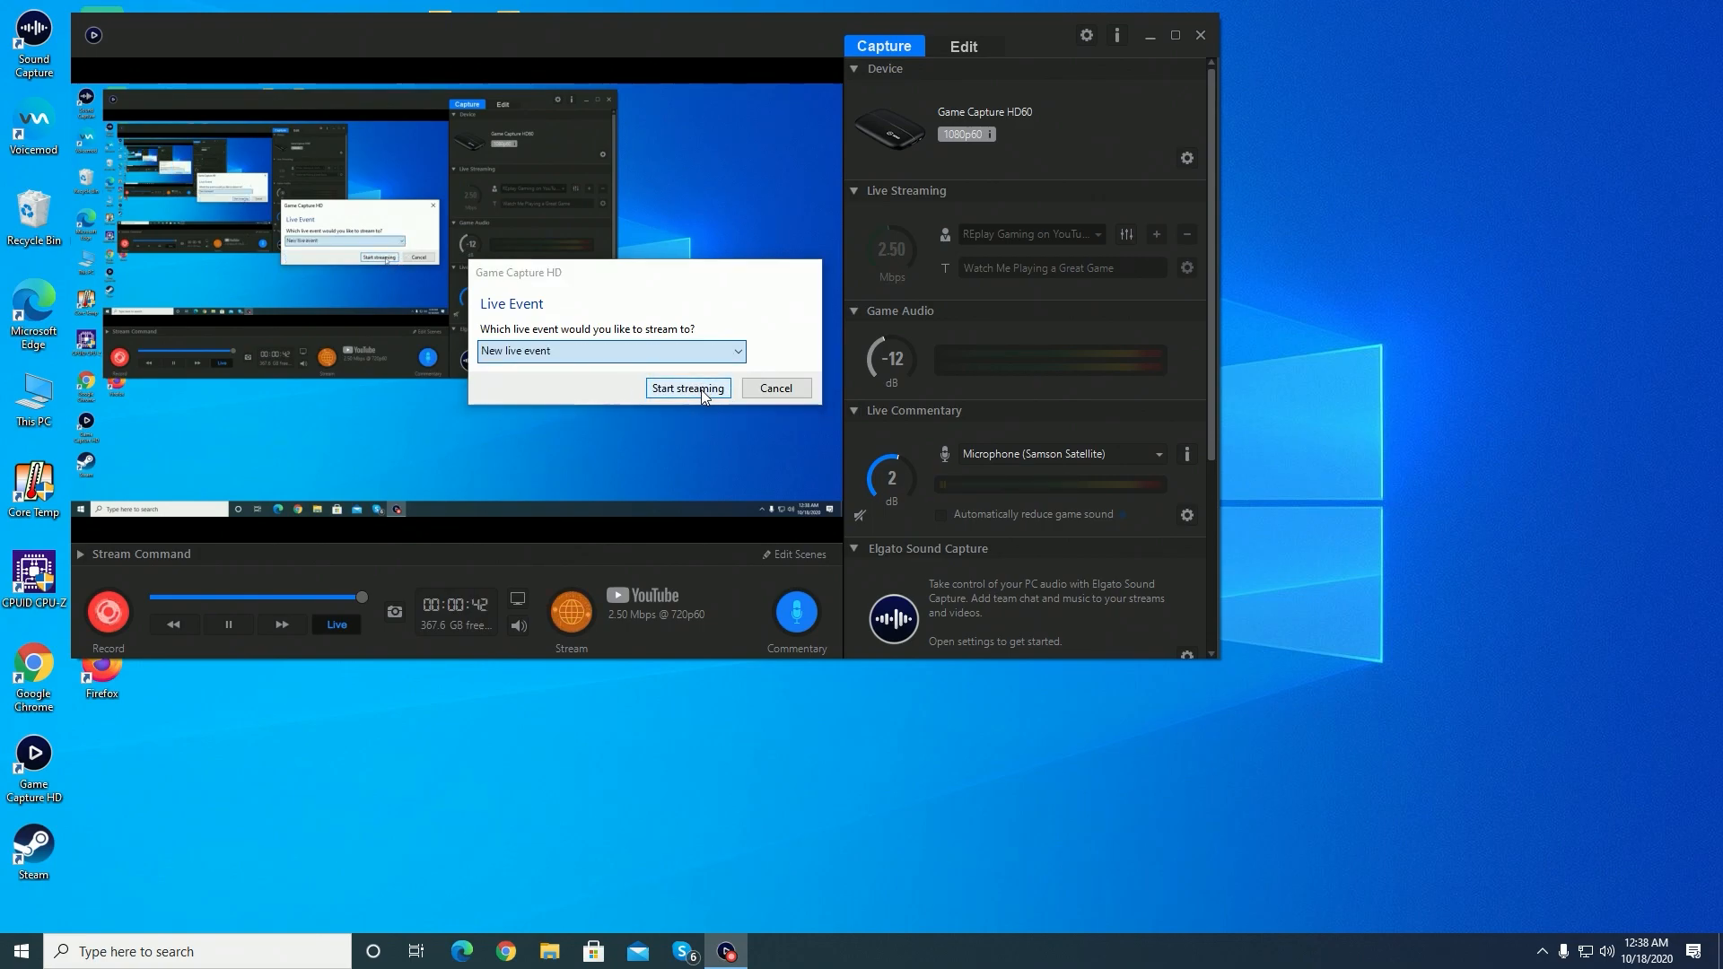
left_click(688, 388)
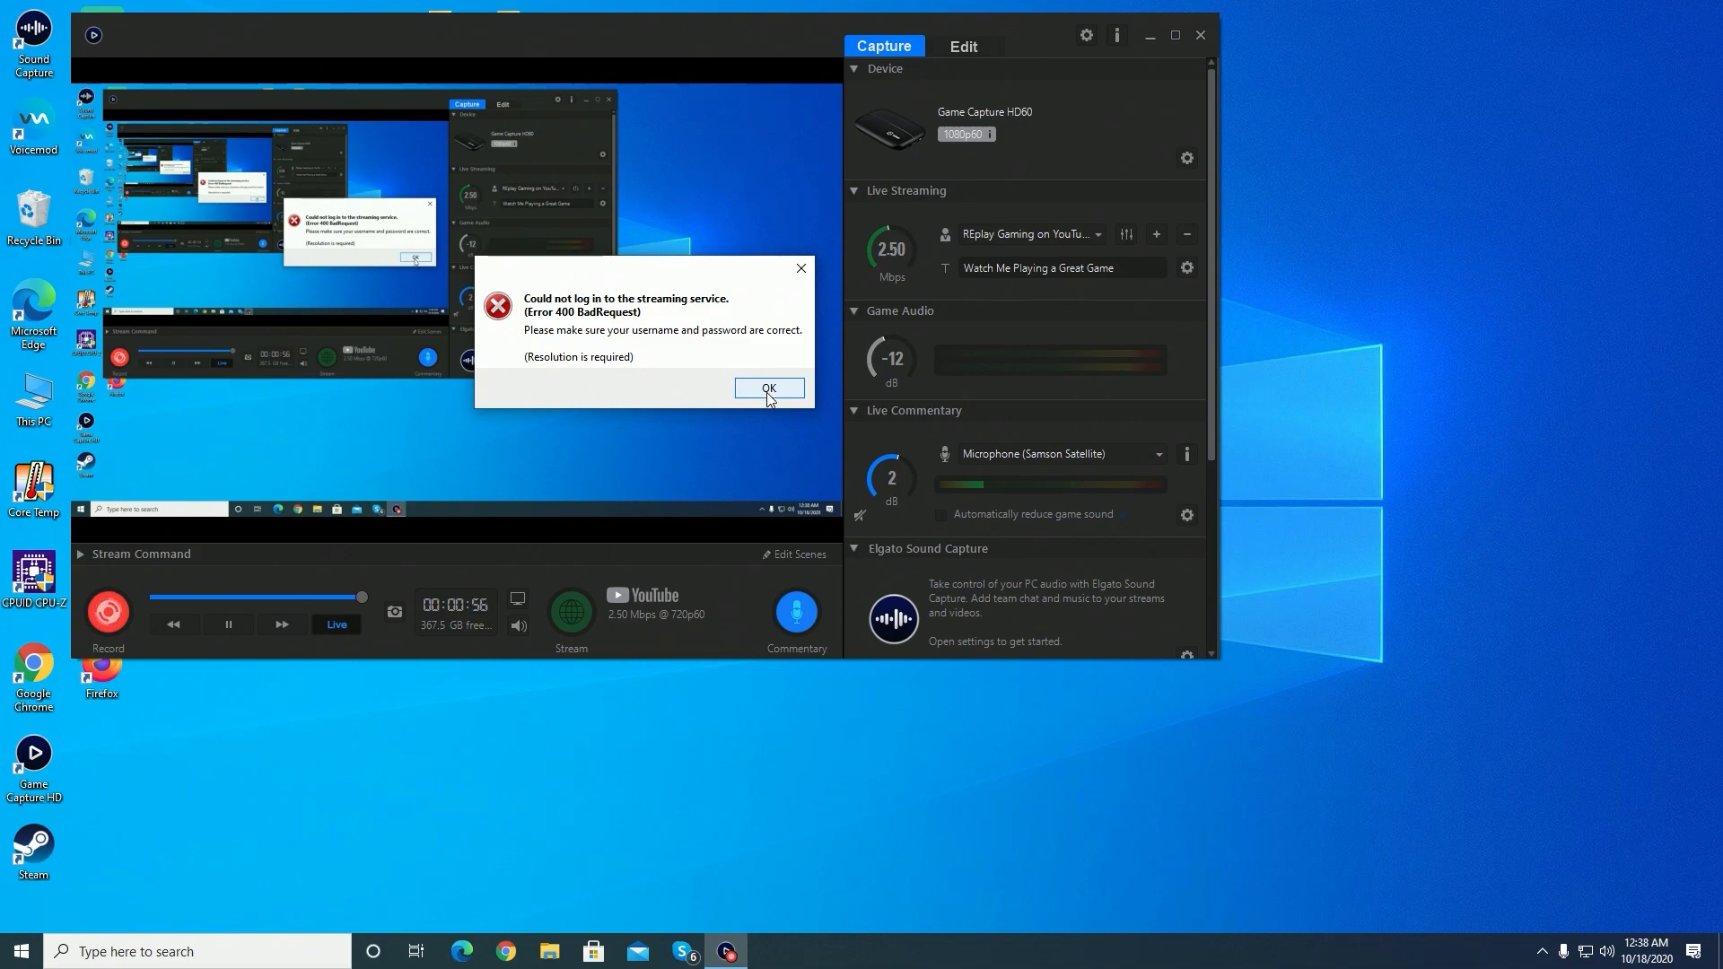
left_click(768, 388)
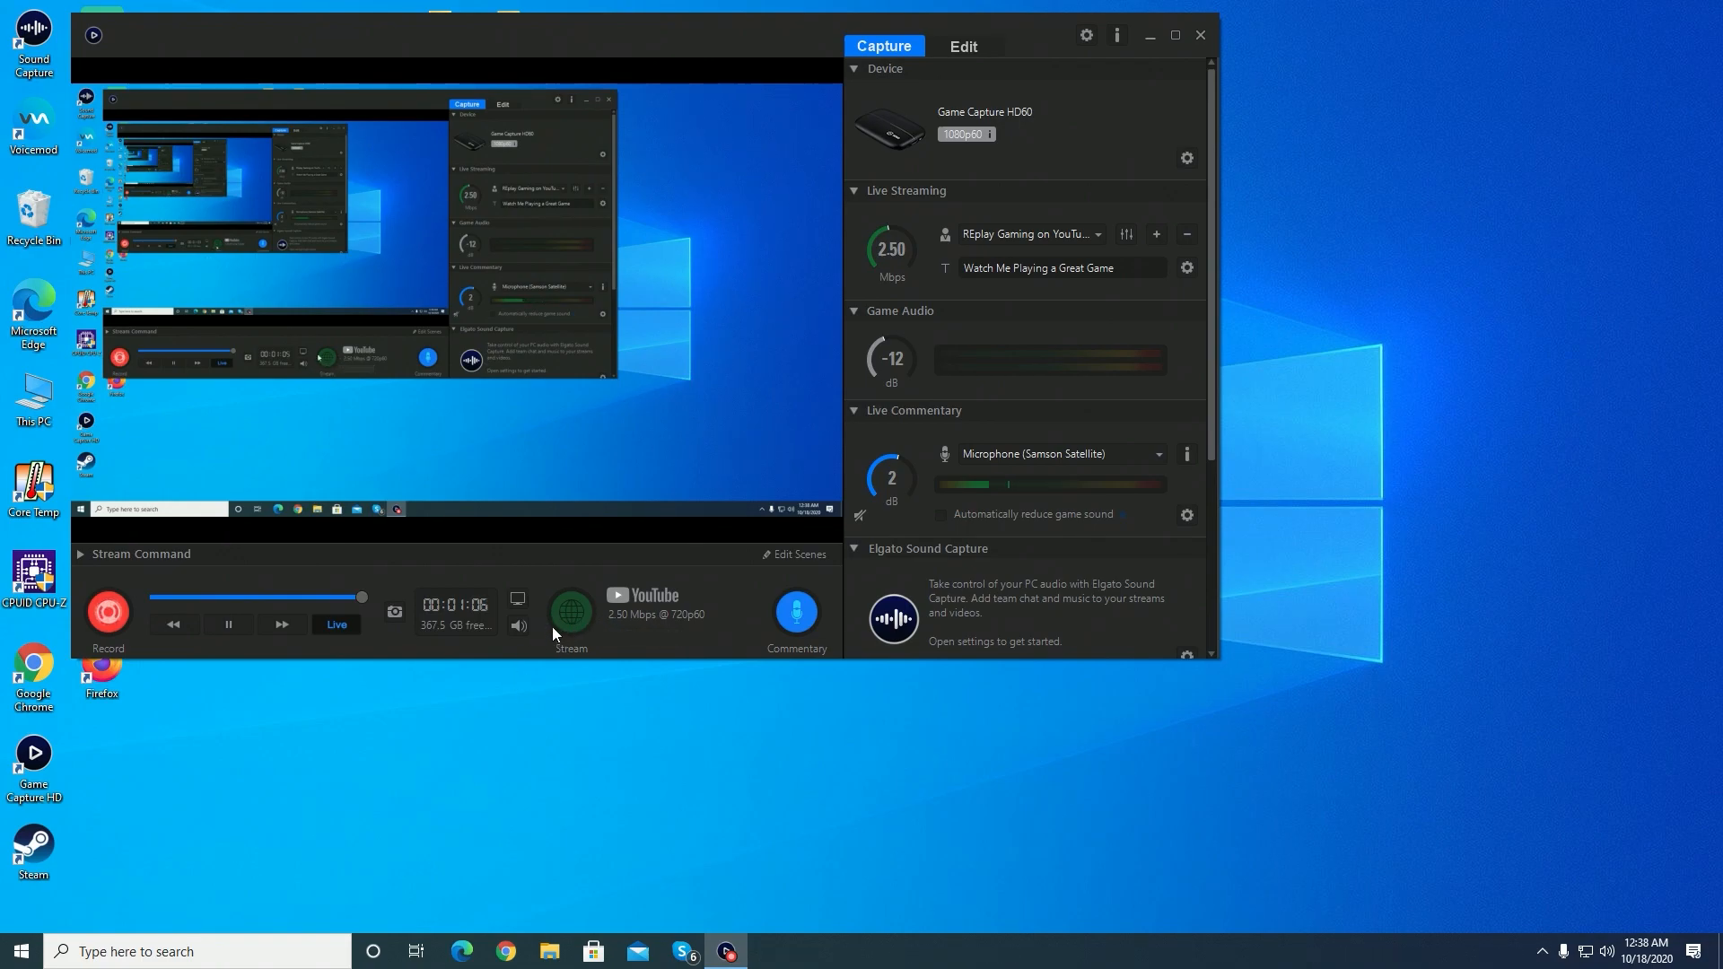
mouse_move(1086, 246)
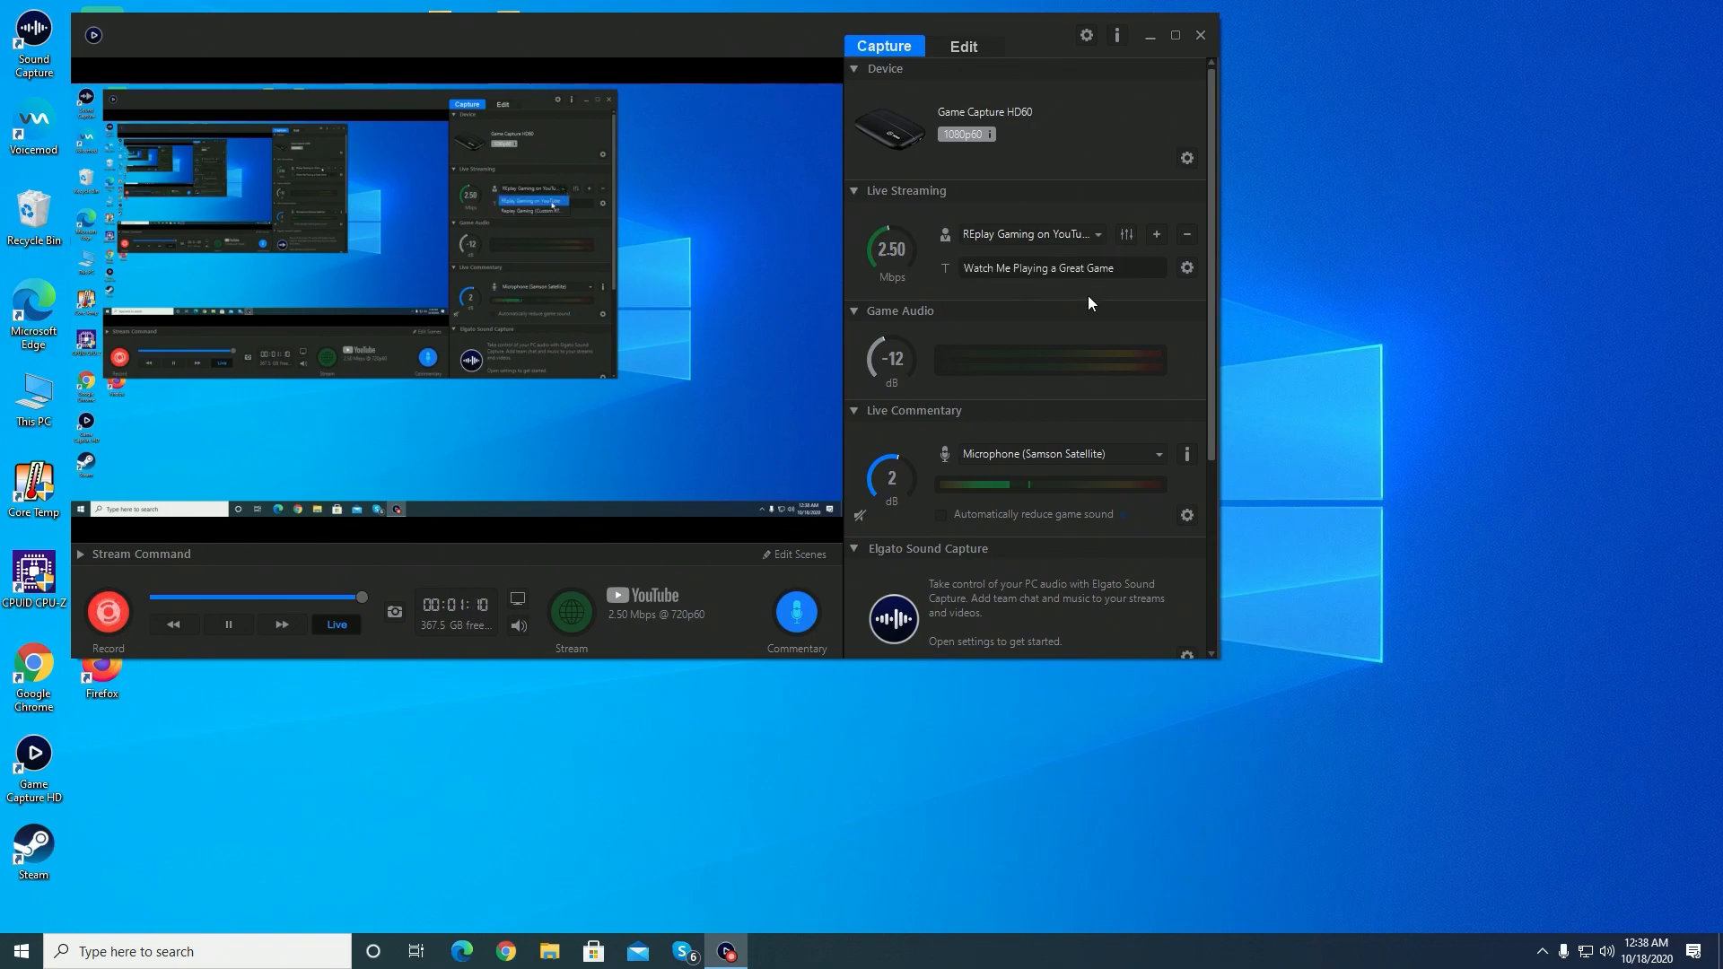
Reconnect the YouTube account, choosing the REplay Gaming brand account and allowing Elgato access
left_click(1186, 233)
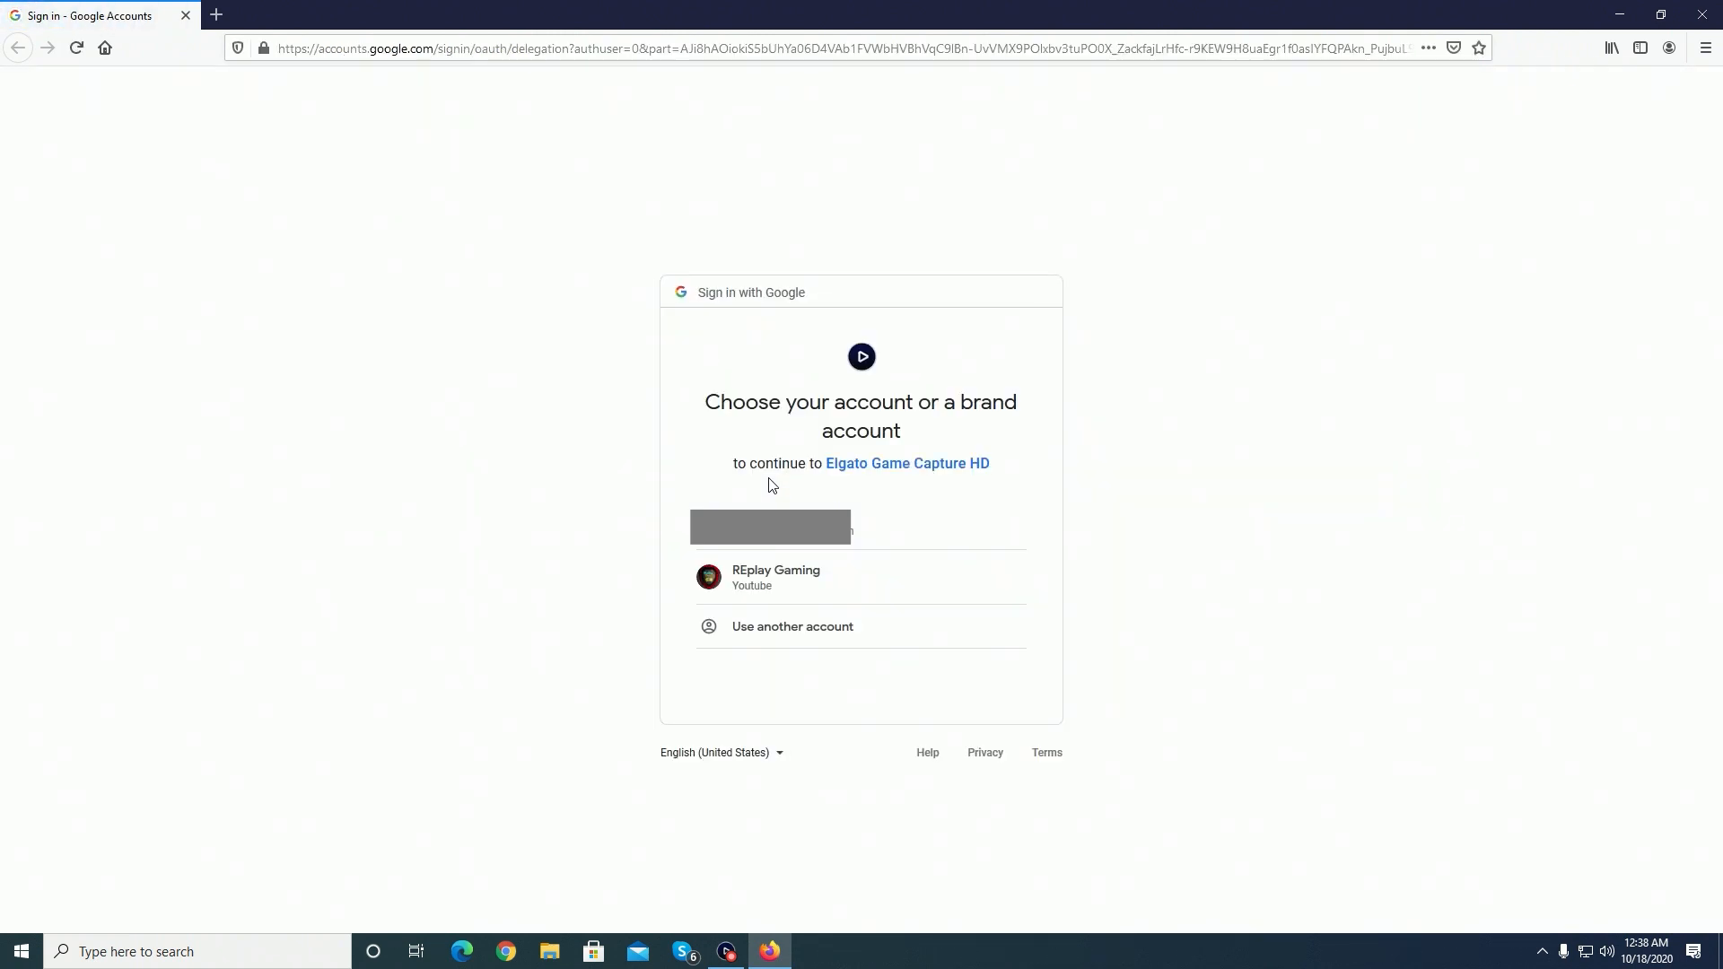
left_click(776, 576)
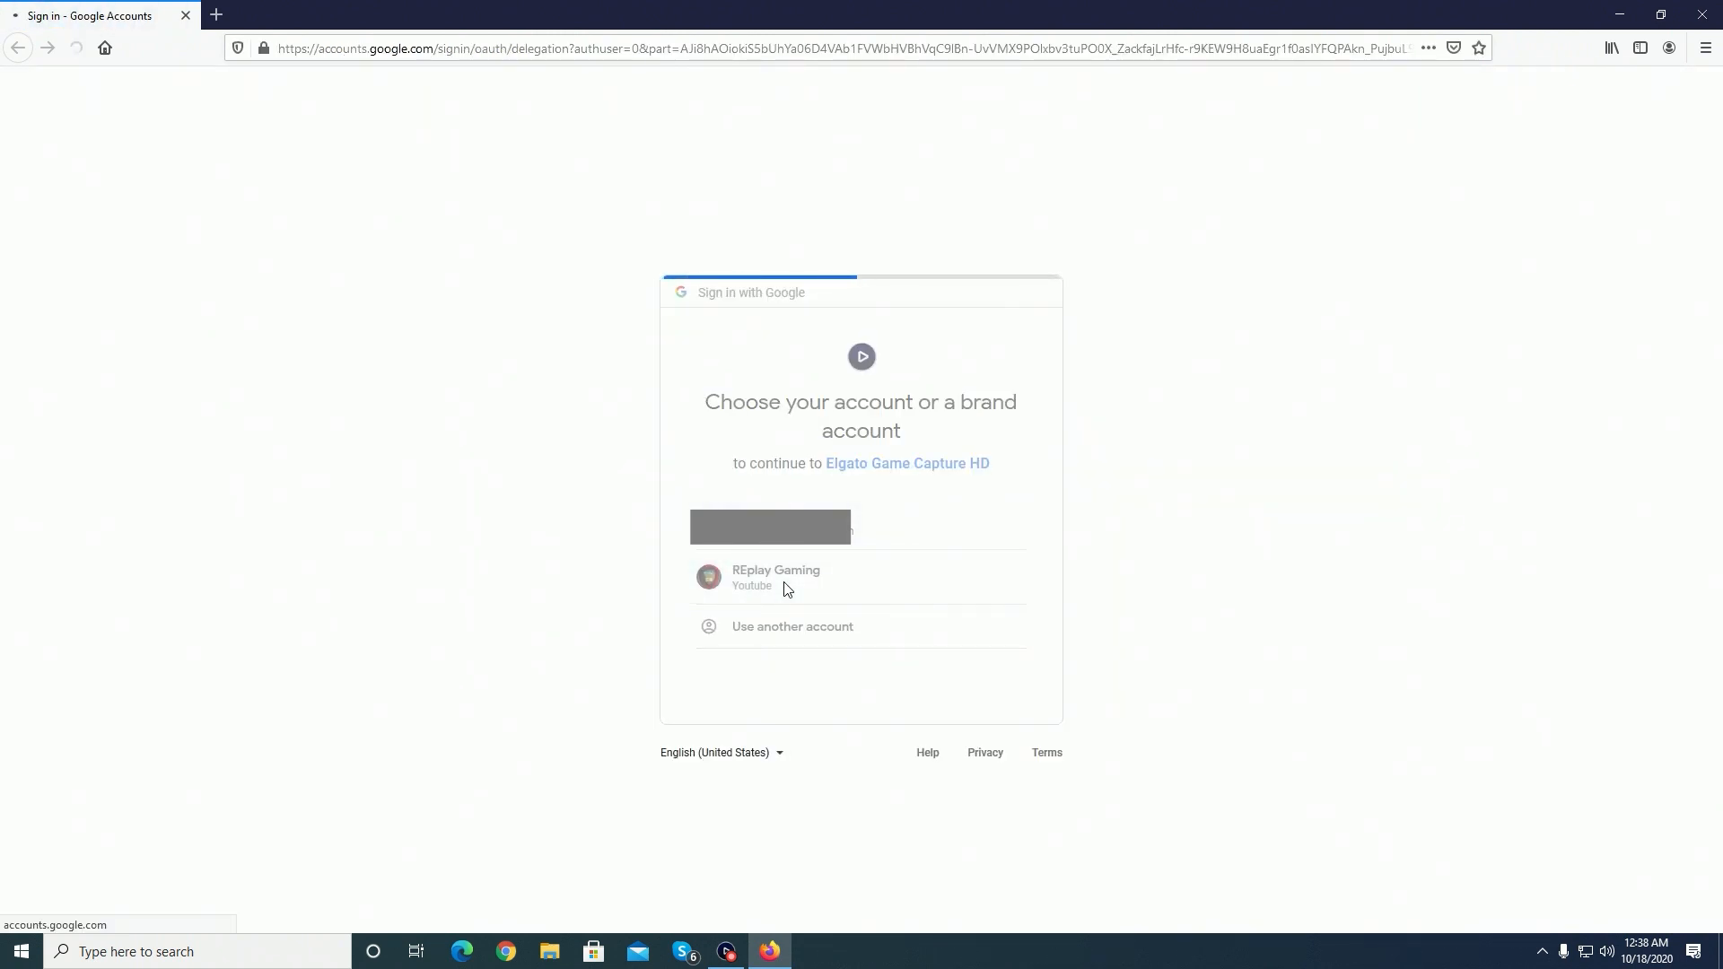
left_click(775, 576)
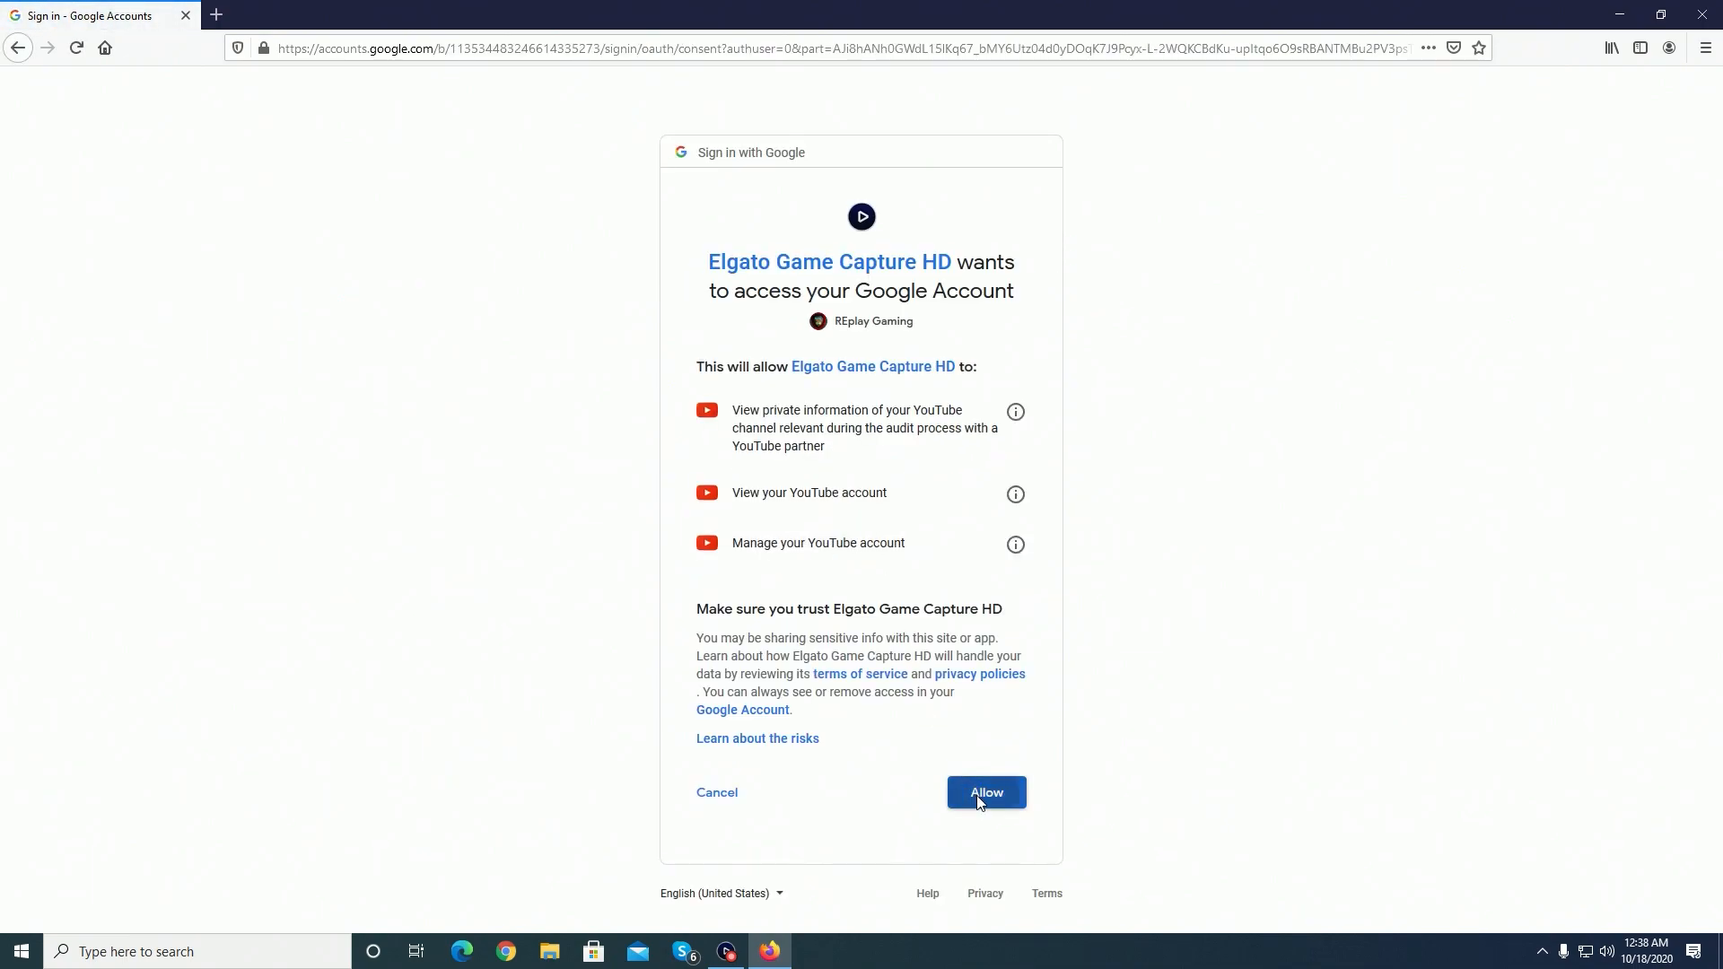
left_click(984, 791)
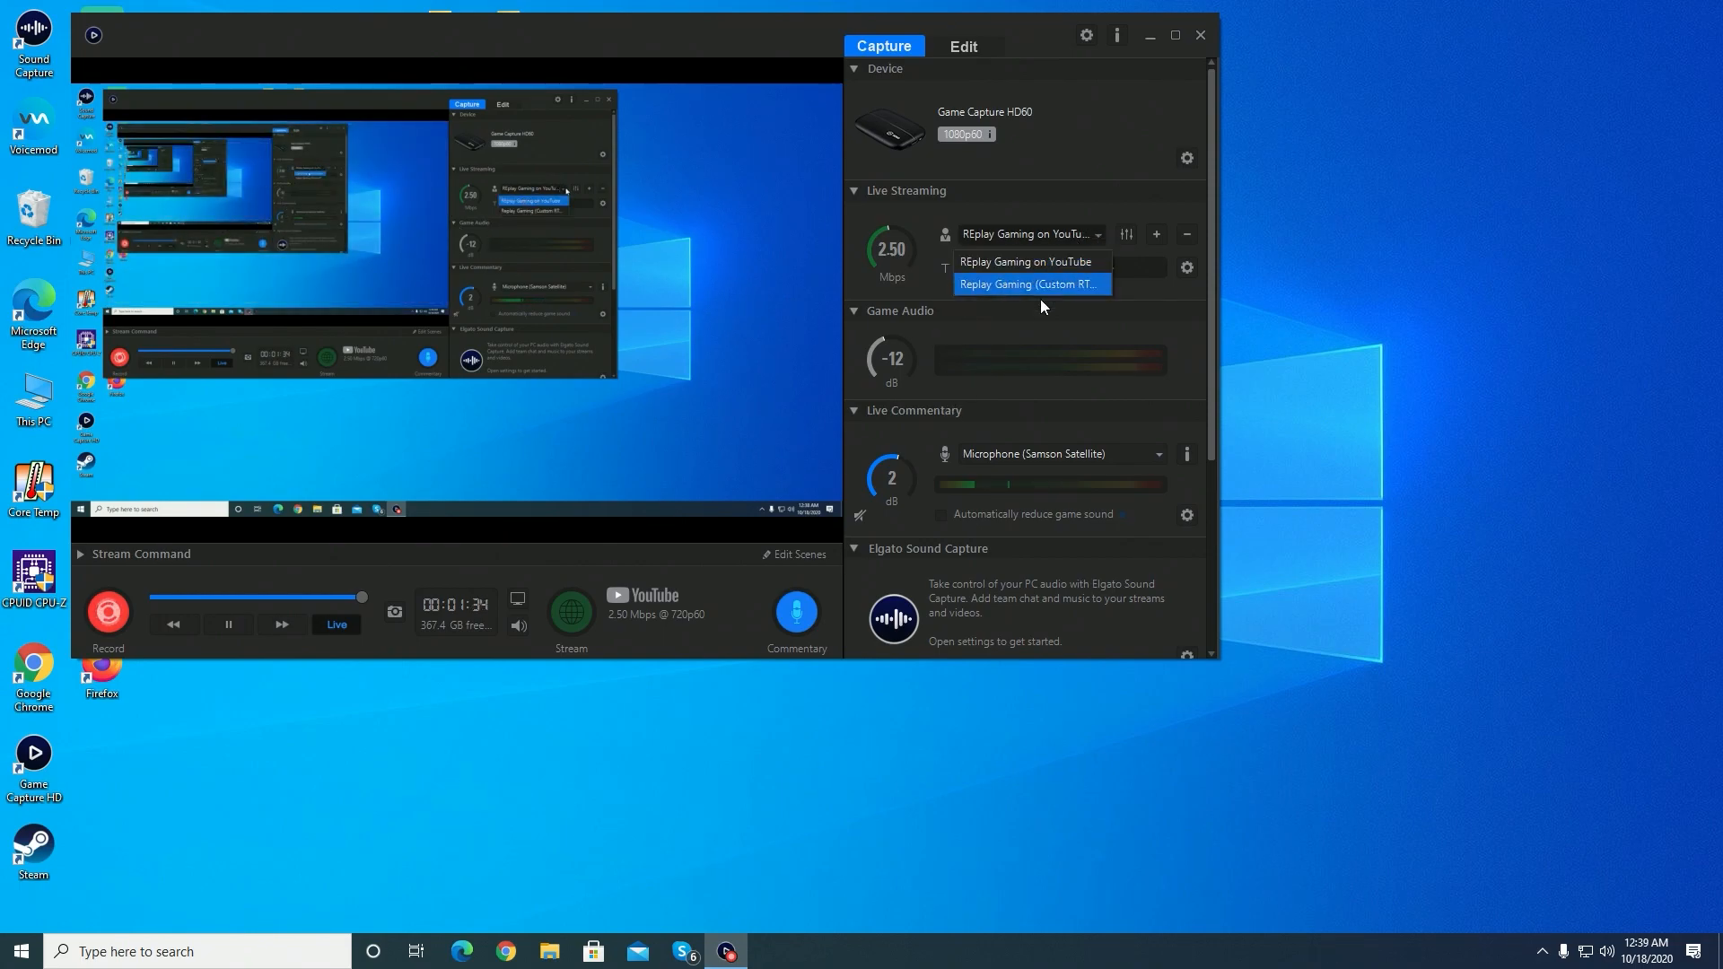
Keep REplay Gaming on YouTube as the account and open its YouTube Live Control Room
left_click(1025, 262)
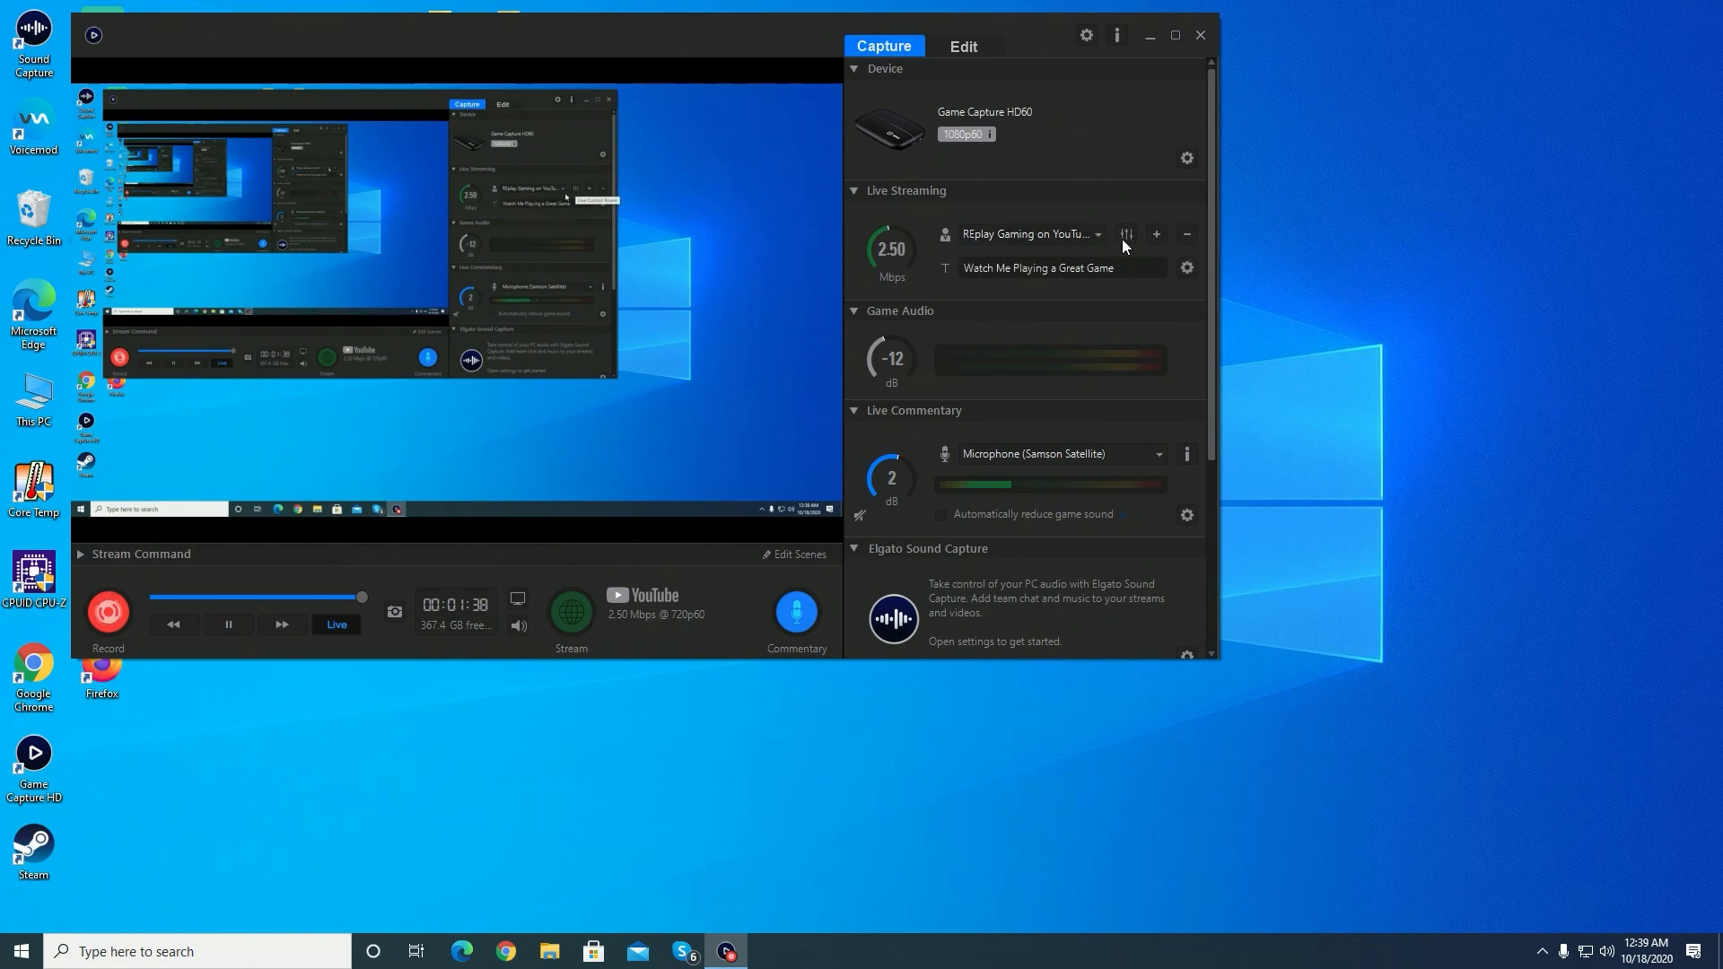
mouse_move(1127, 234)
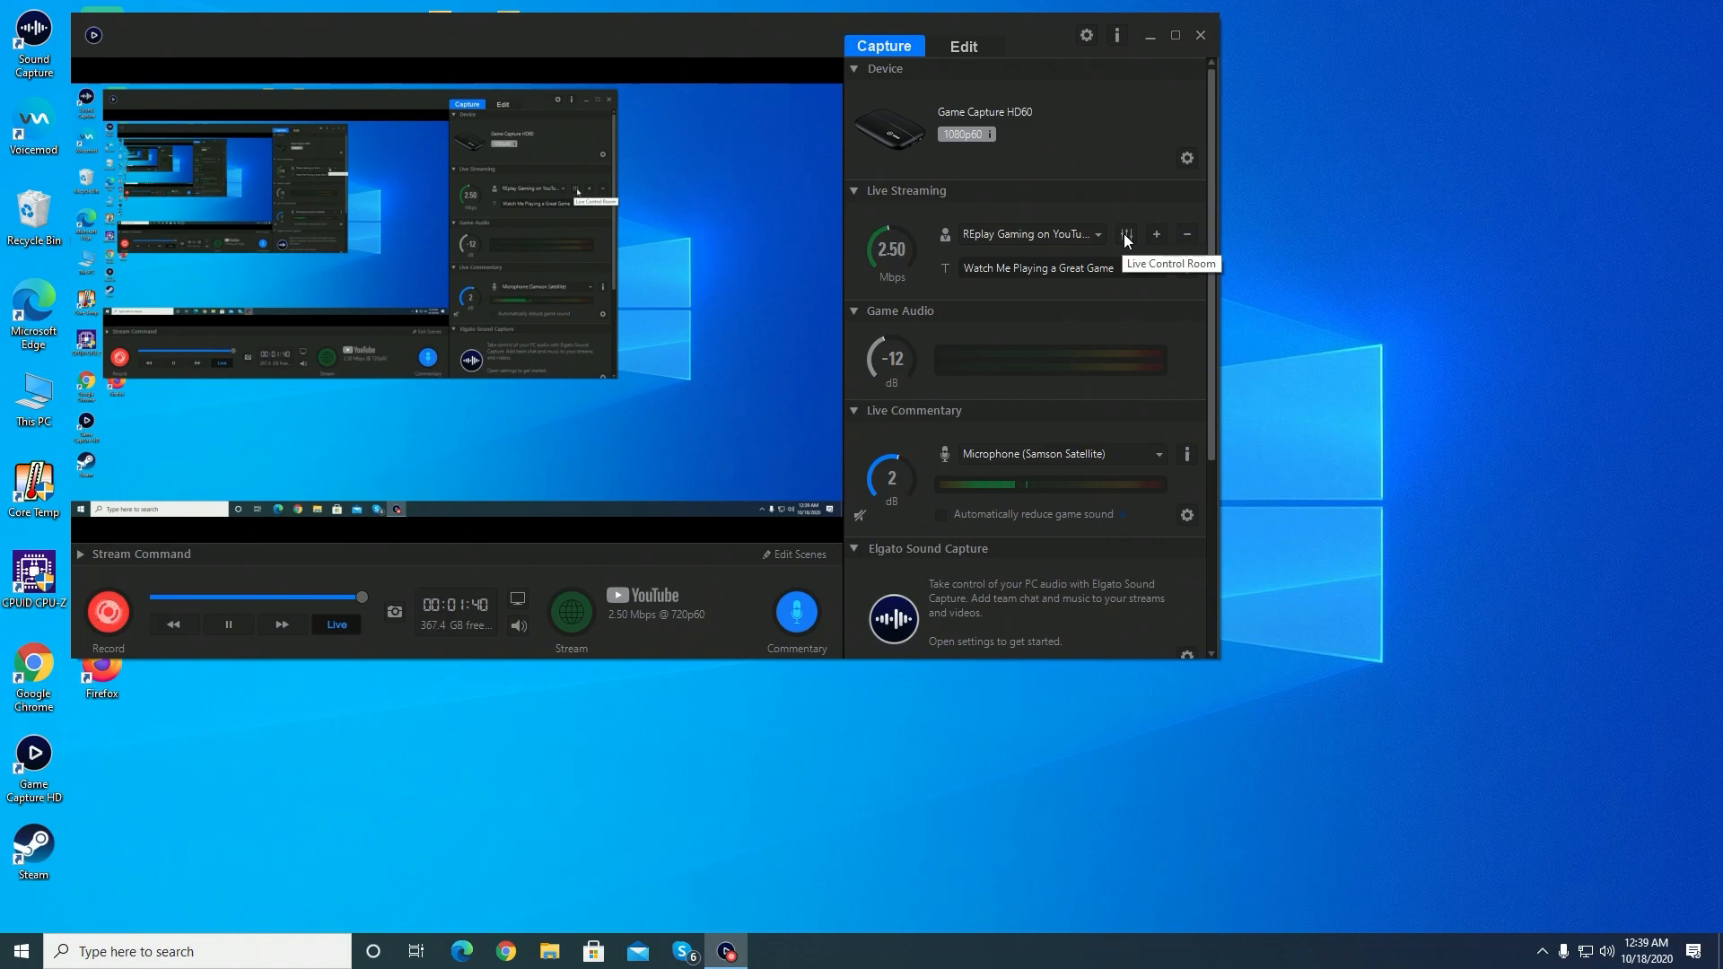
left_click(1124, 234)
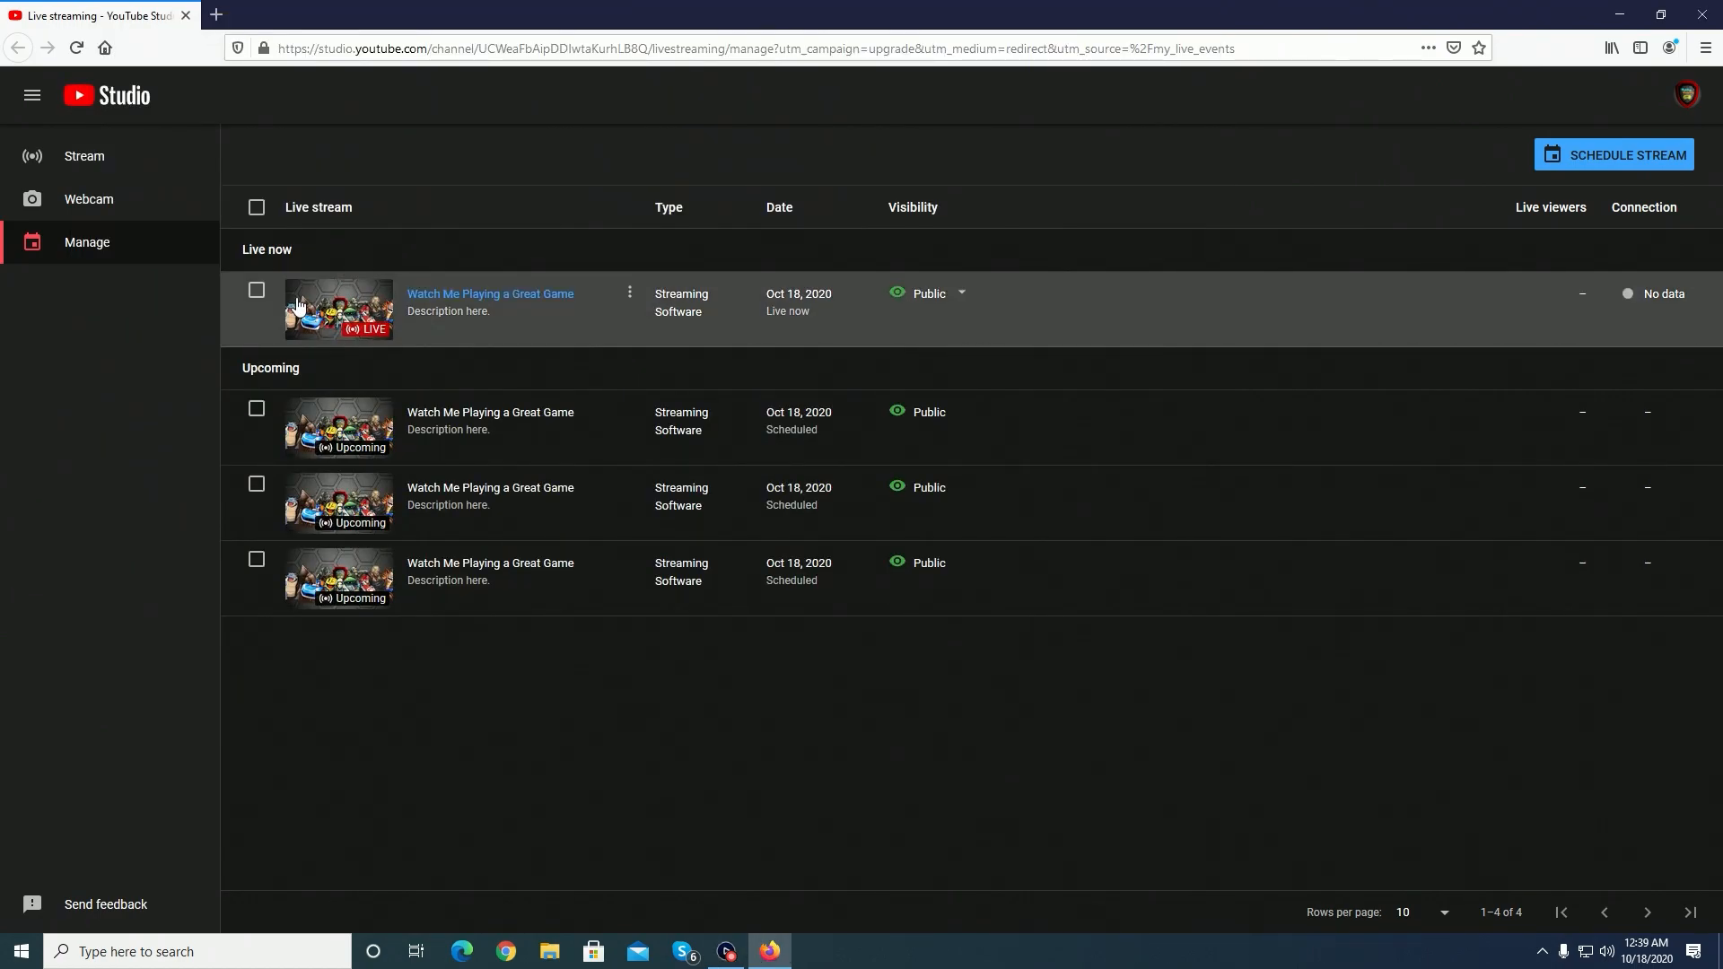
Delete the live-now 'Watch Me Playing a Great Game' stream forever from the Studio list
left_click(257, 290)
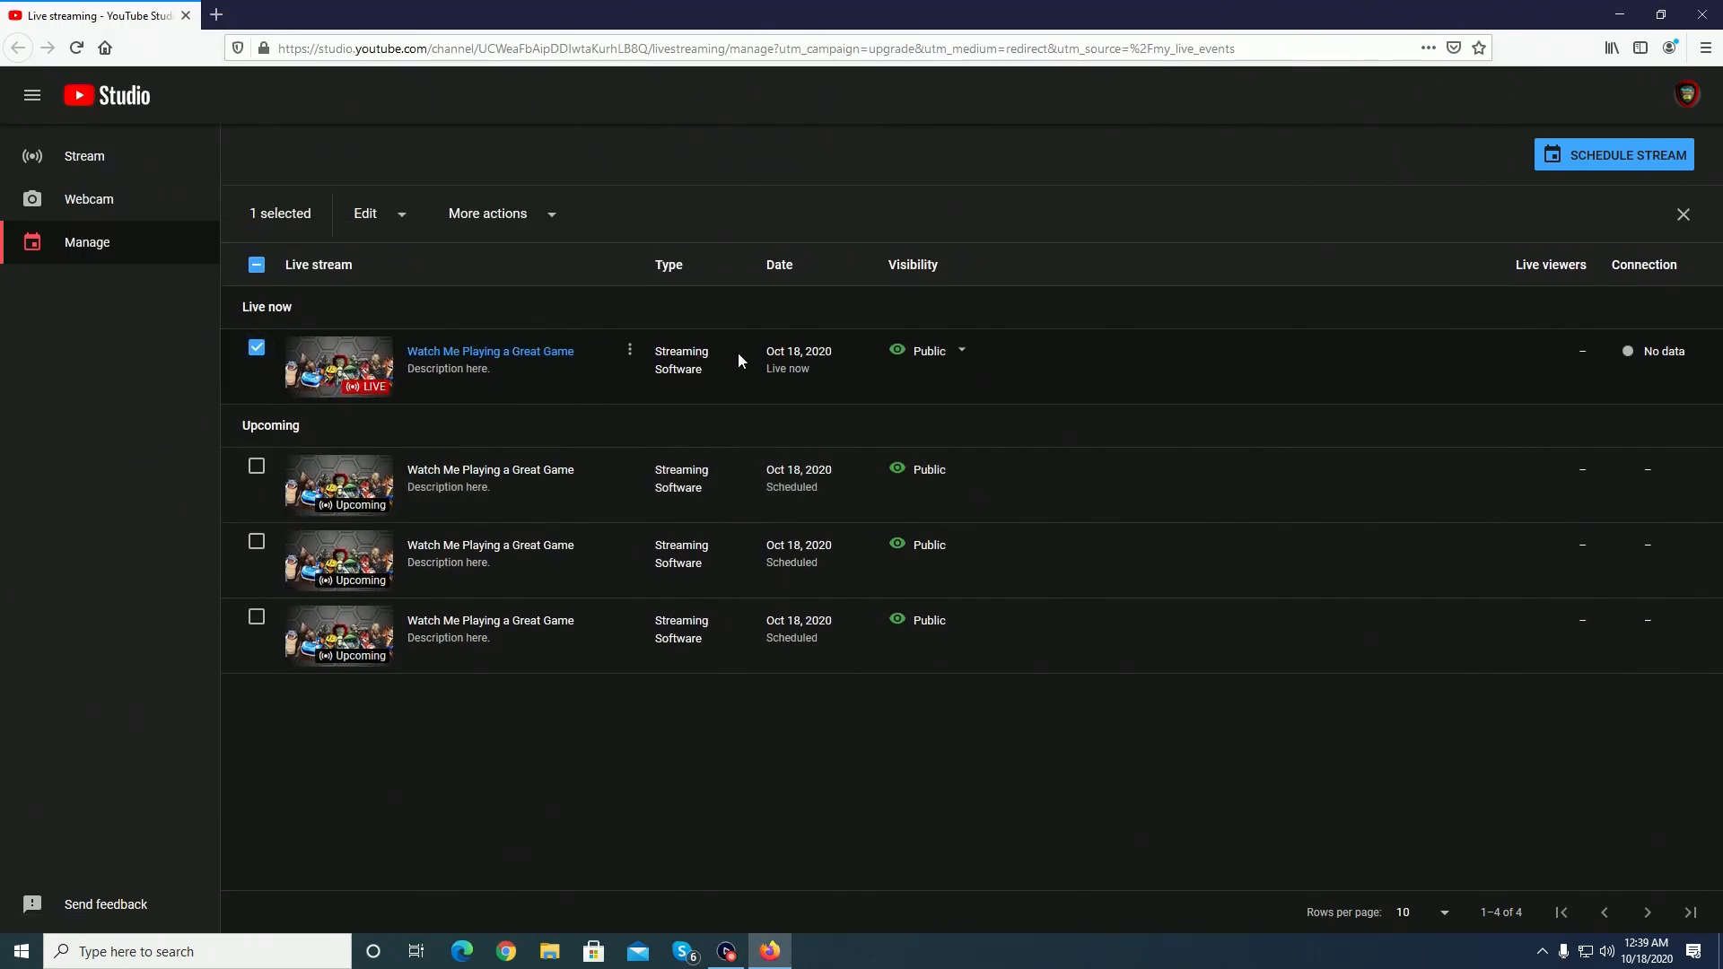
left_click(492, 214)
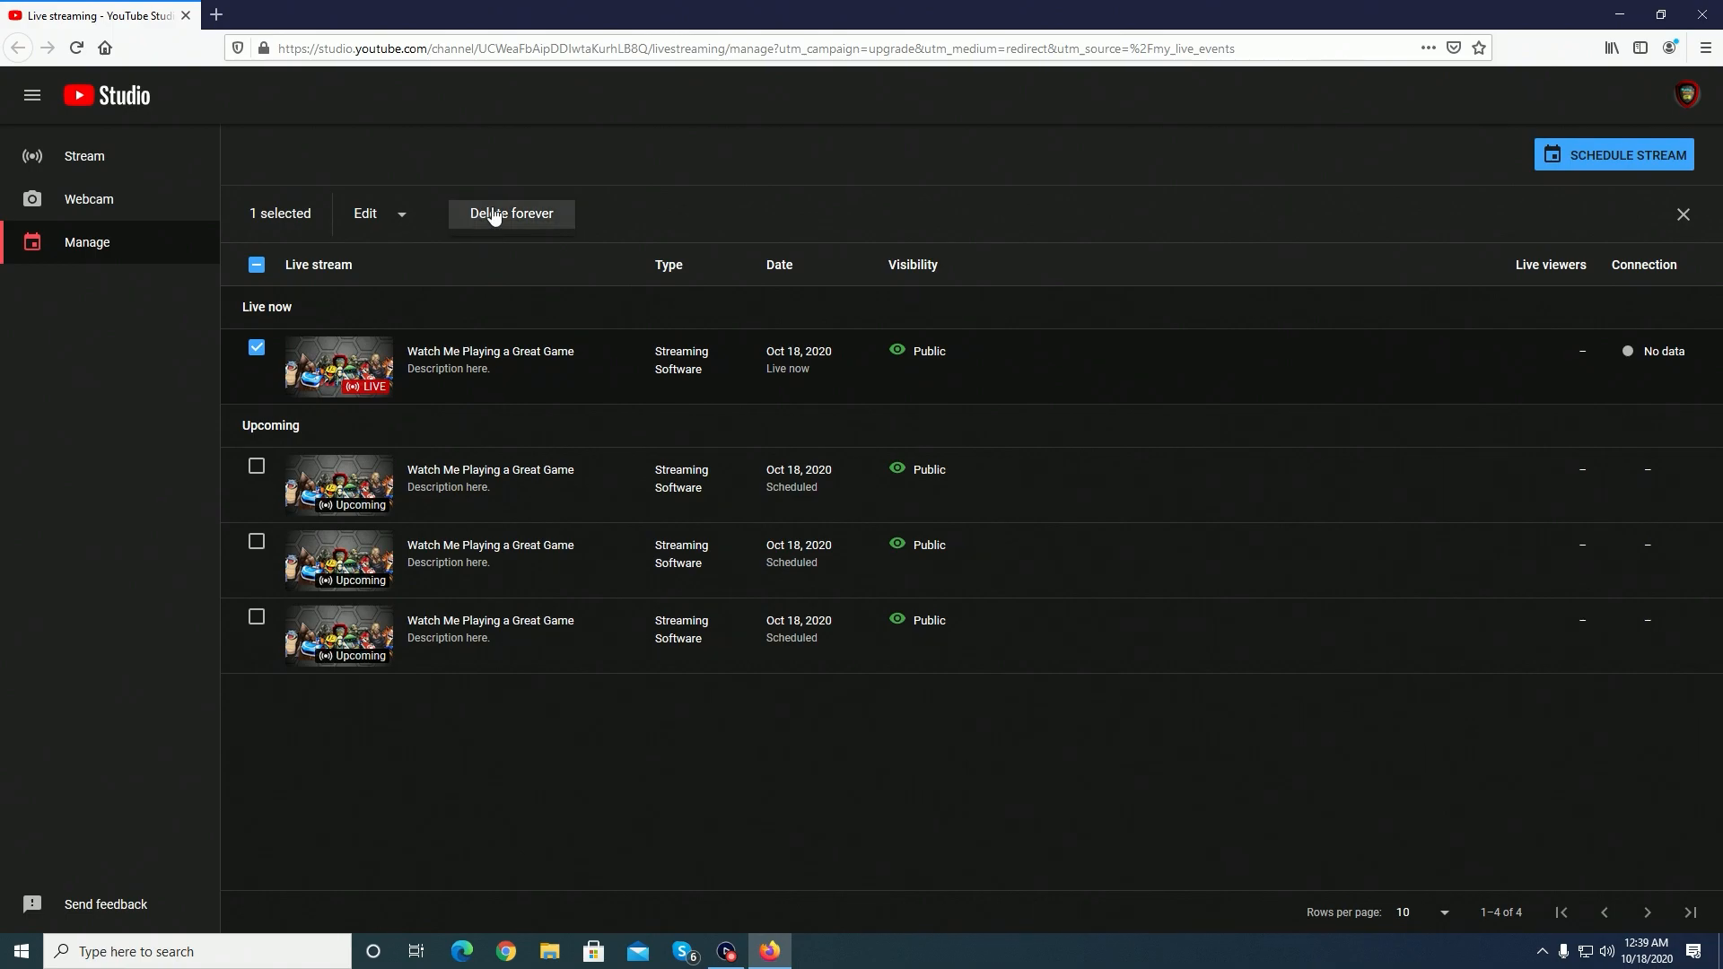
left_click(510, 214)
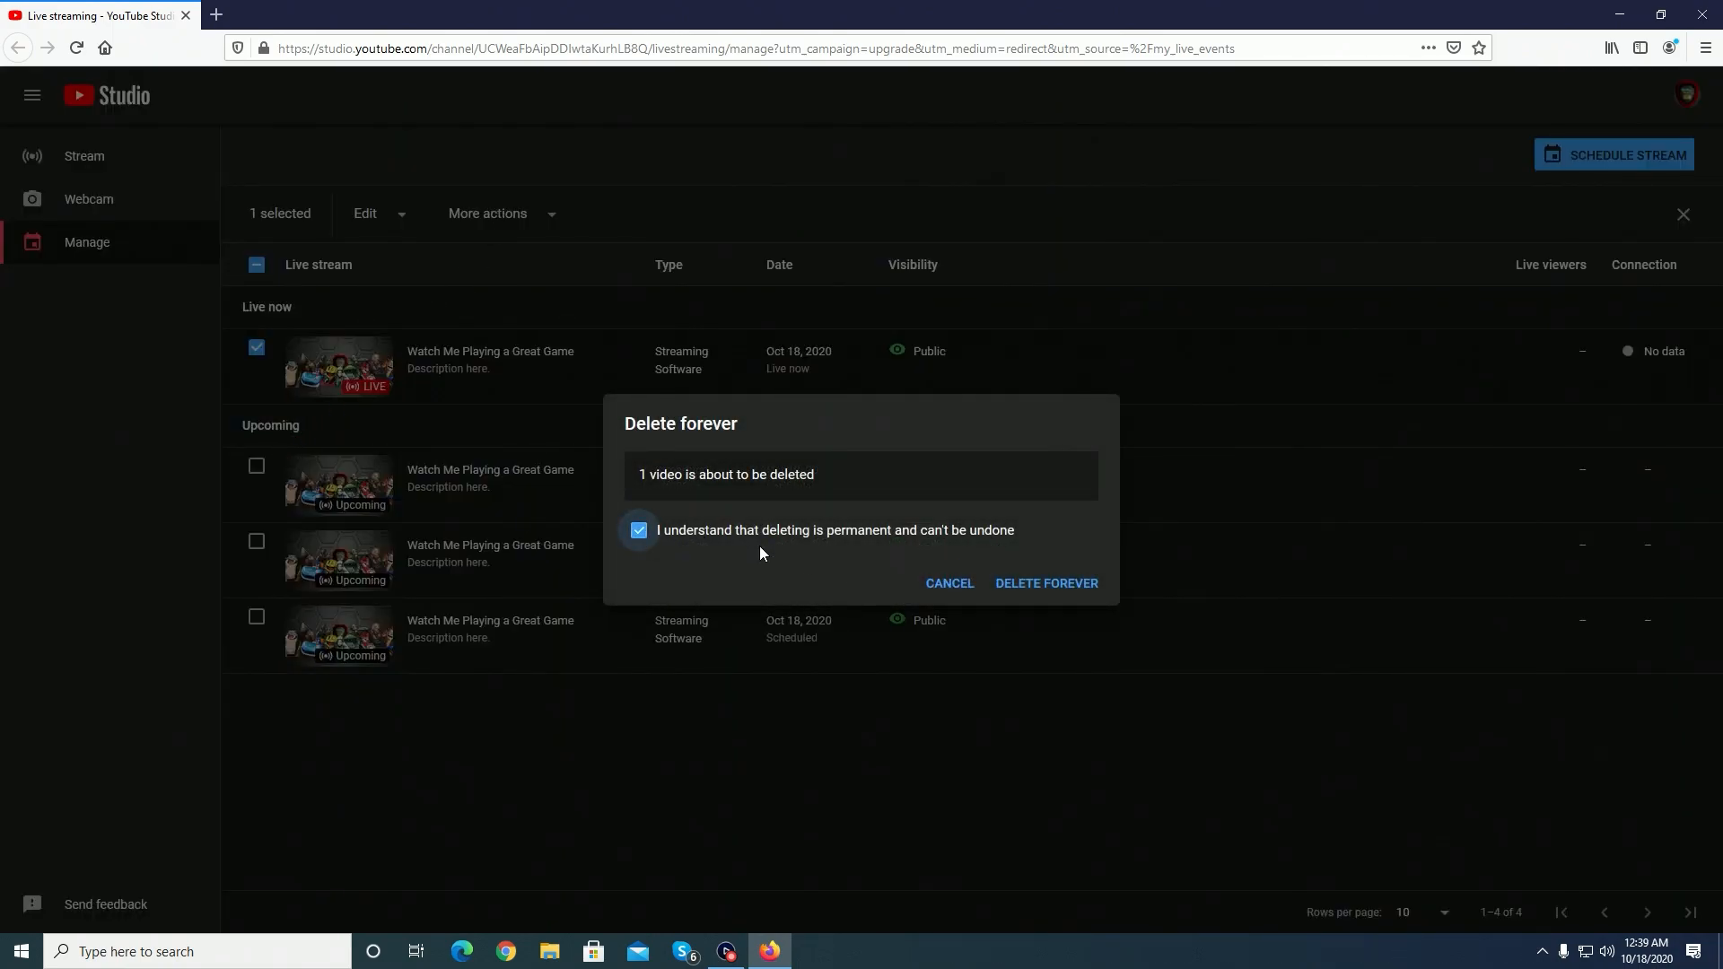
left_click(1044, 581)
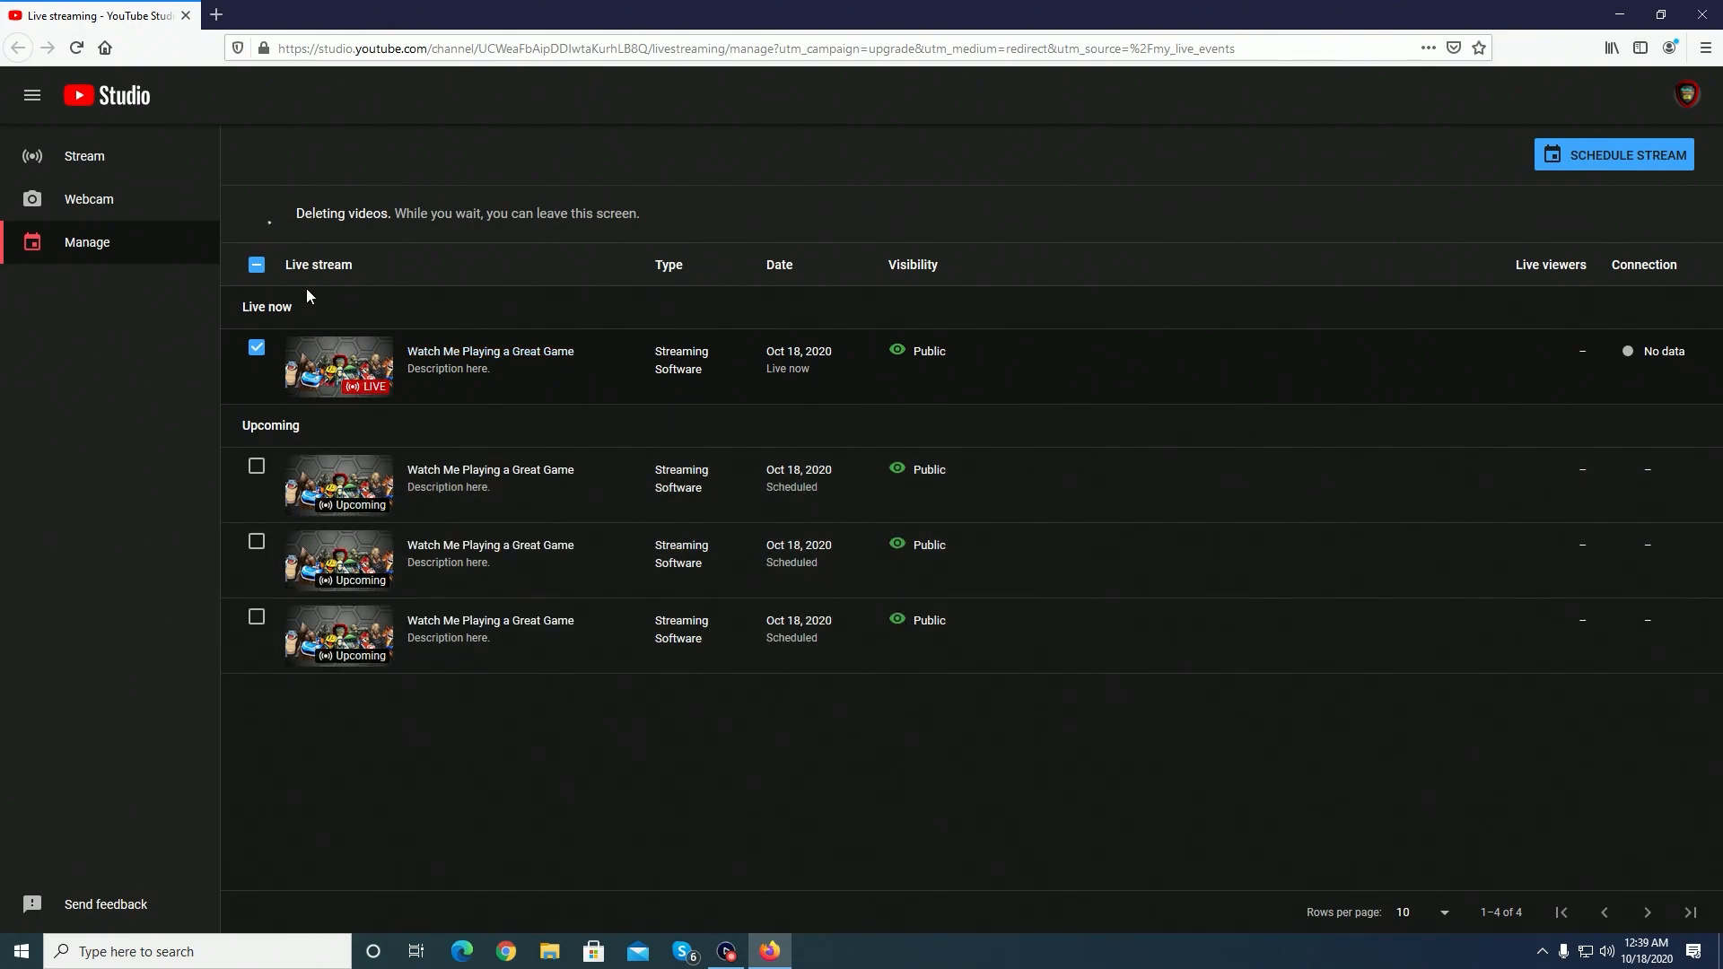
mouse_move(512, 476)
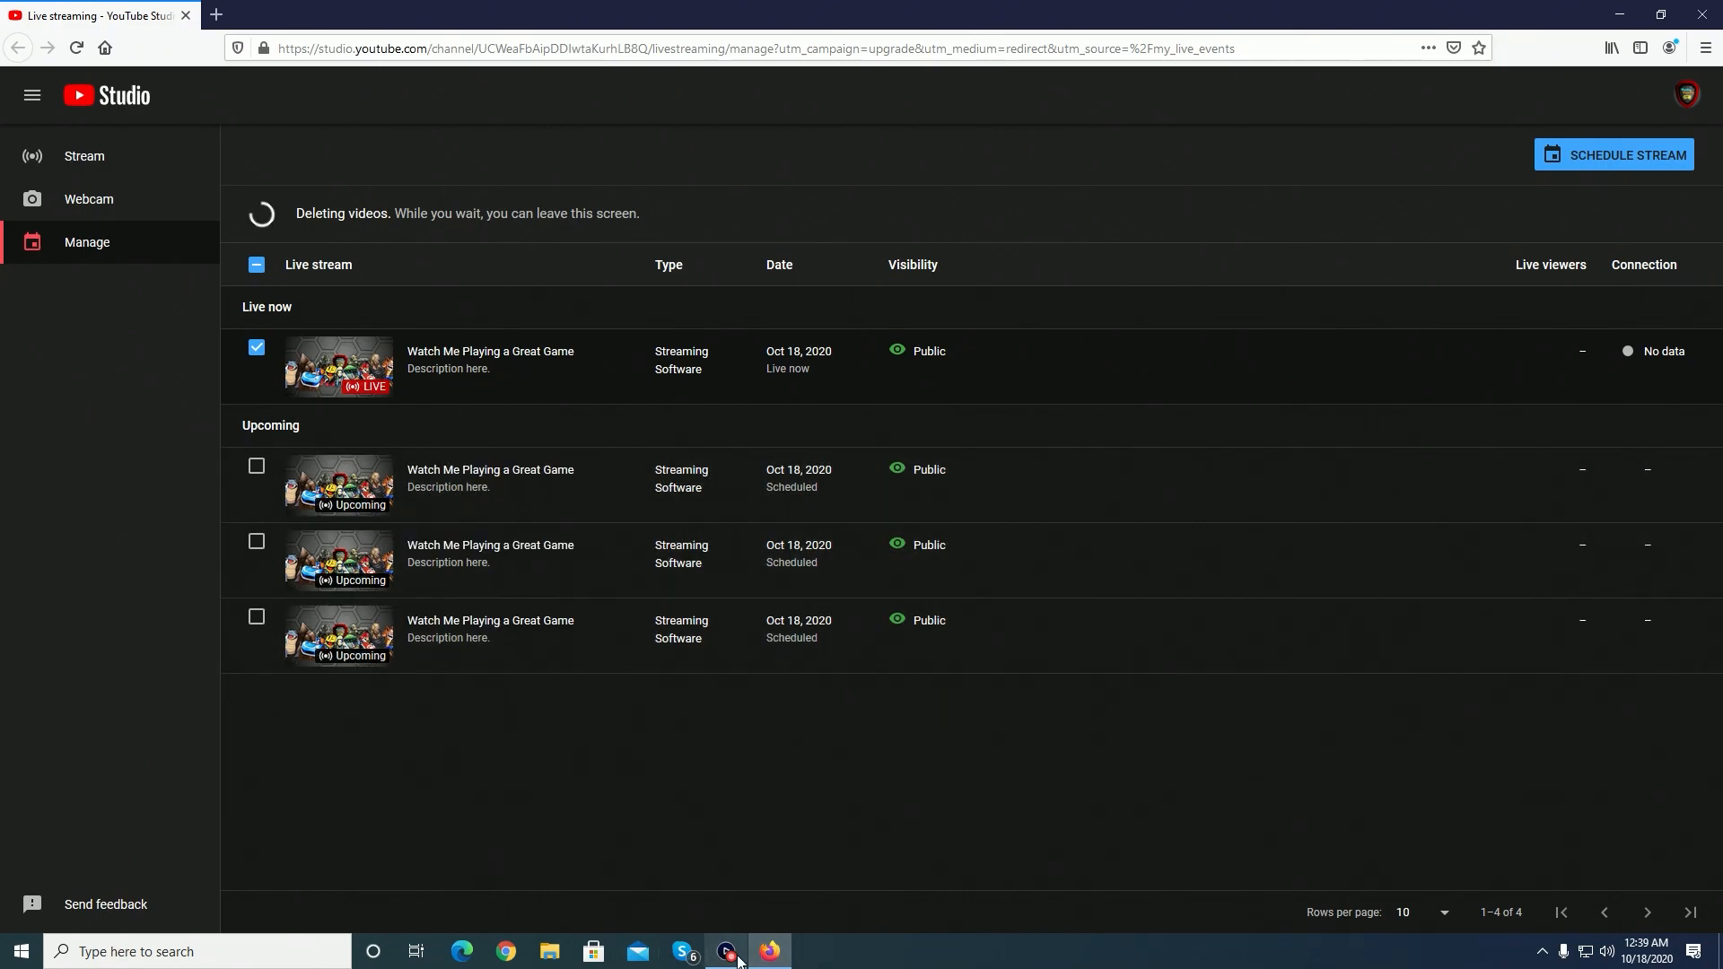
left_click(723, 951)
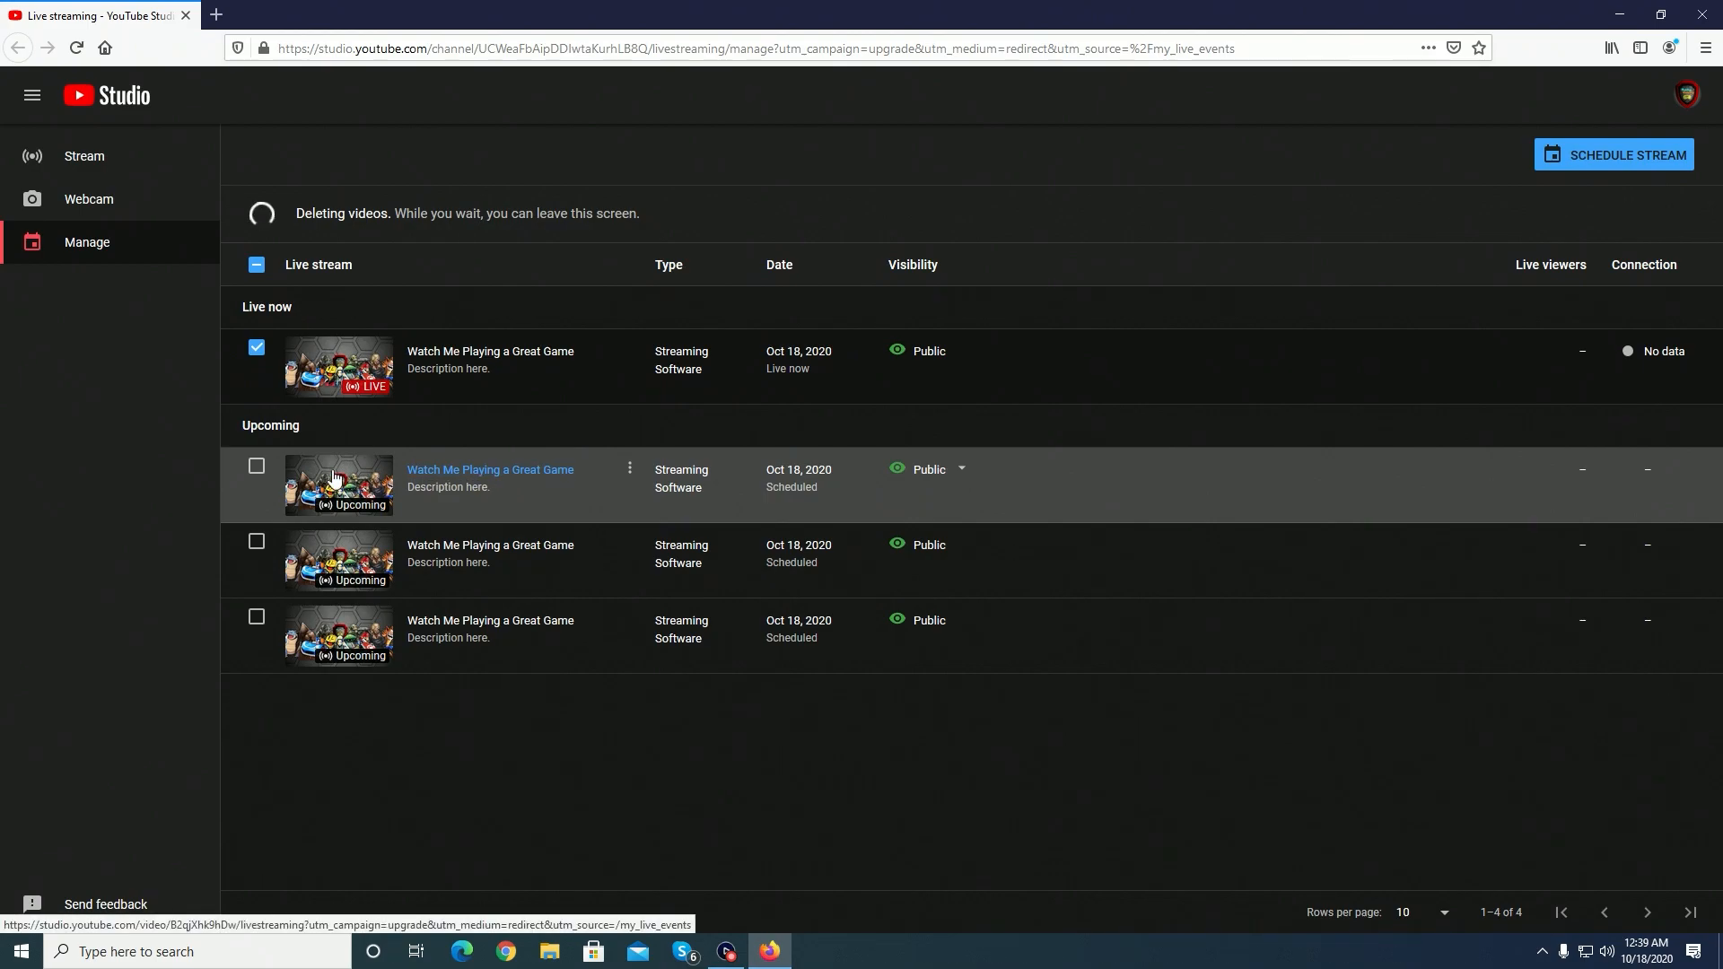
Open the first upcoming stream, mark it 'No, it's not made for kids', and copy its stream URL
left_click(489, 468)
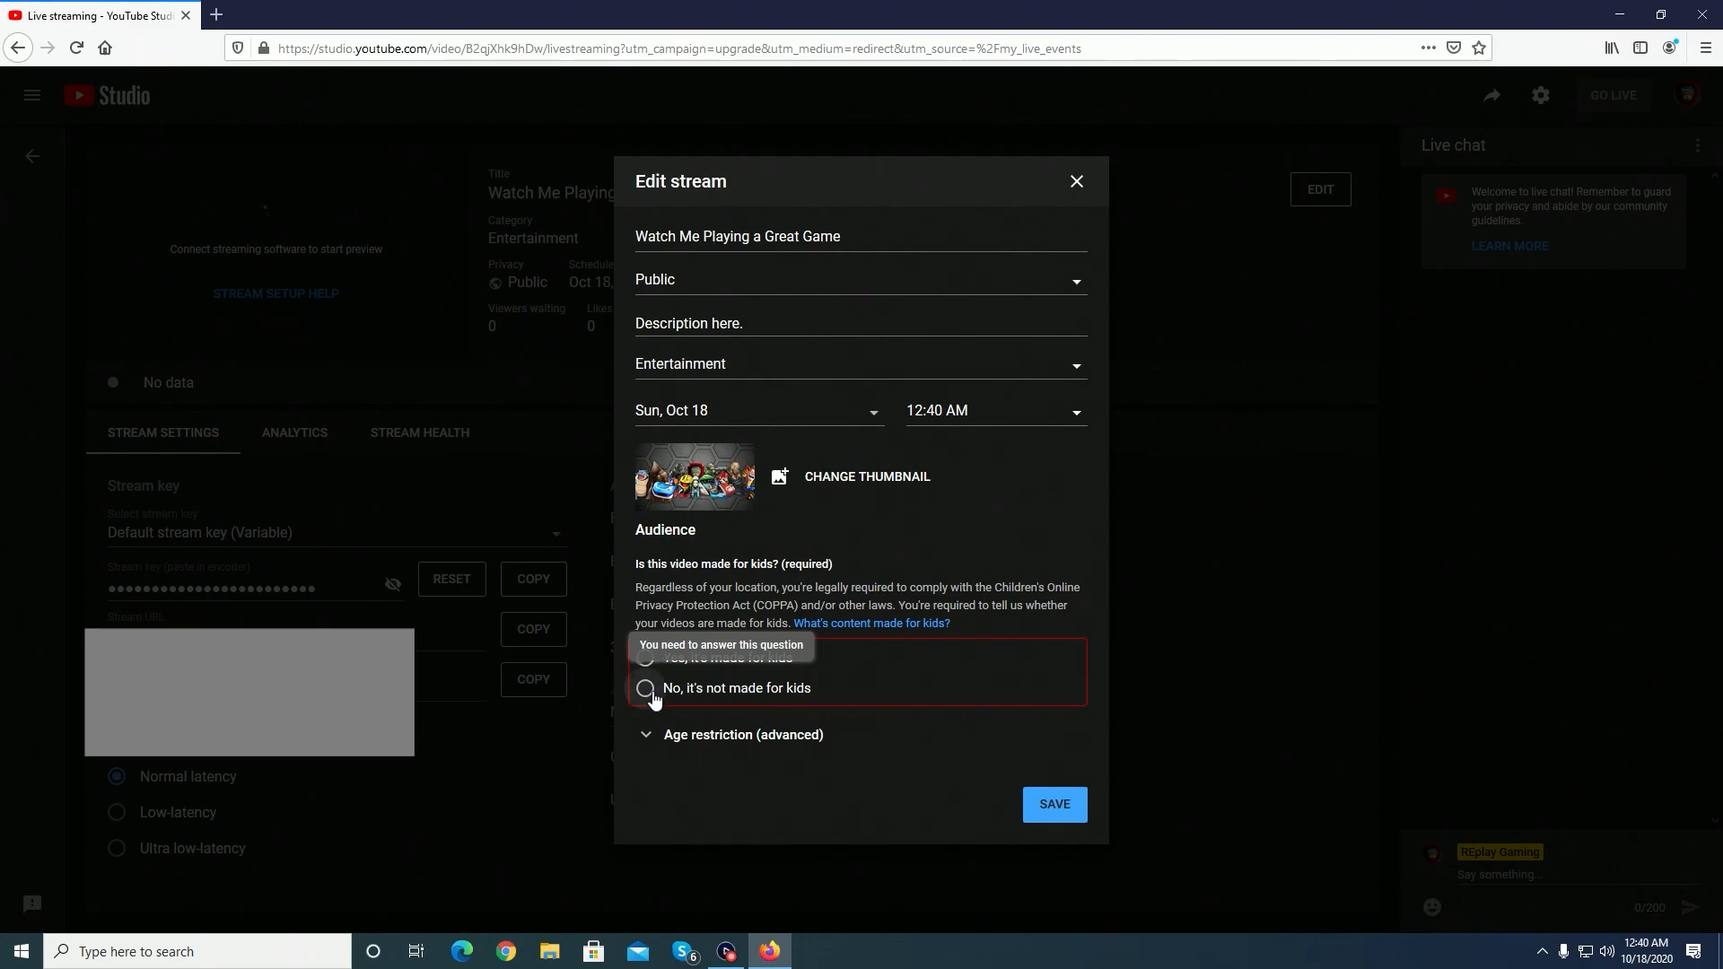
left_click(1051, 804)
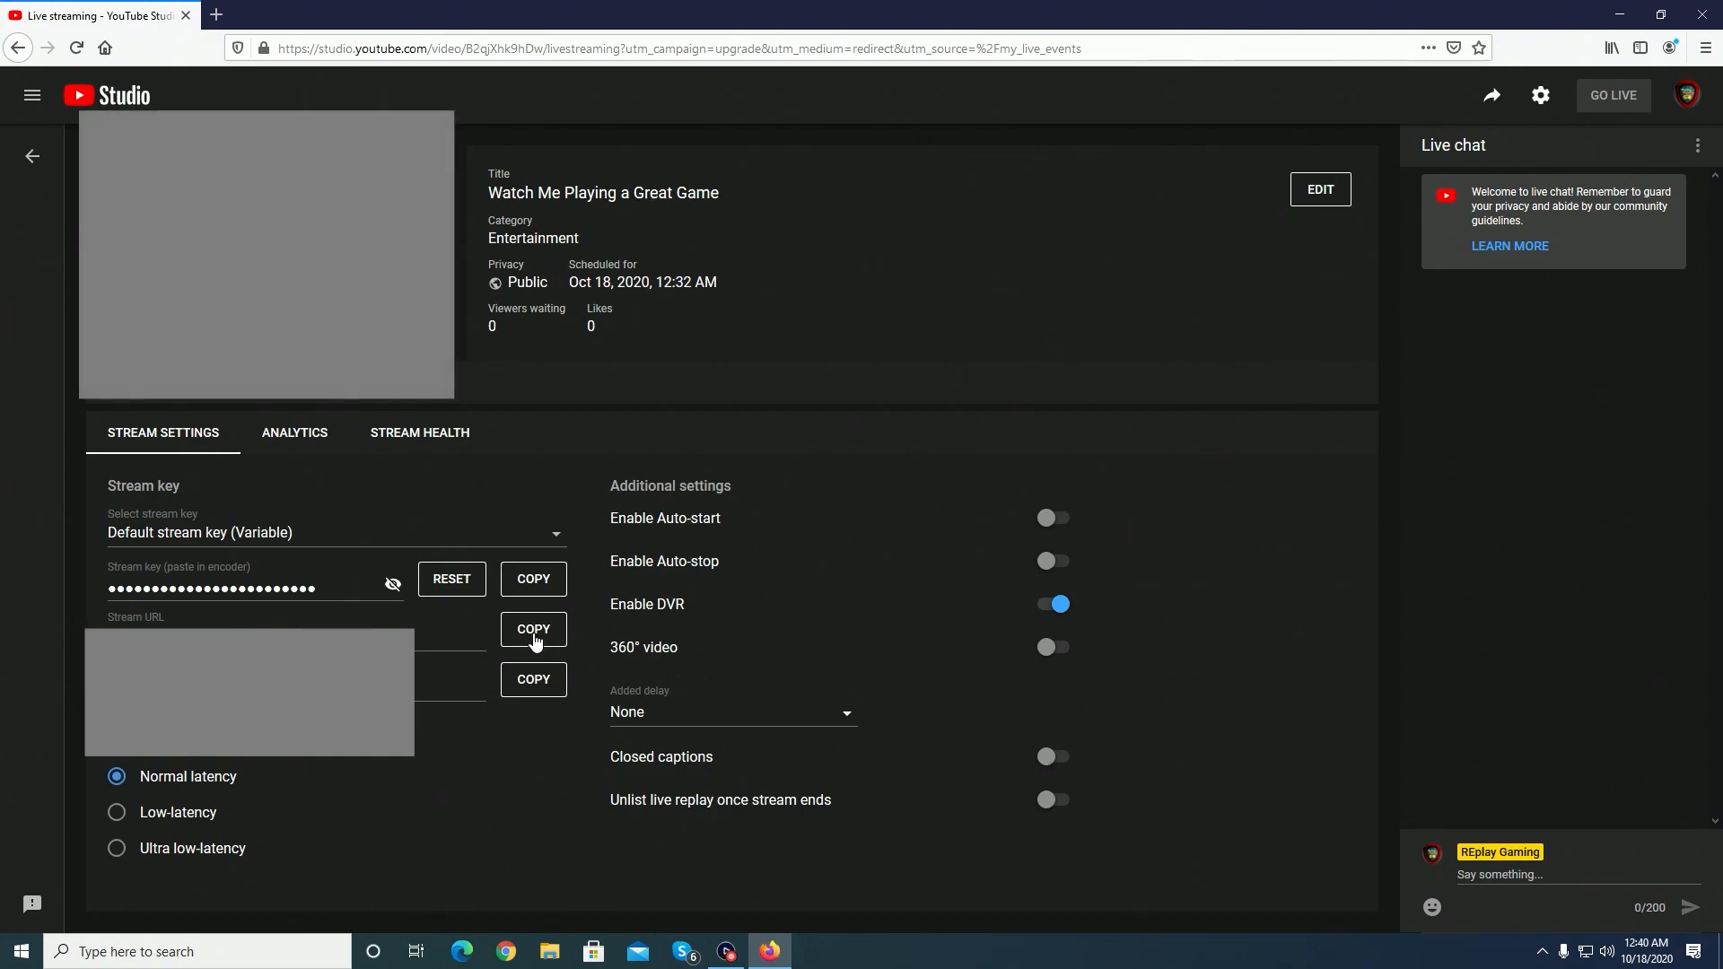
left_click(533, 628)
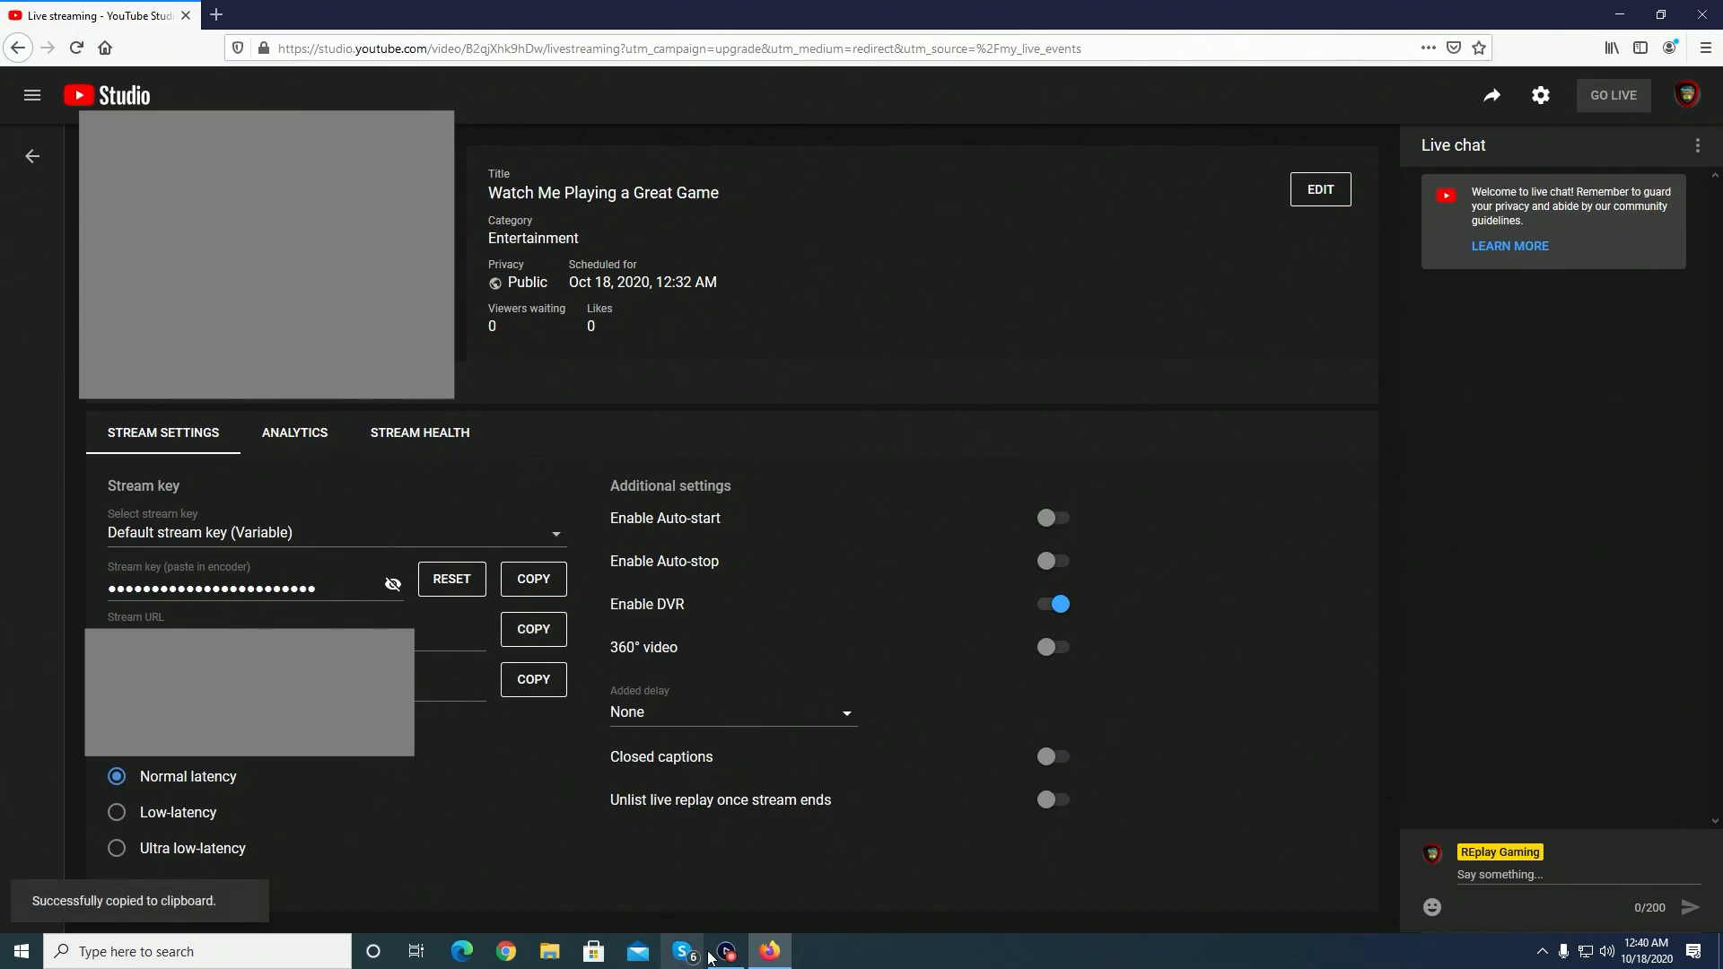
Add a new Custom RTMP streaming account in Elgato named 'Replay Gaming'
left_click(723, 951)
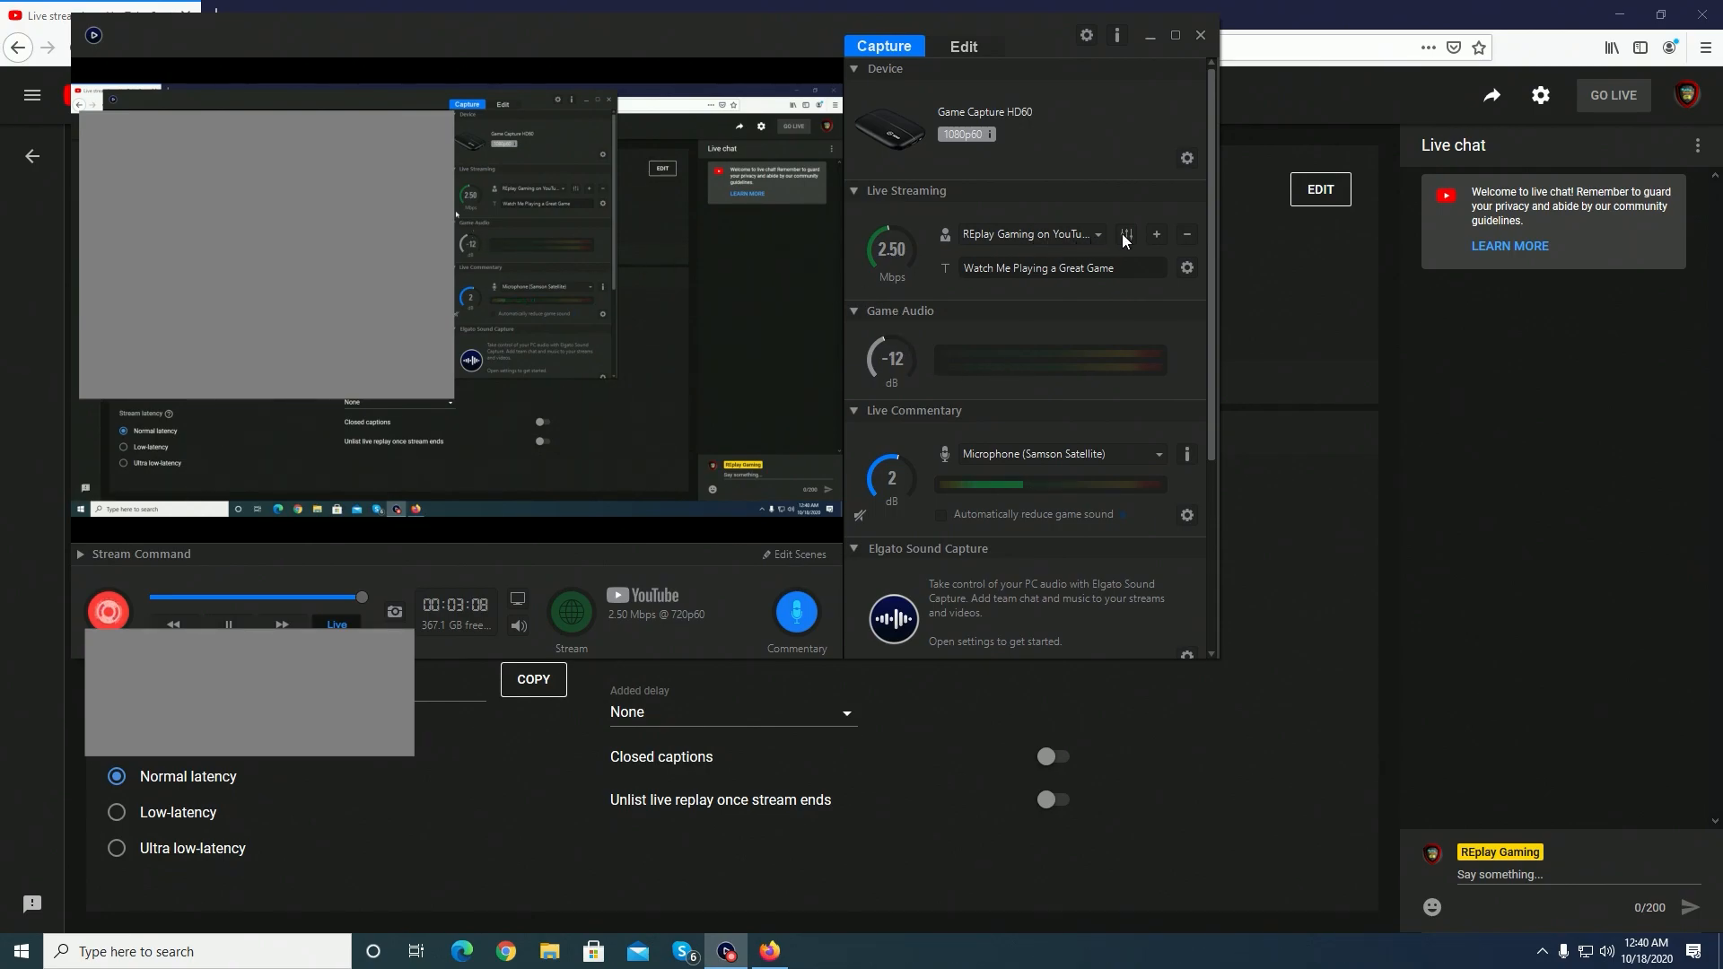
mouse_move(1156, 233)
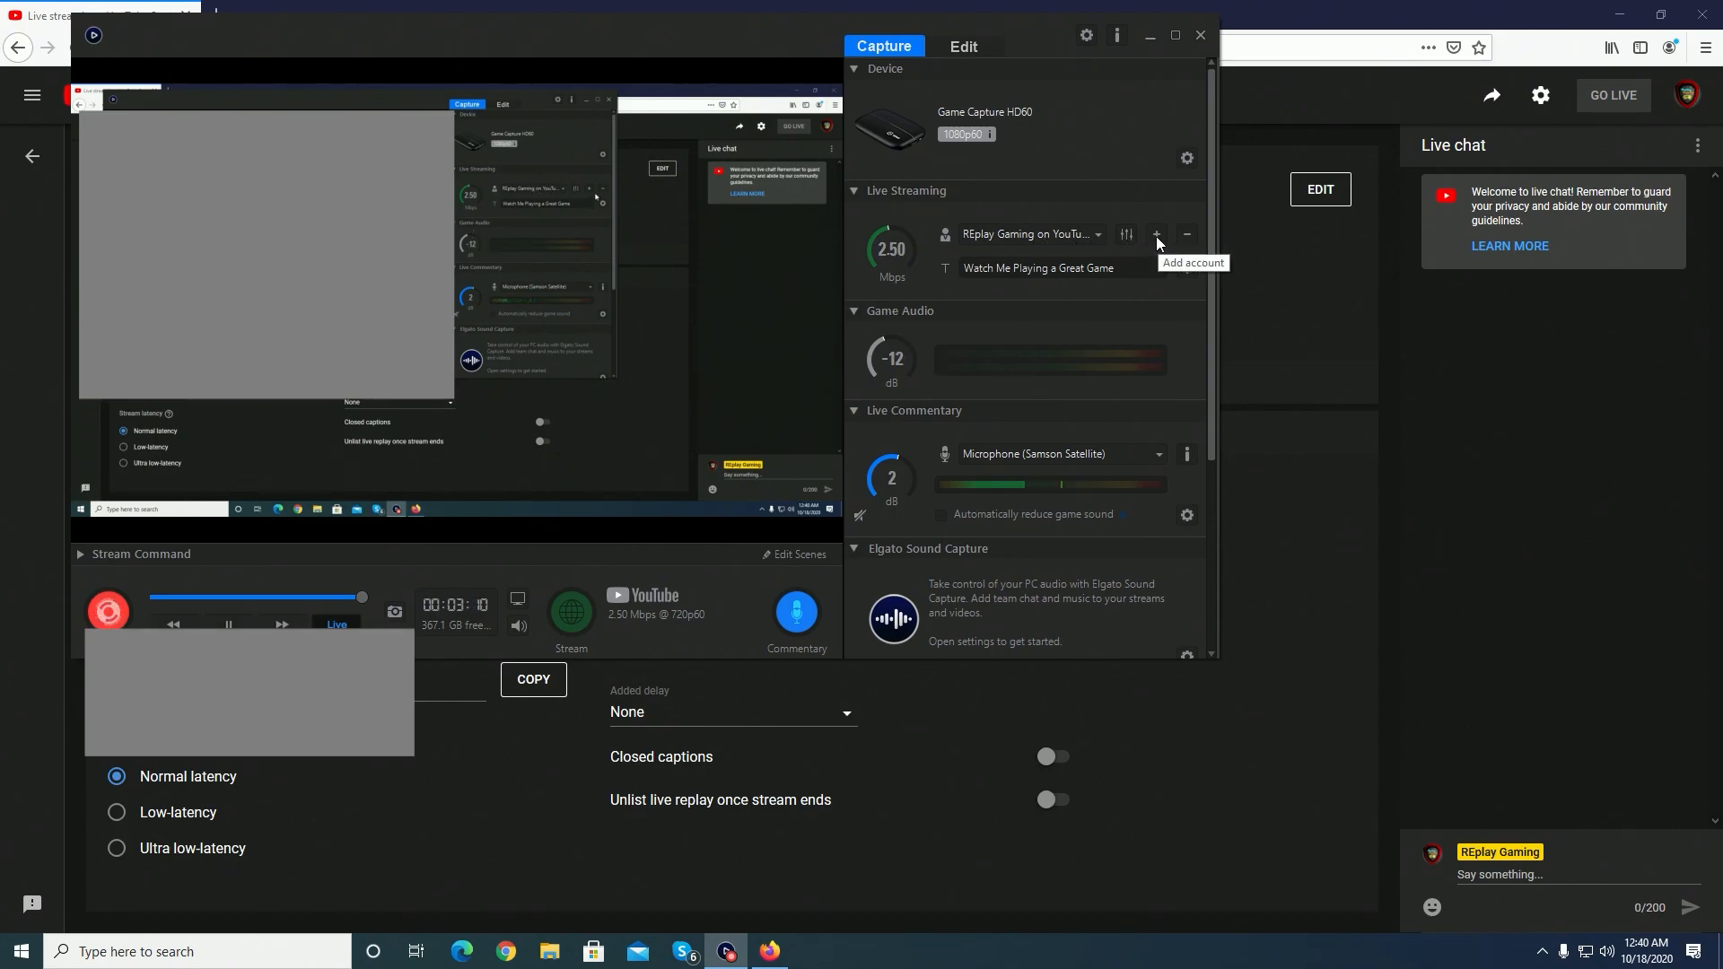
left_click(1154, 233)
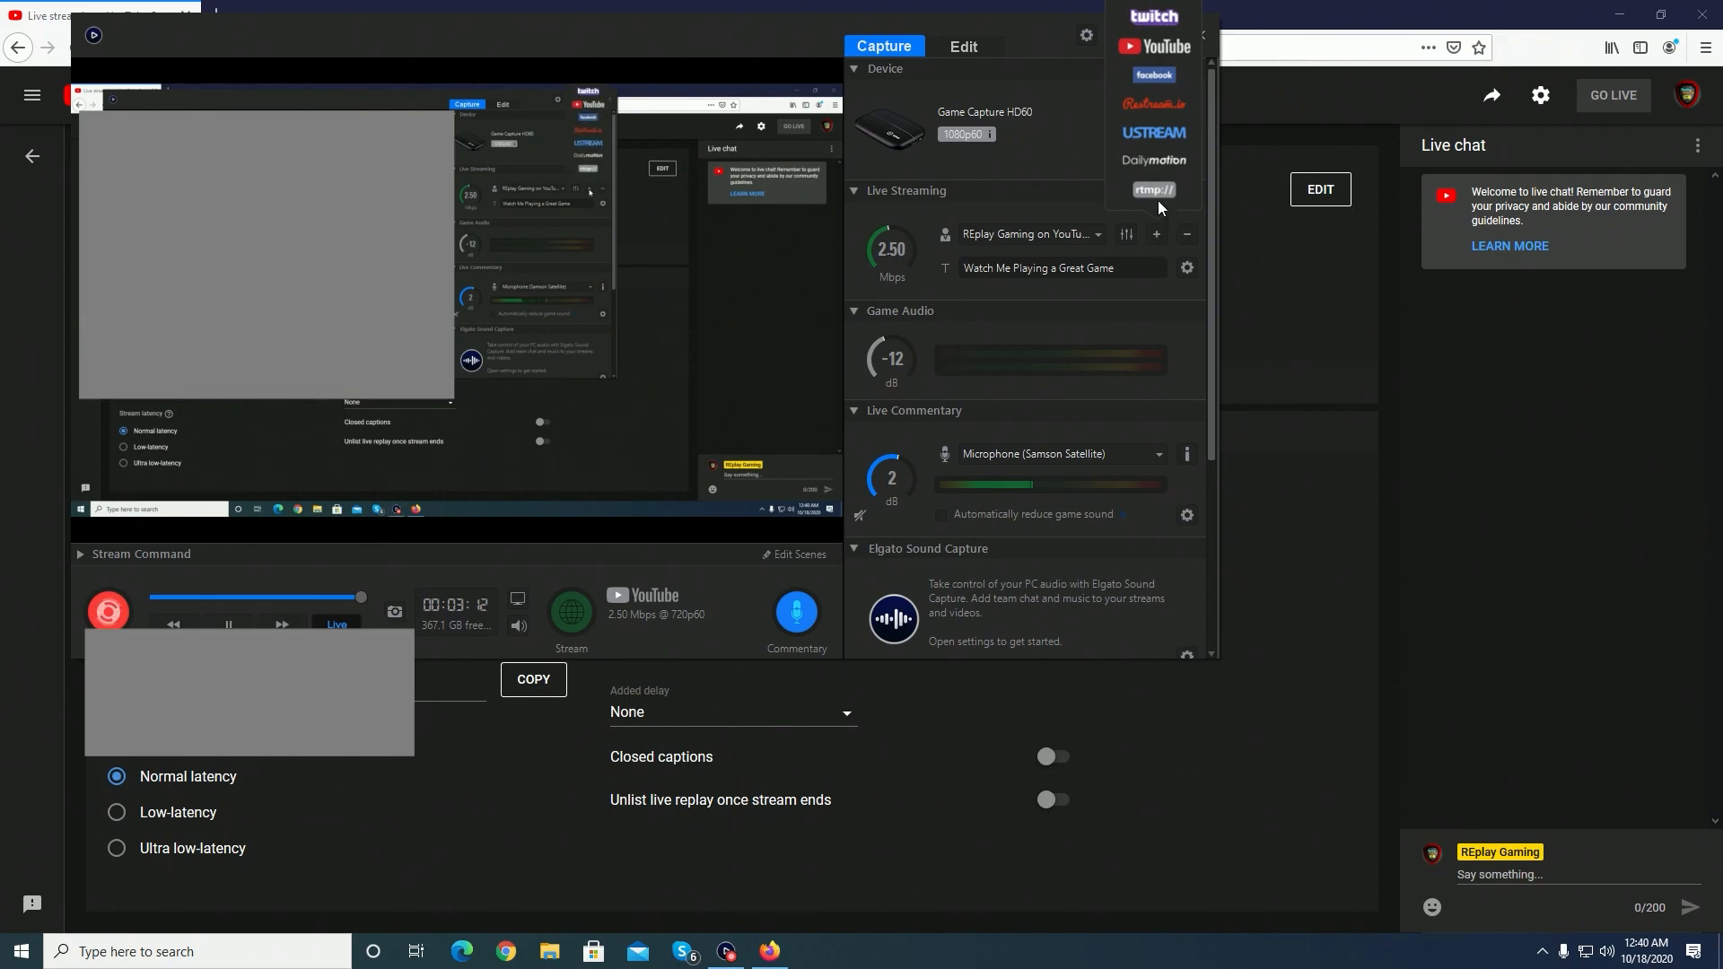
mouse_move(1152, 188)
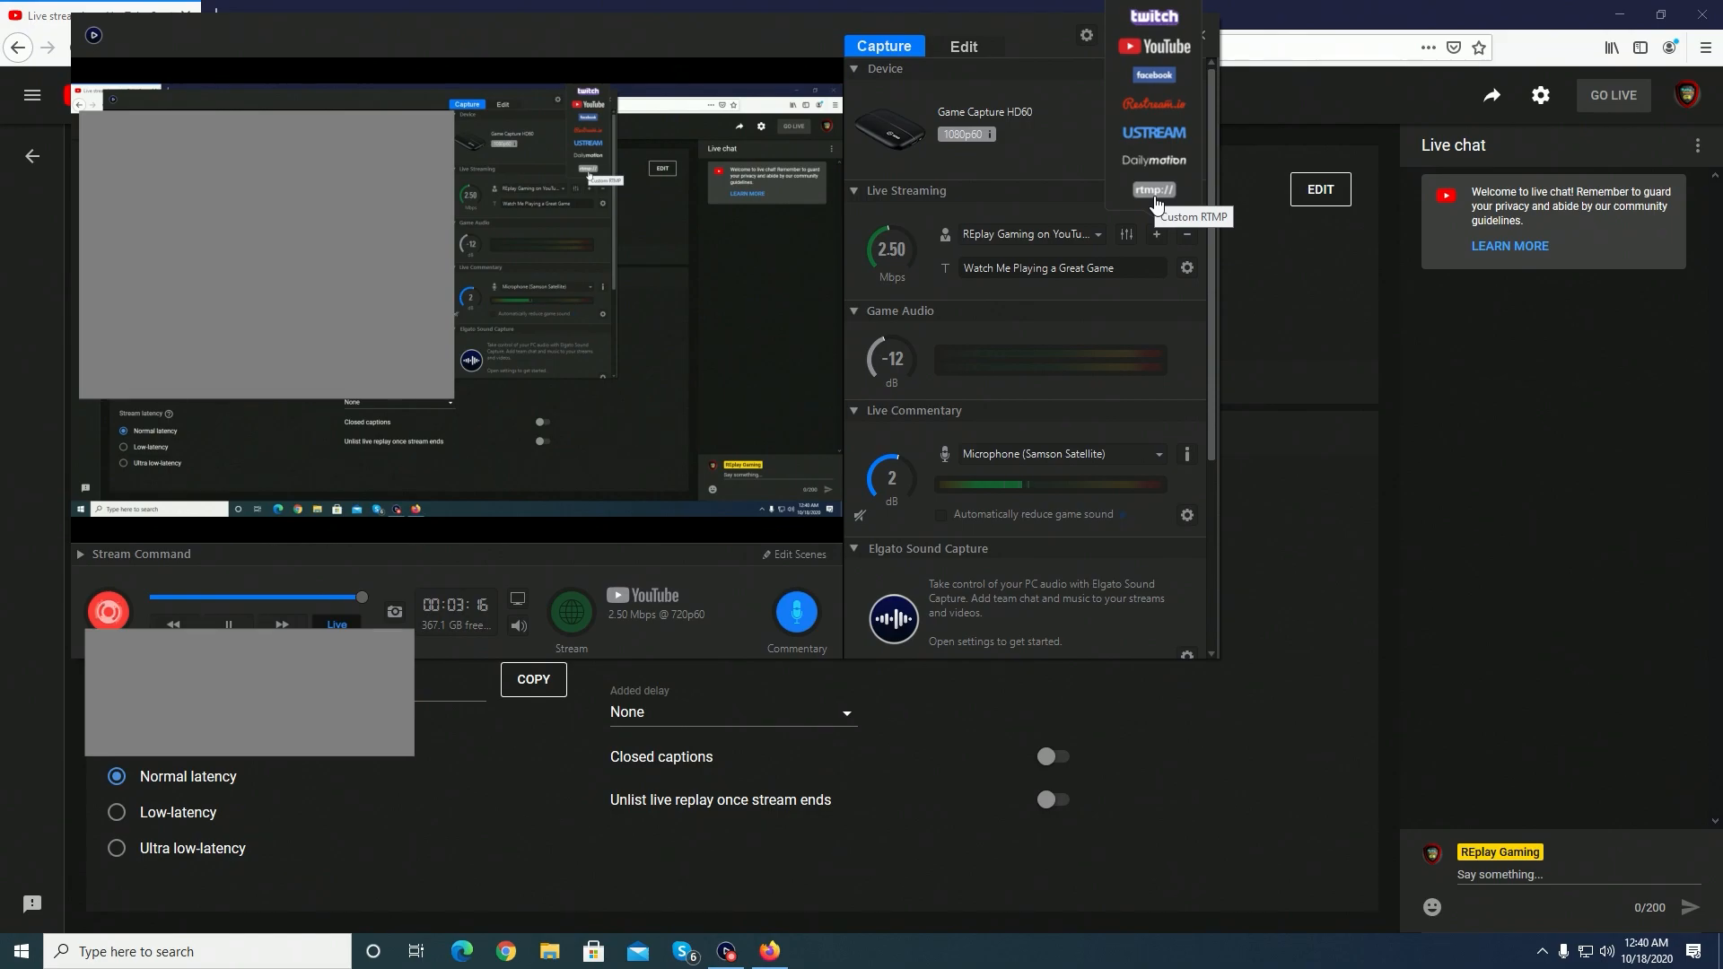
left_click(1152, 188)
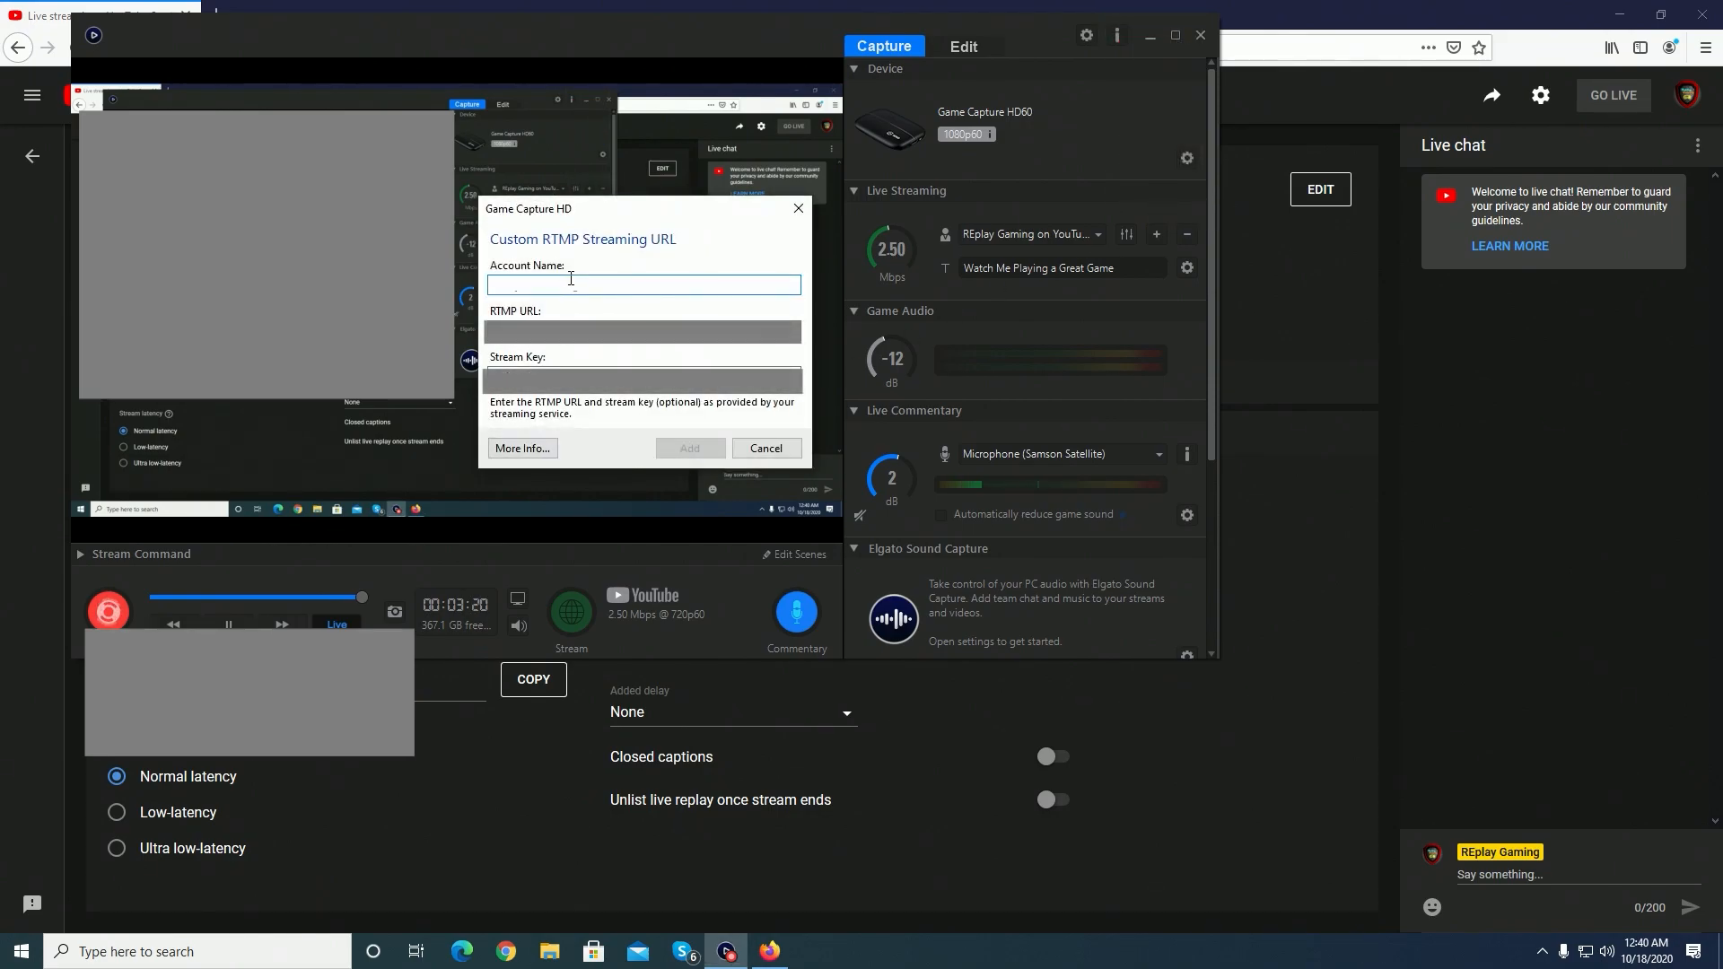
type("Replay")
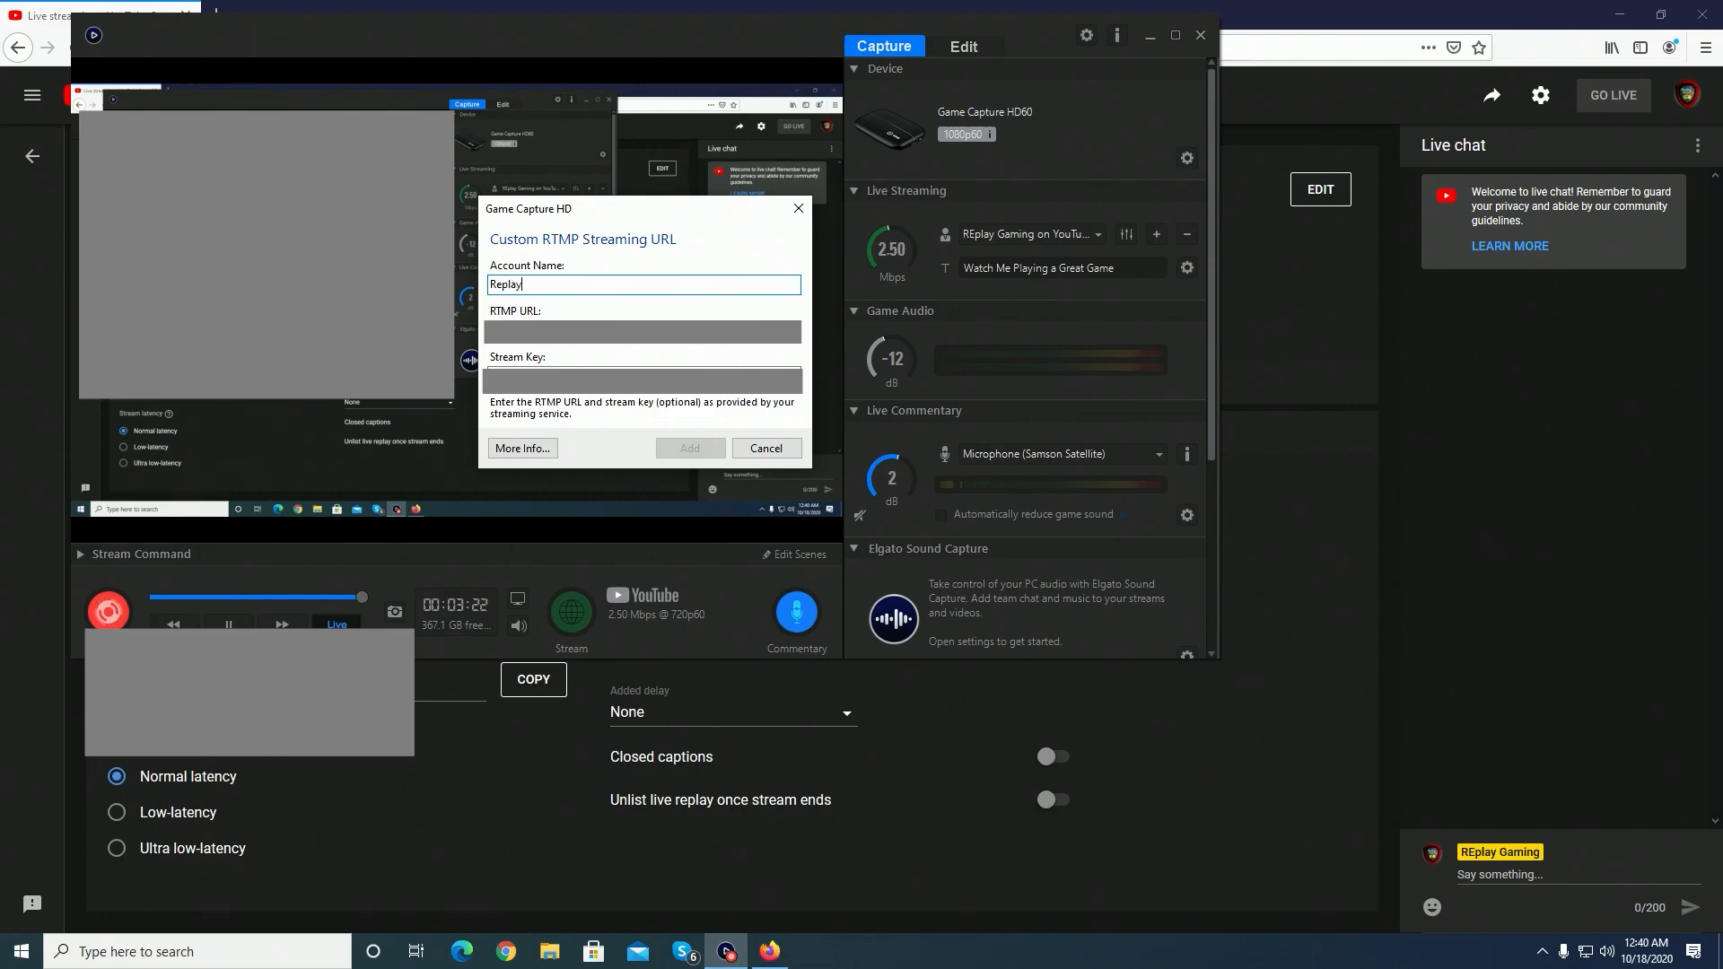
type("Gaming")
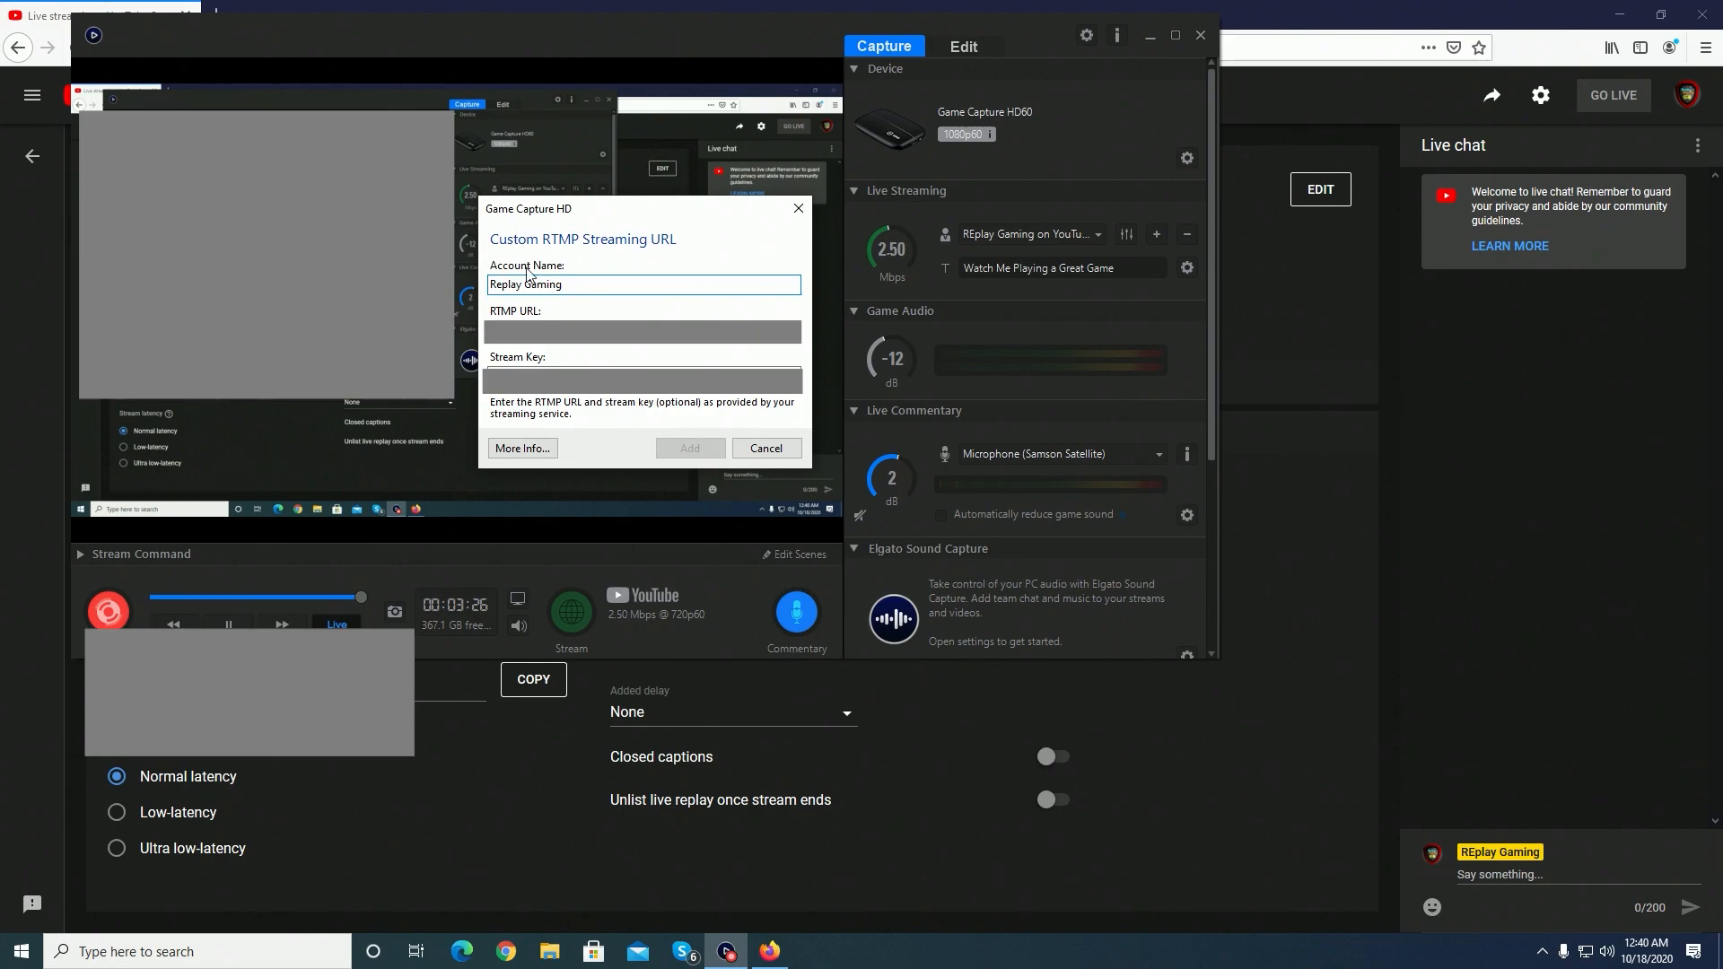
Paste the copied YouTube stream URL and key into the account and add it
right_click(642, 331)
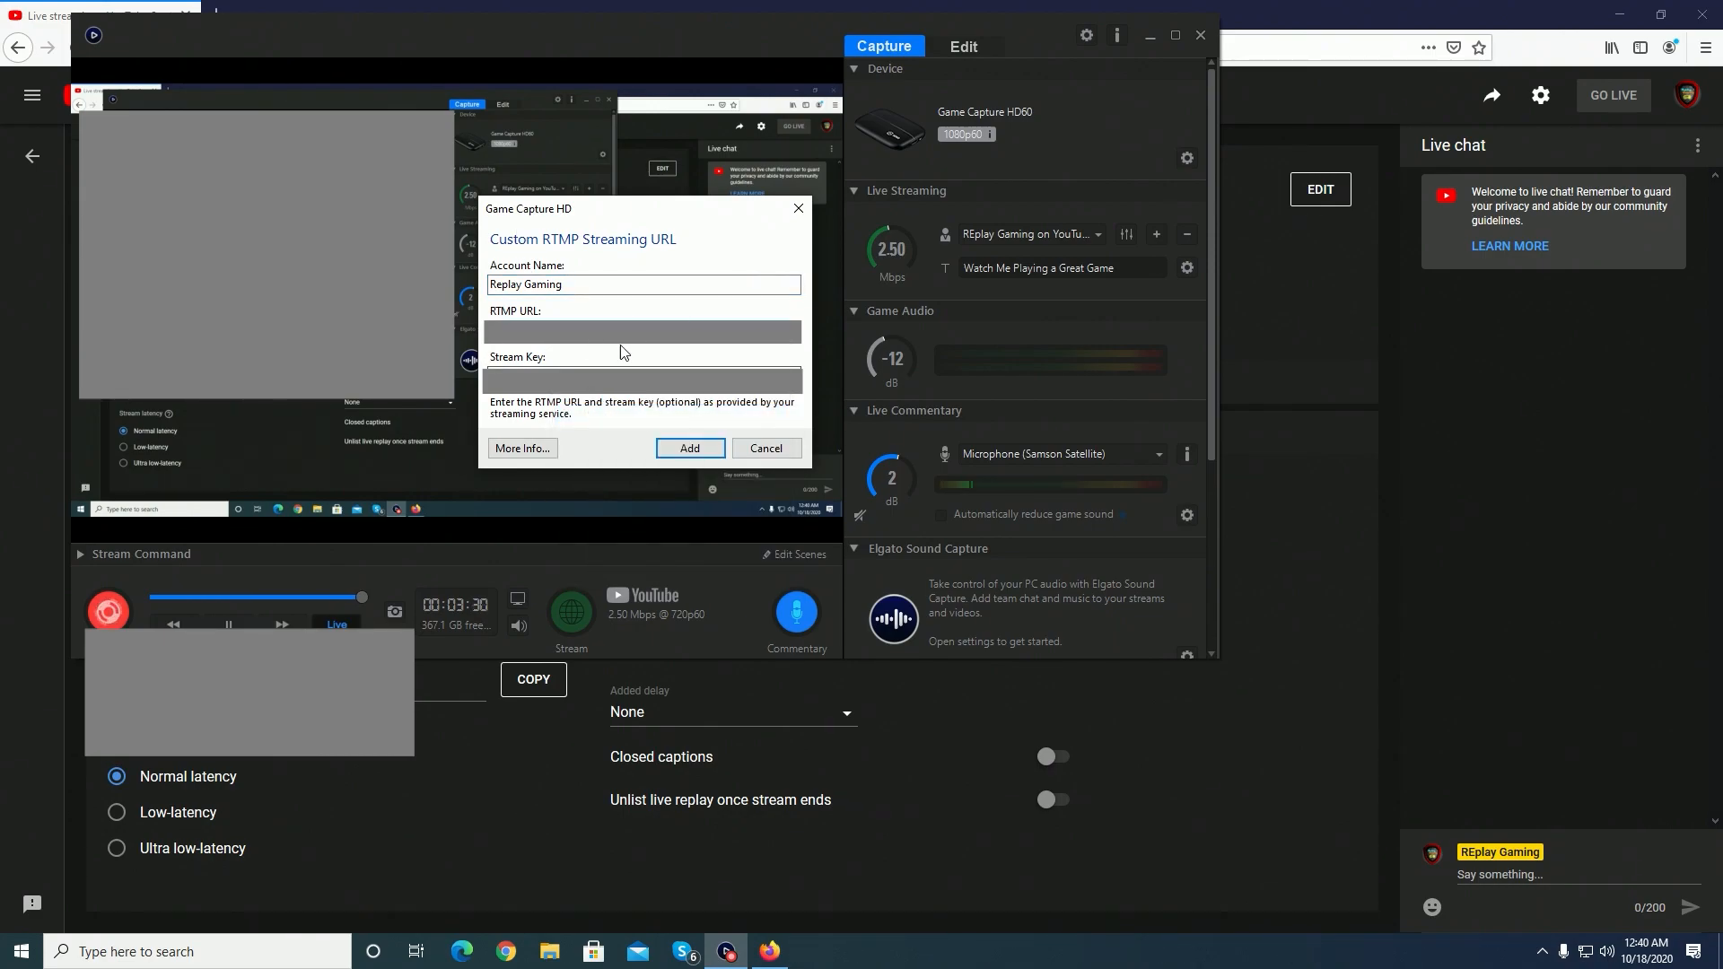
left_click(770, 951)
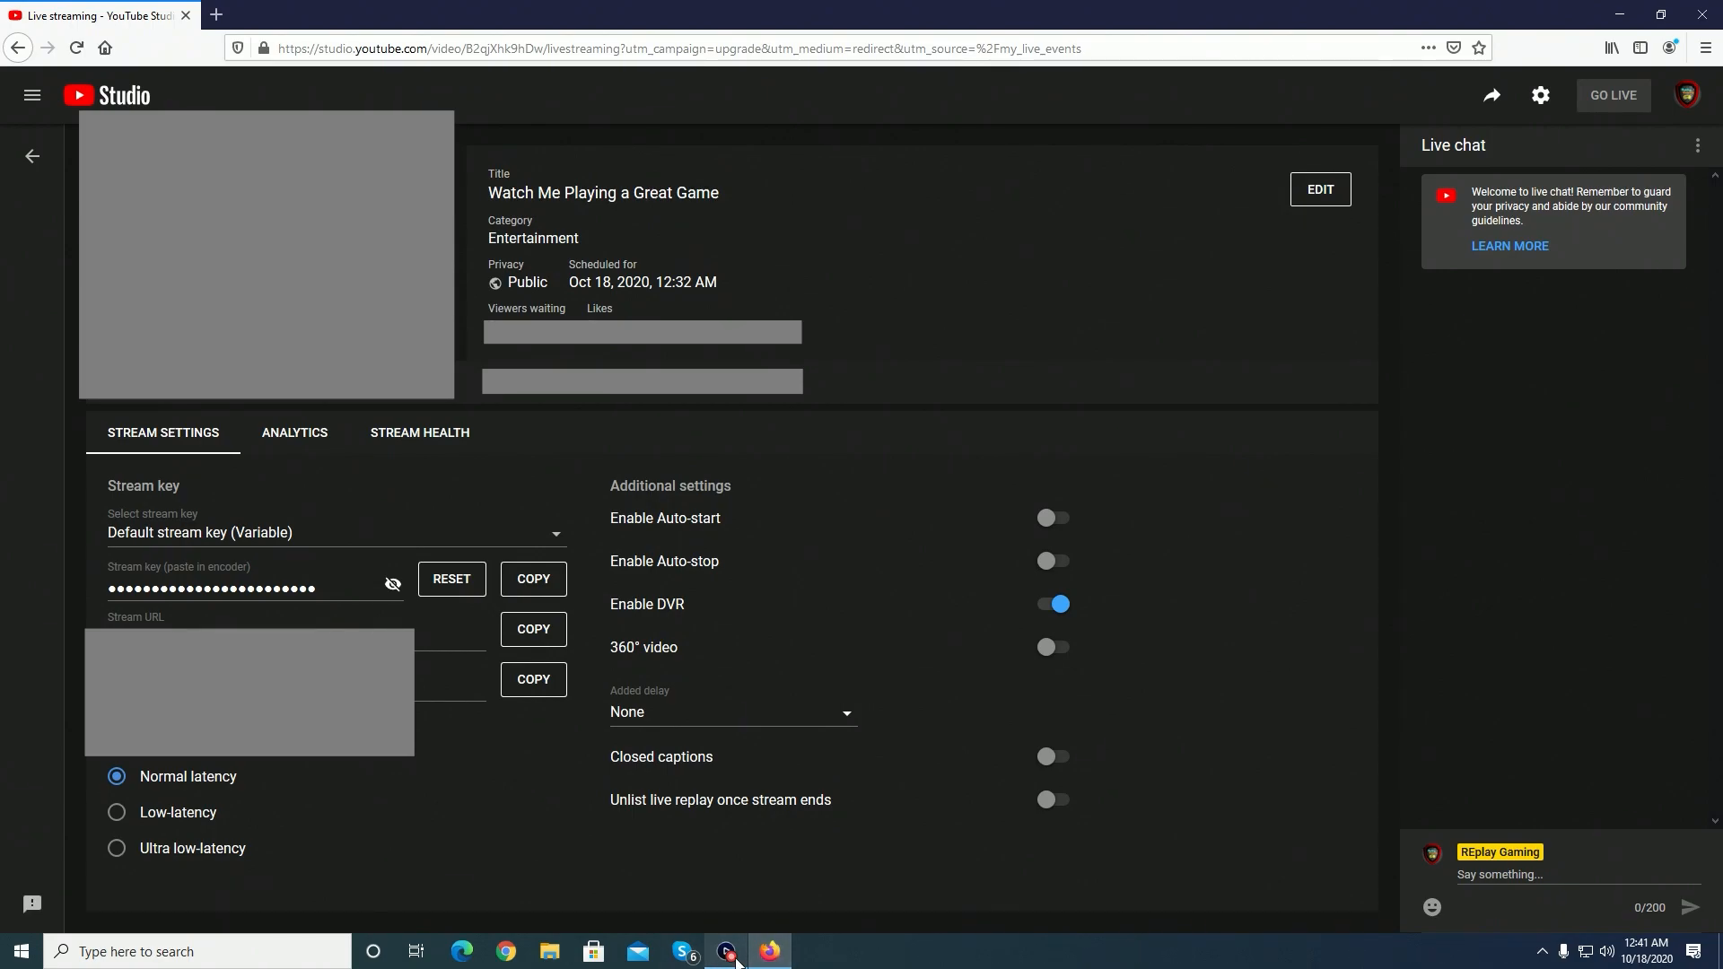
mouse_move(726, 951)
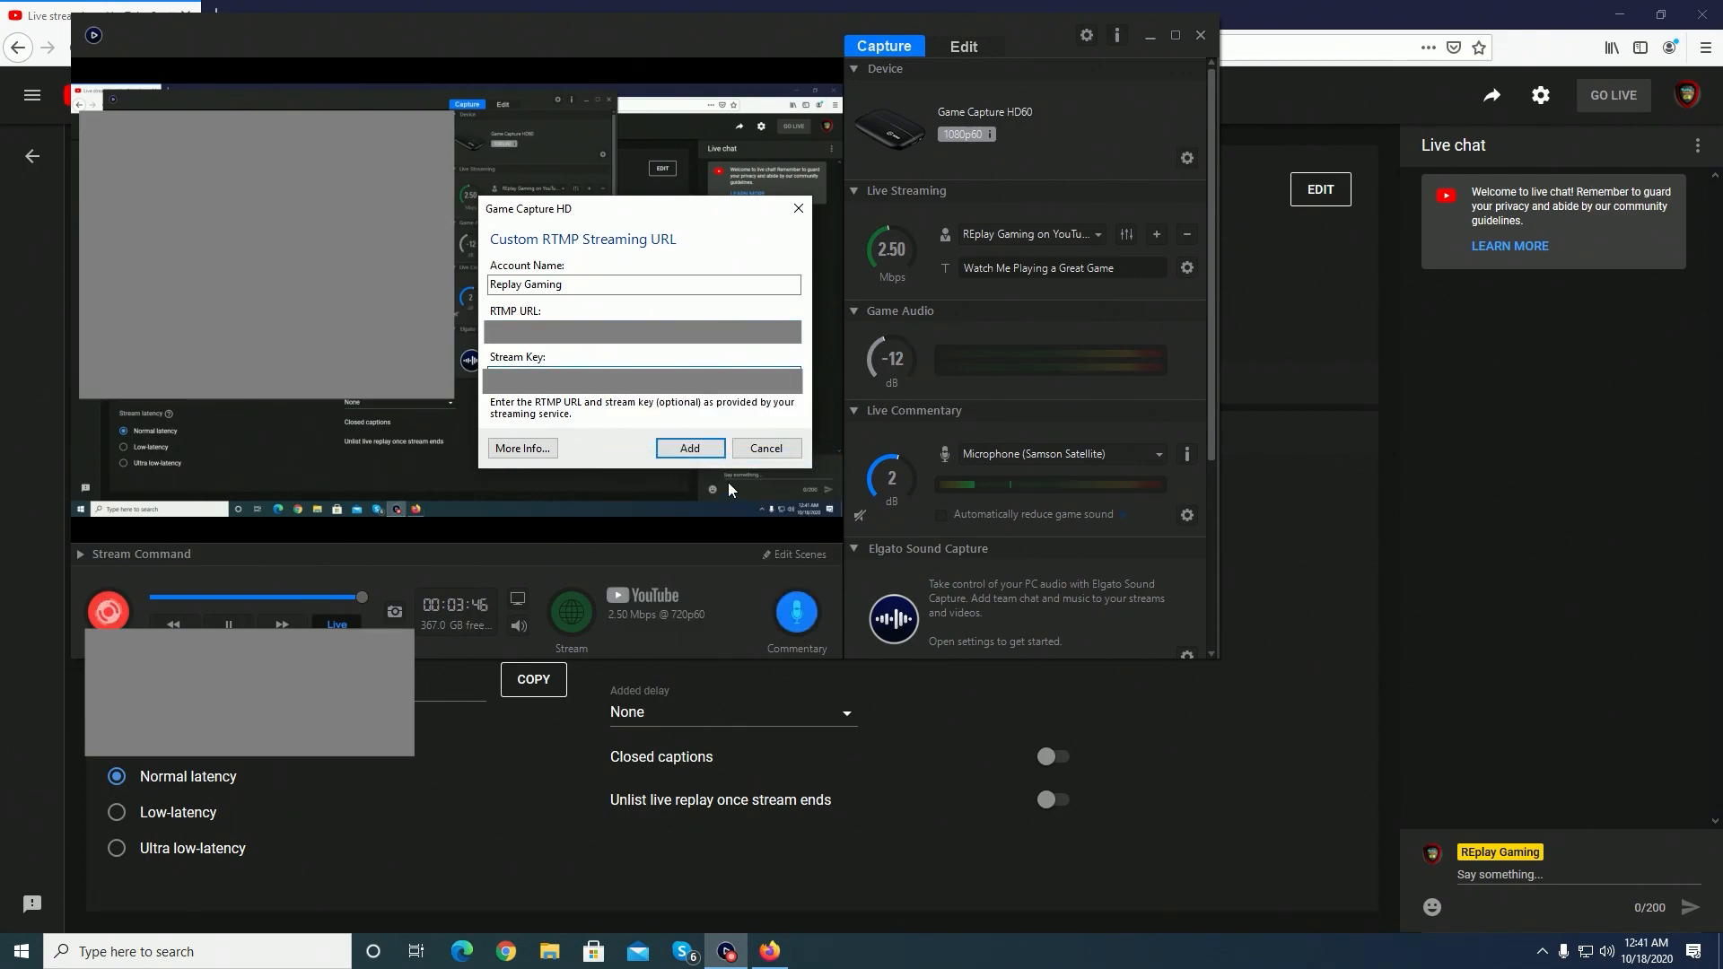
left_click(689, 449)
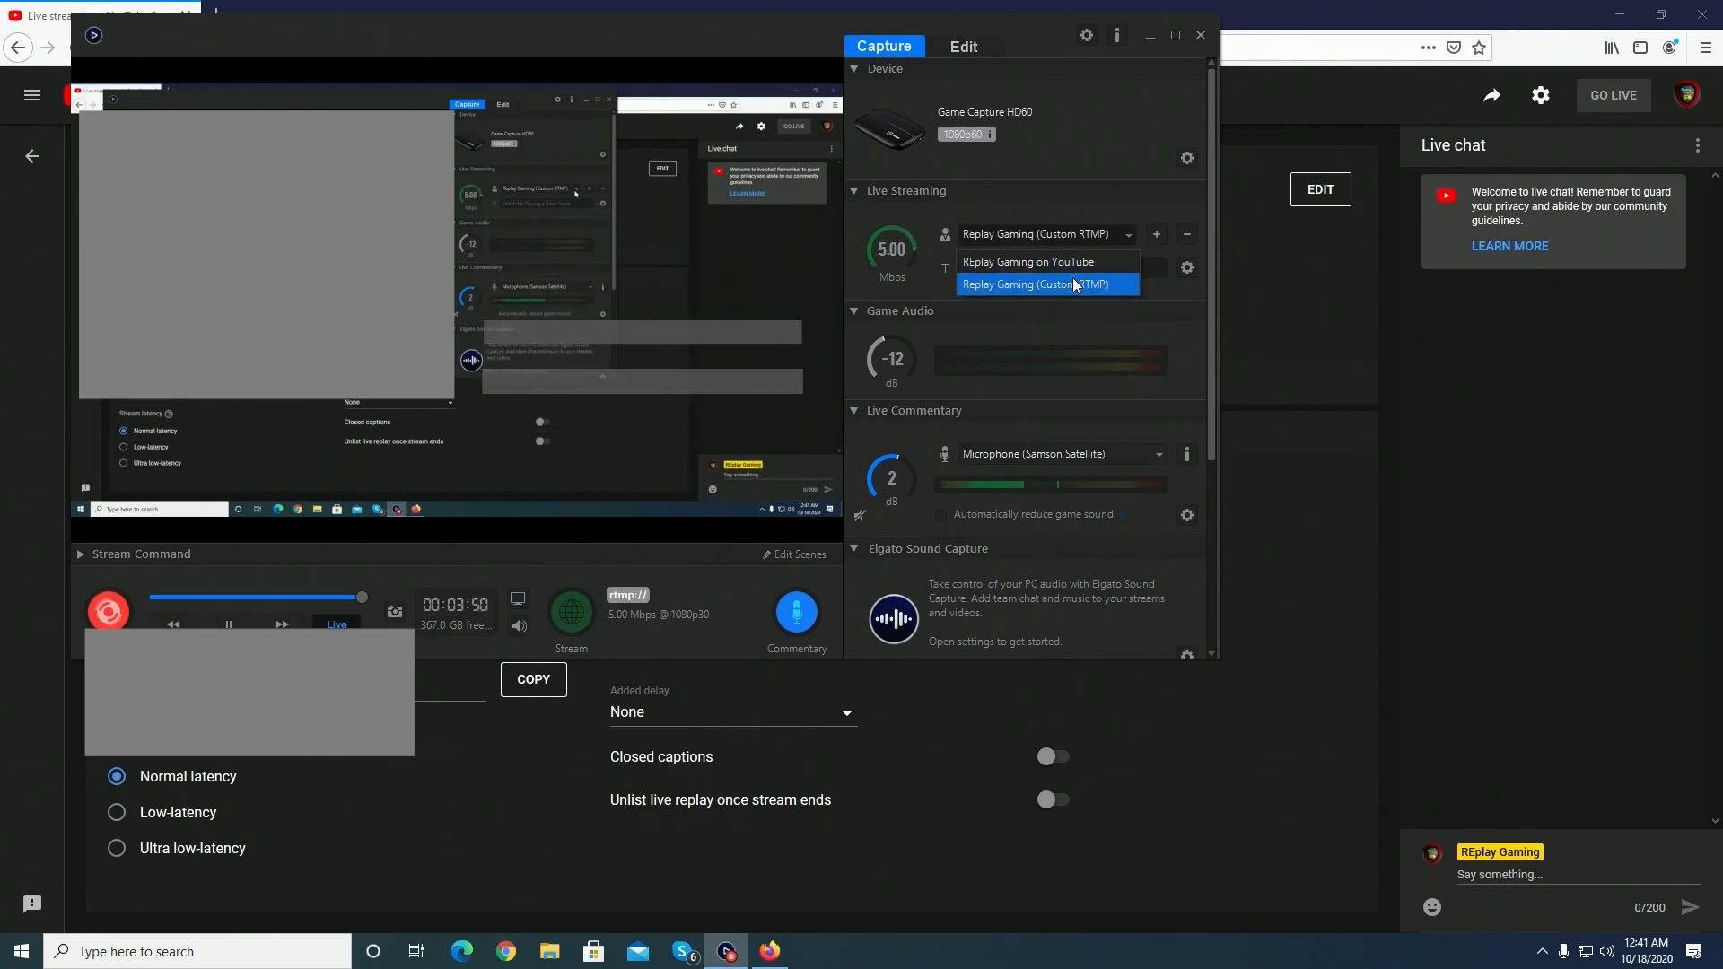
mouse_move(1026, 262)
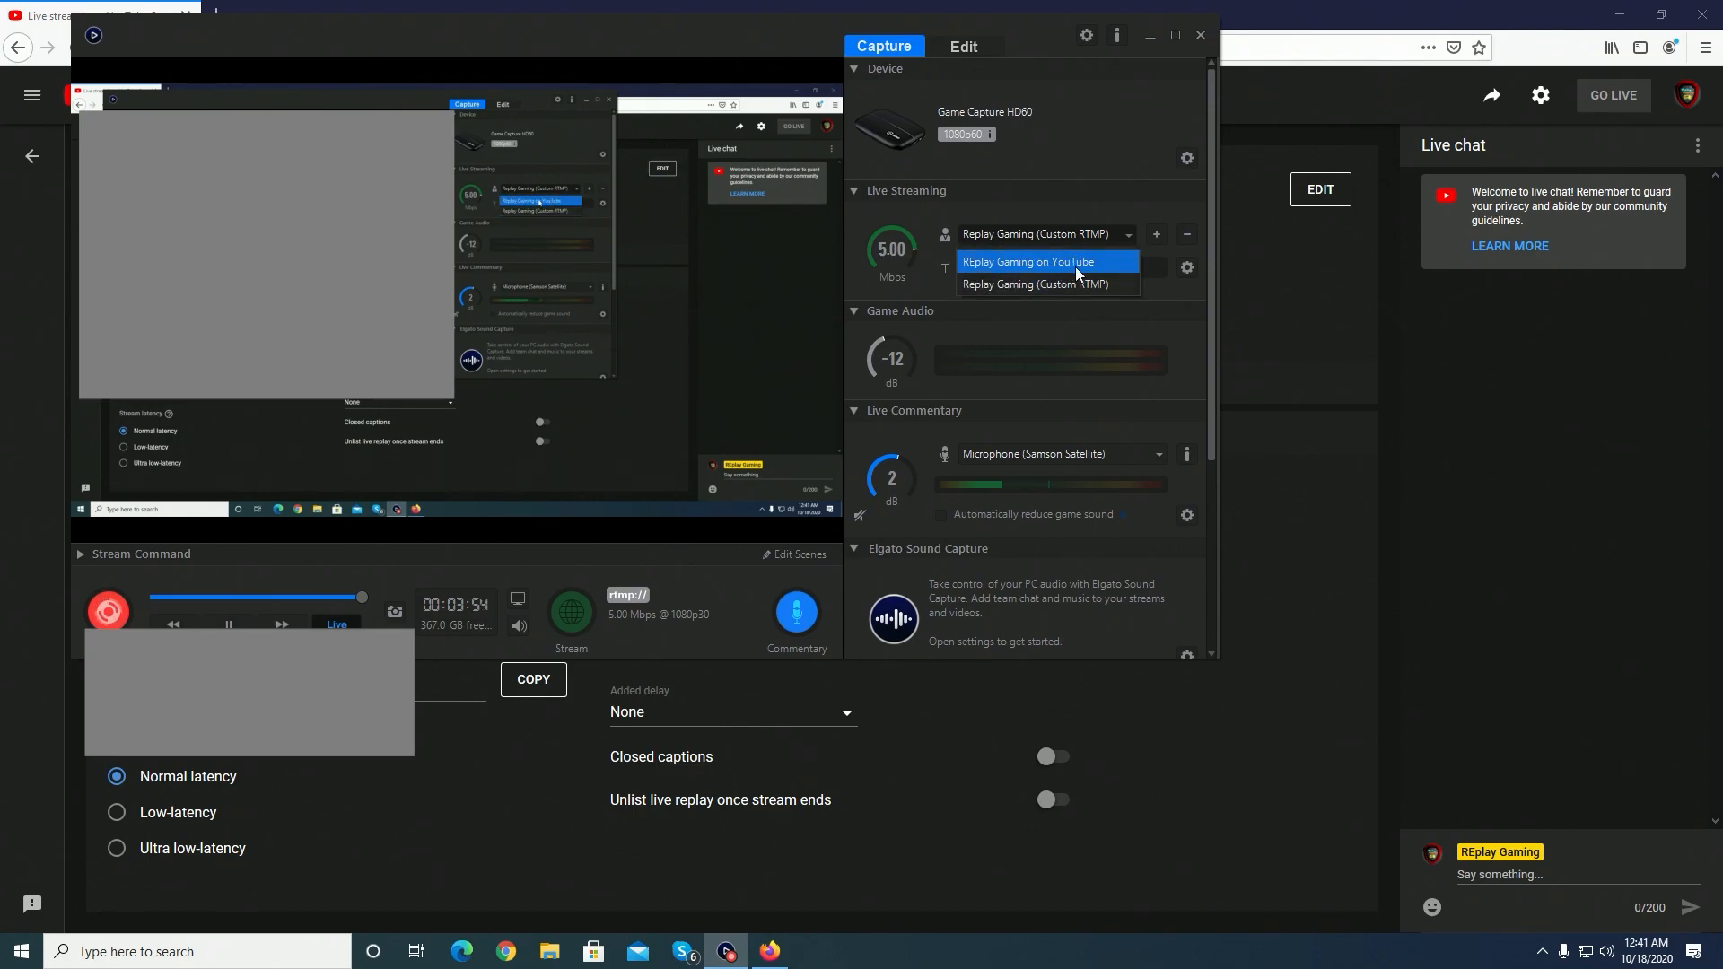
mouse_move(1045, 283)
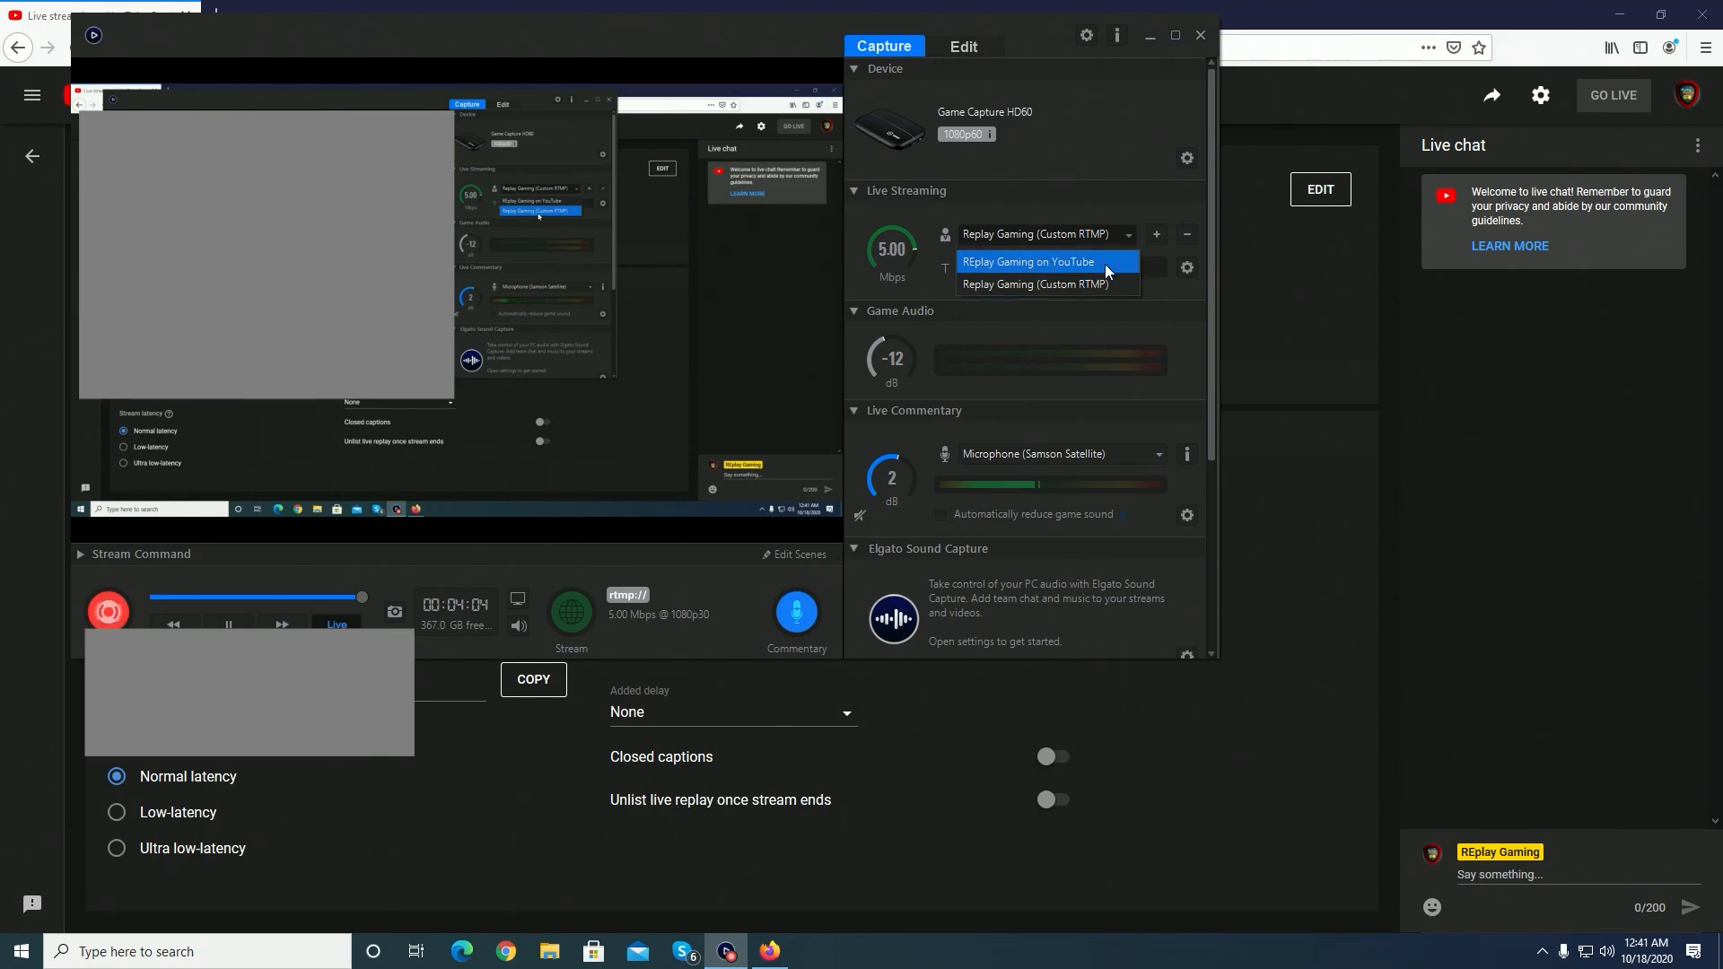
mouse_move(1032, 291)
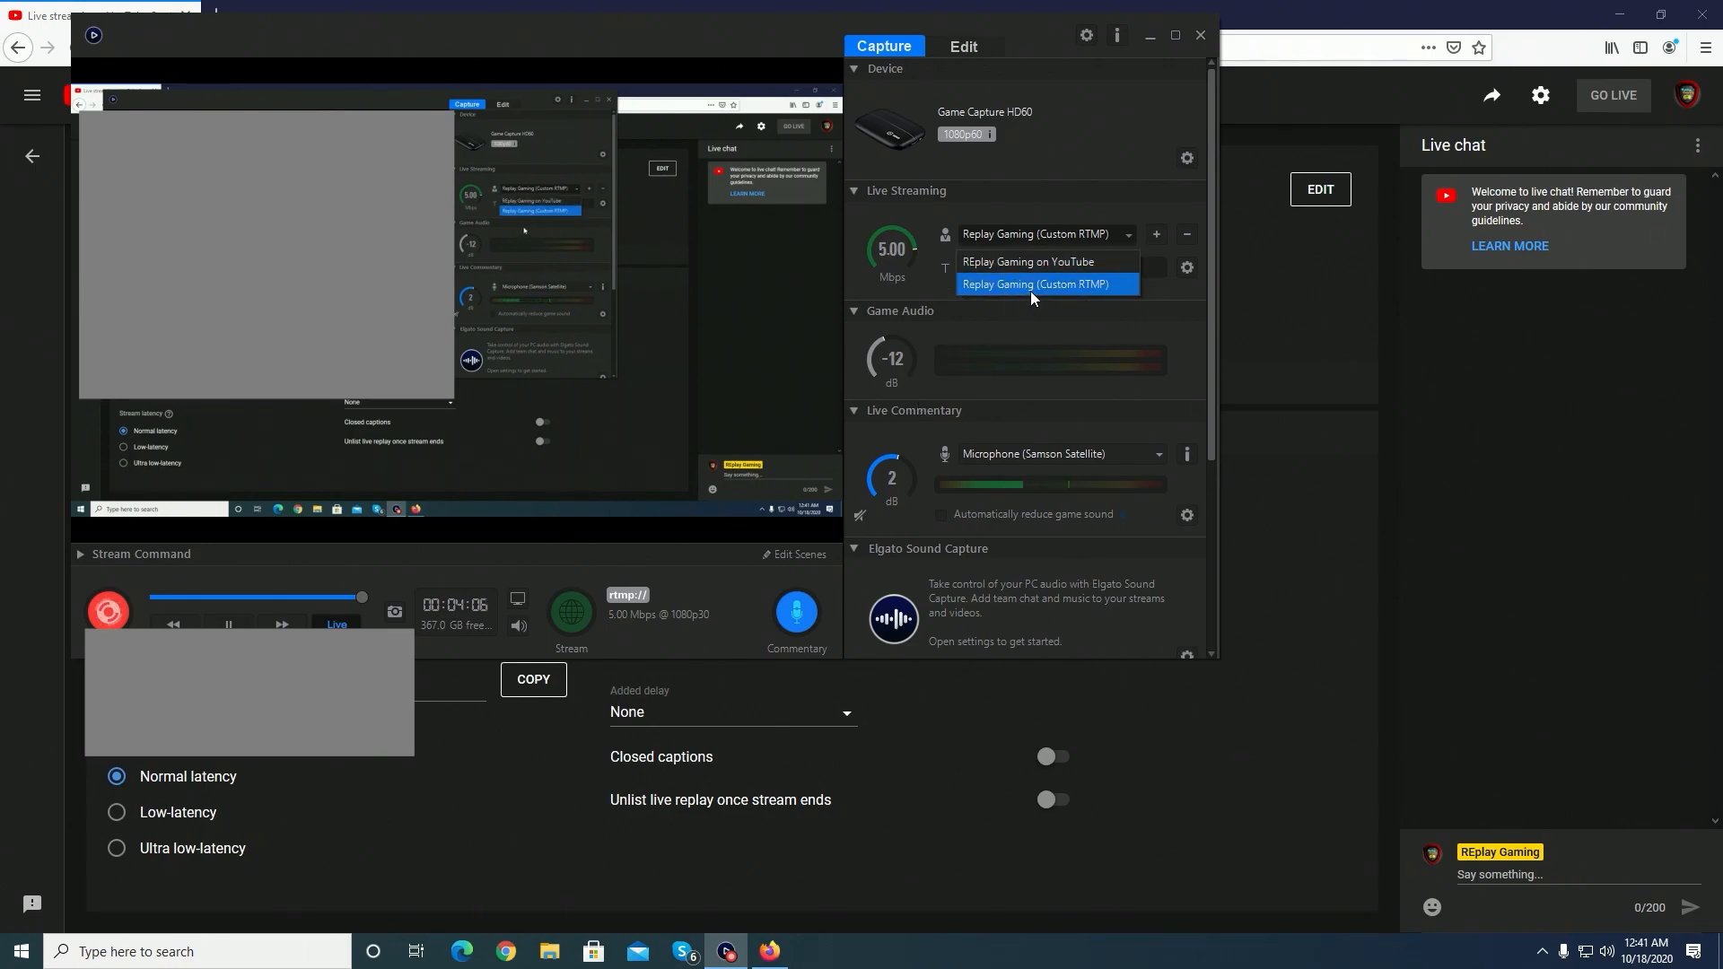
Select Replay Gaming (Custom RTMP) as the destination and start streaming to it
left_click(1033, 284)
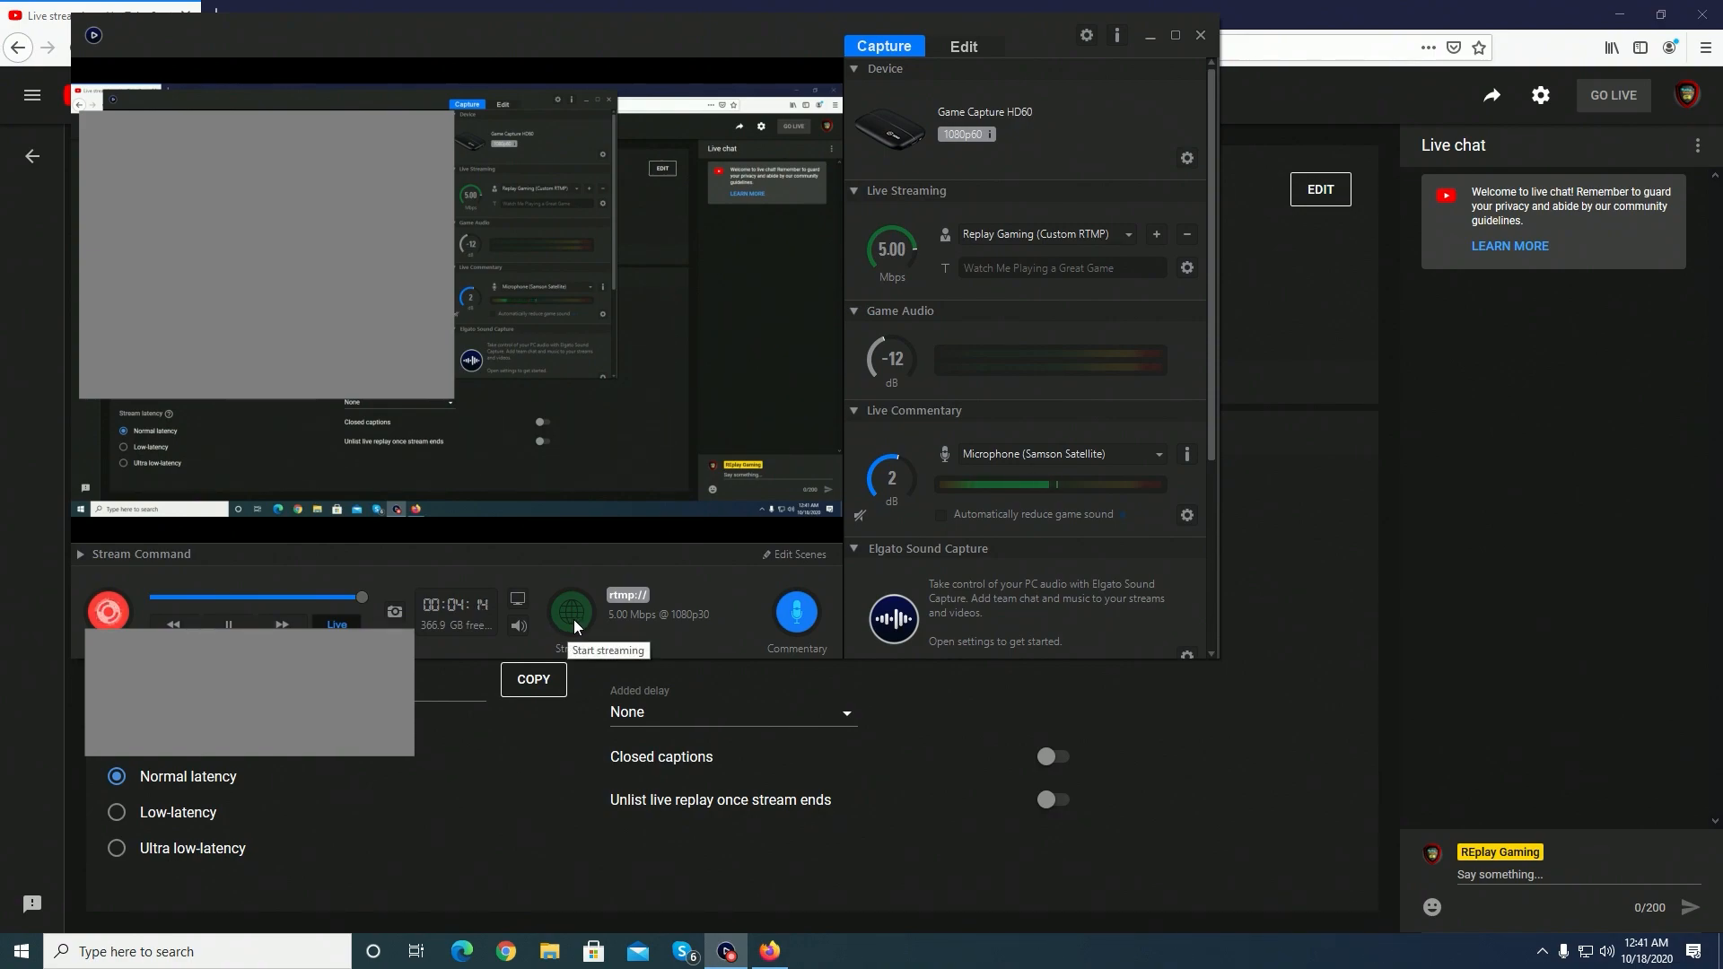
left_click(571, 610)
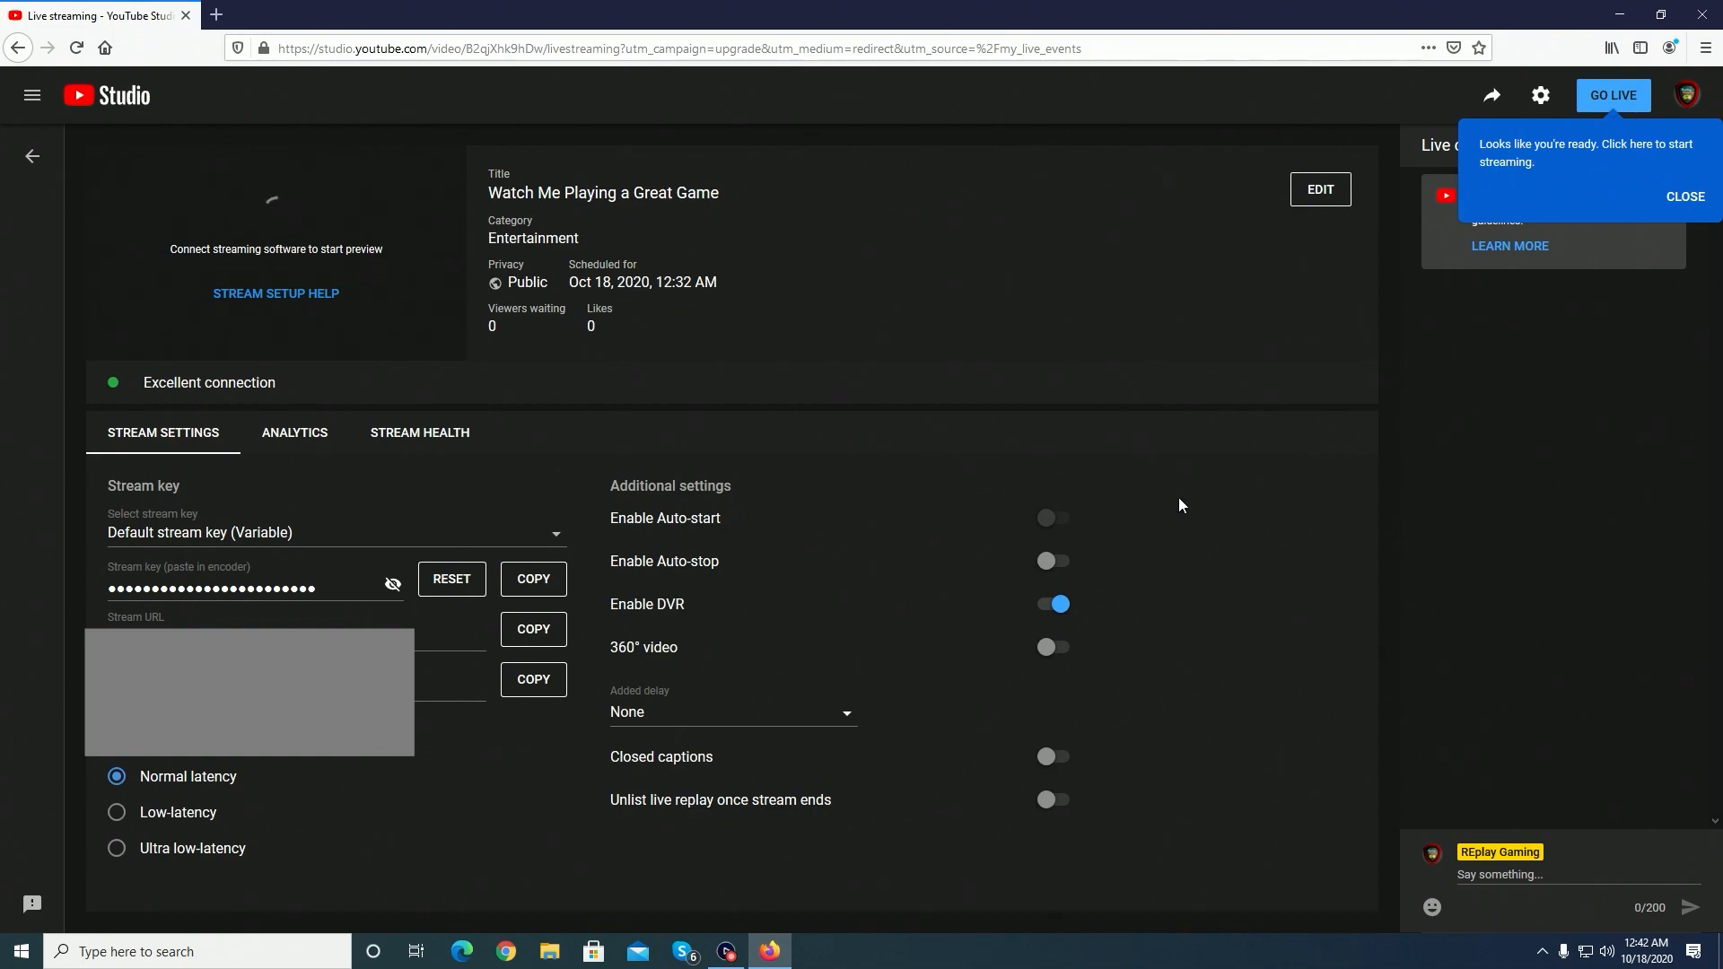
mouse_move(207, 359)
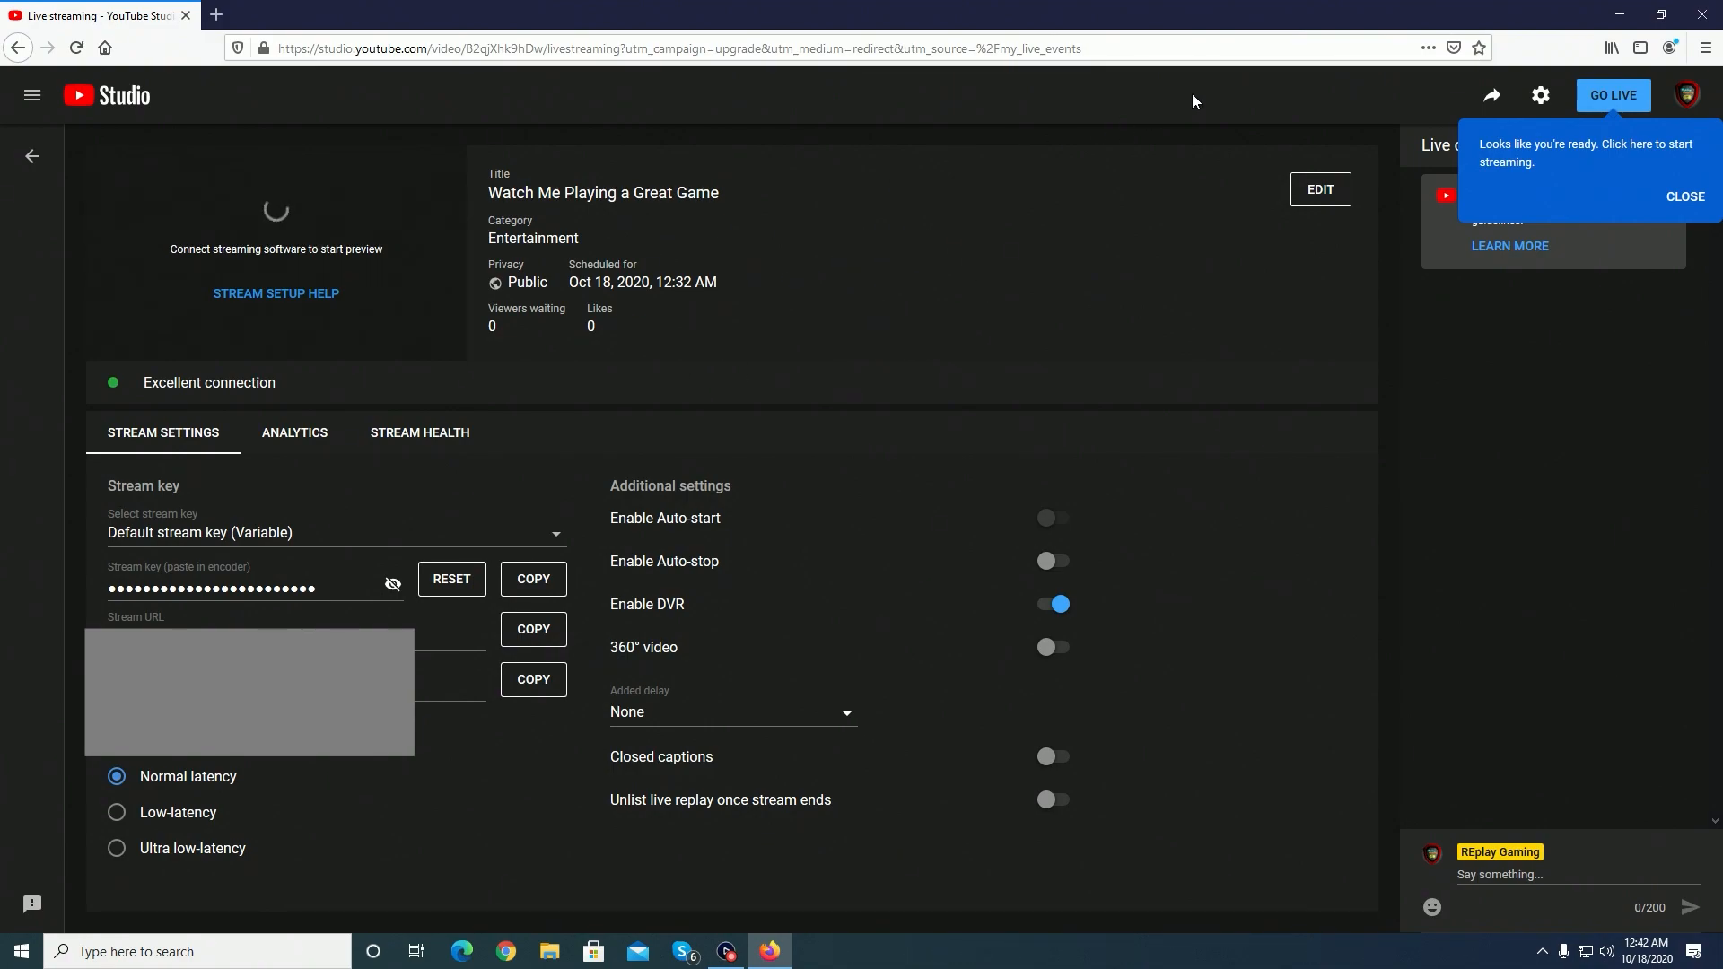
Go live with 'Watch Me Playing a Great Game' and view its live analytics
left_click(1611, 95)
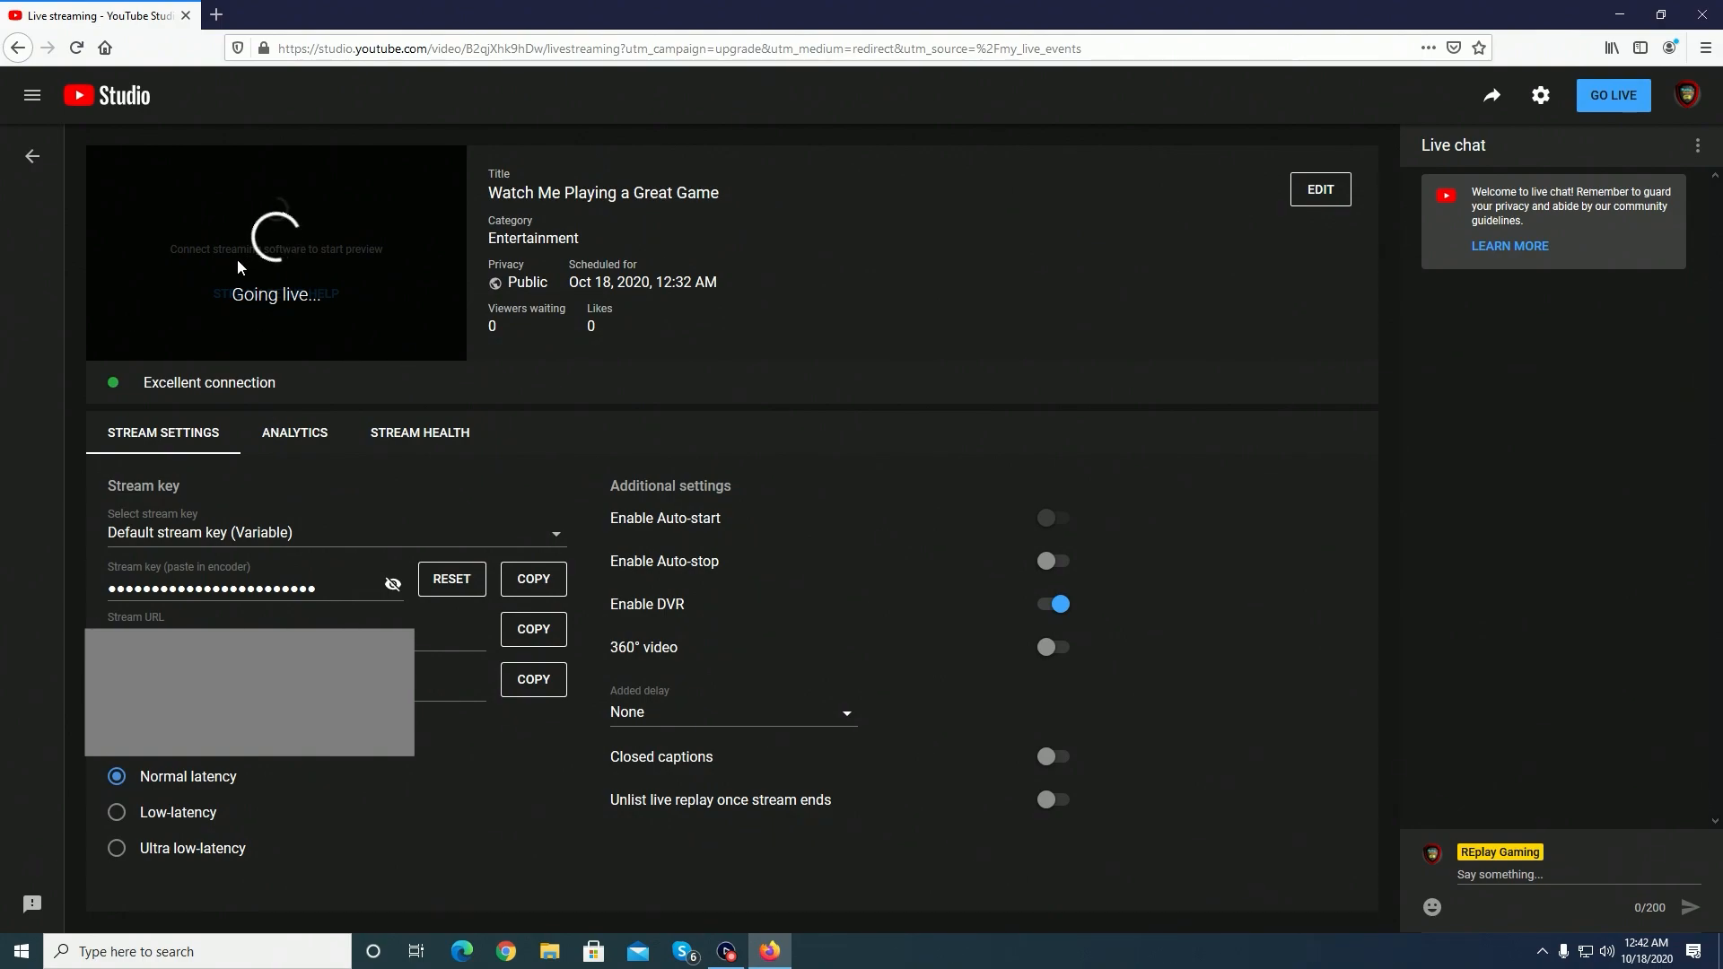
left_click(1612, 95)
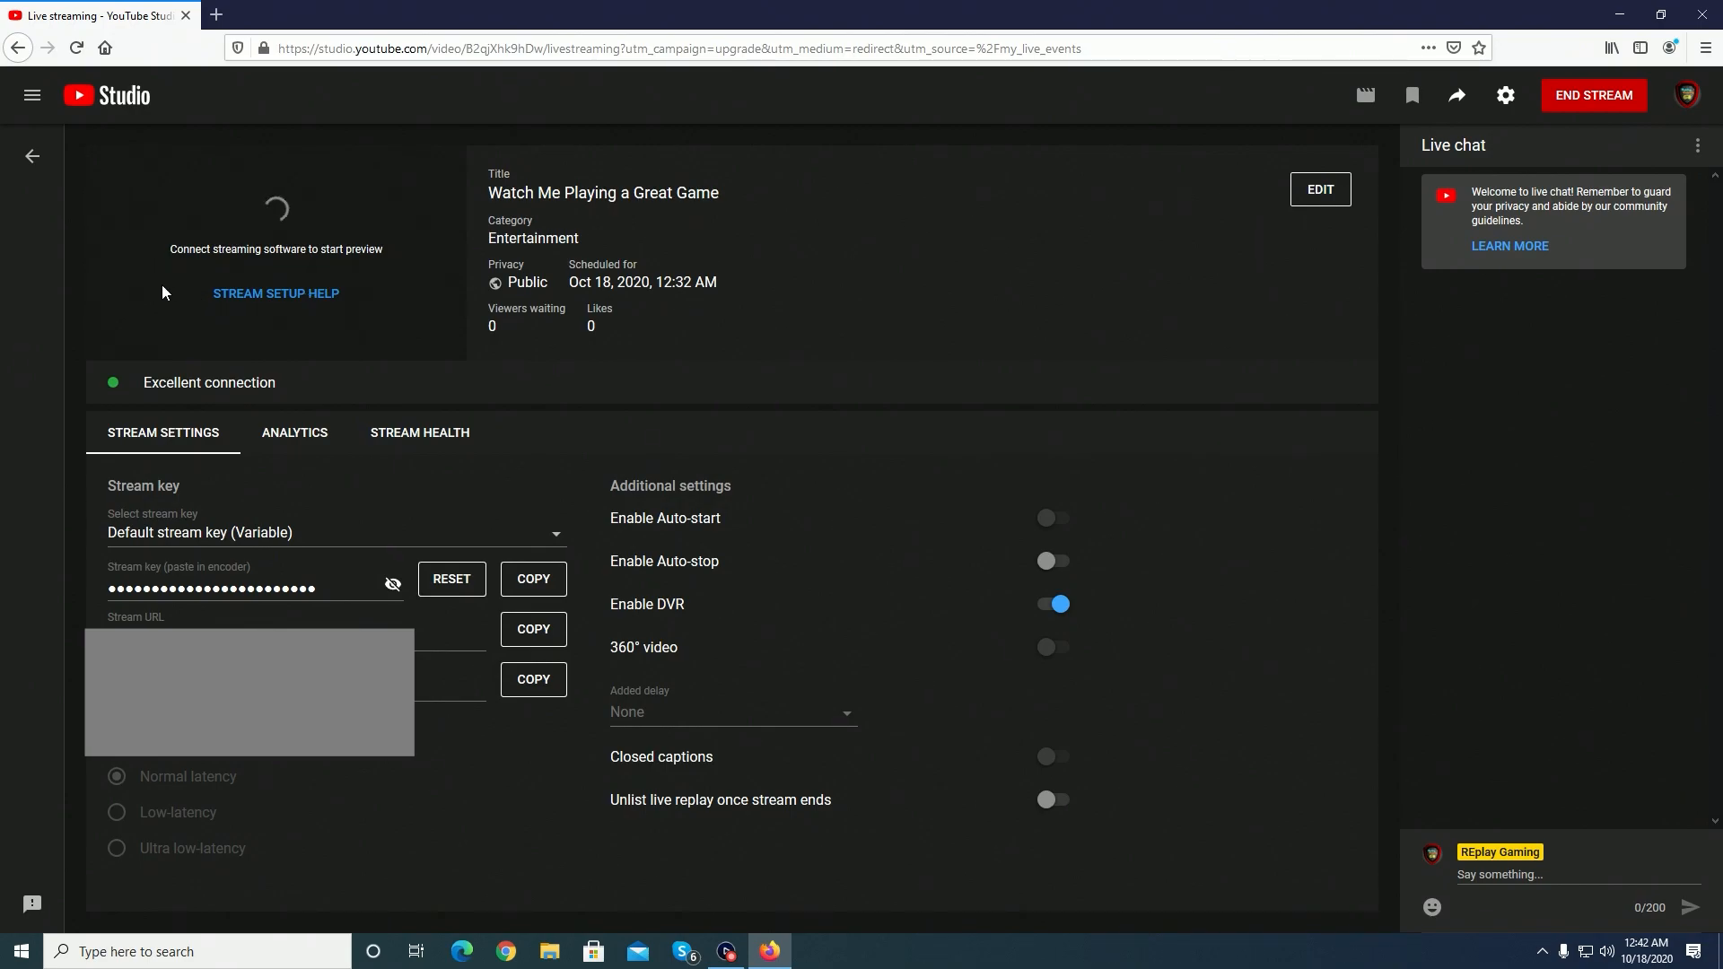
left_click(293, 432)
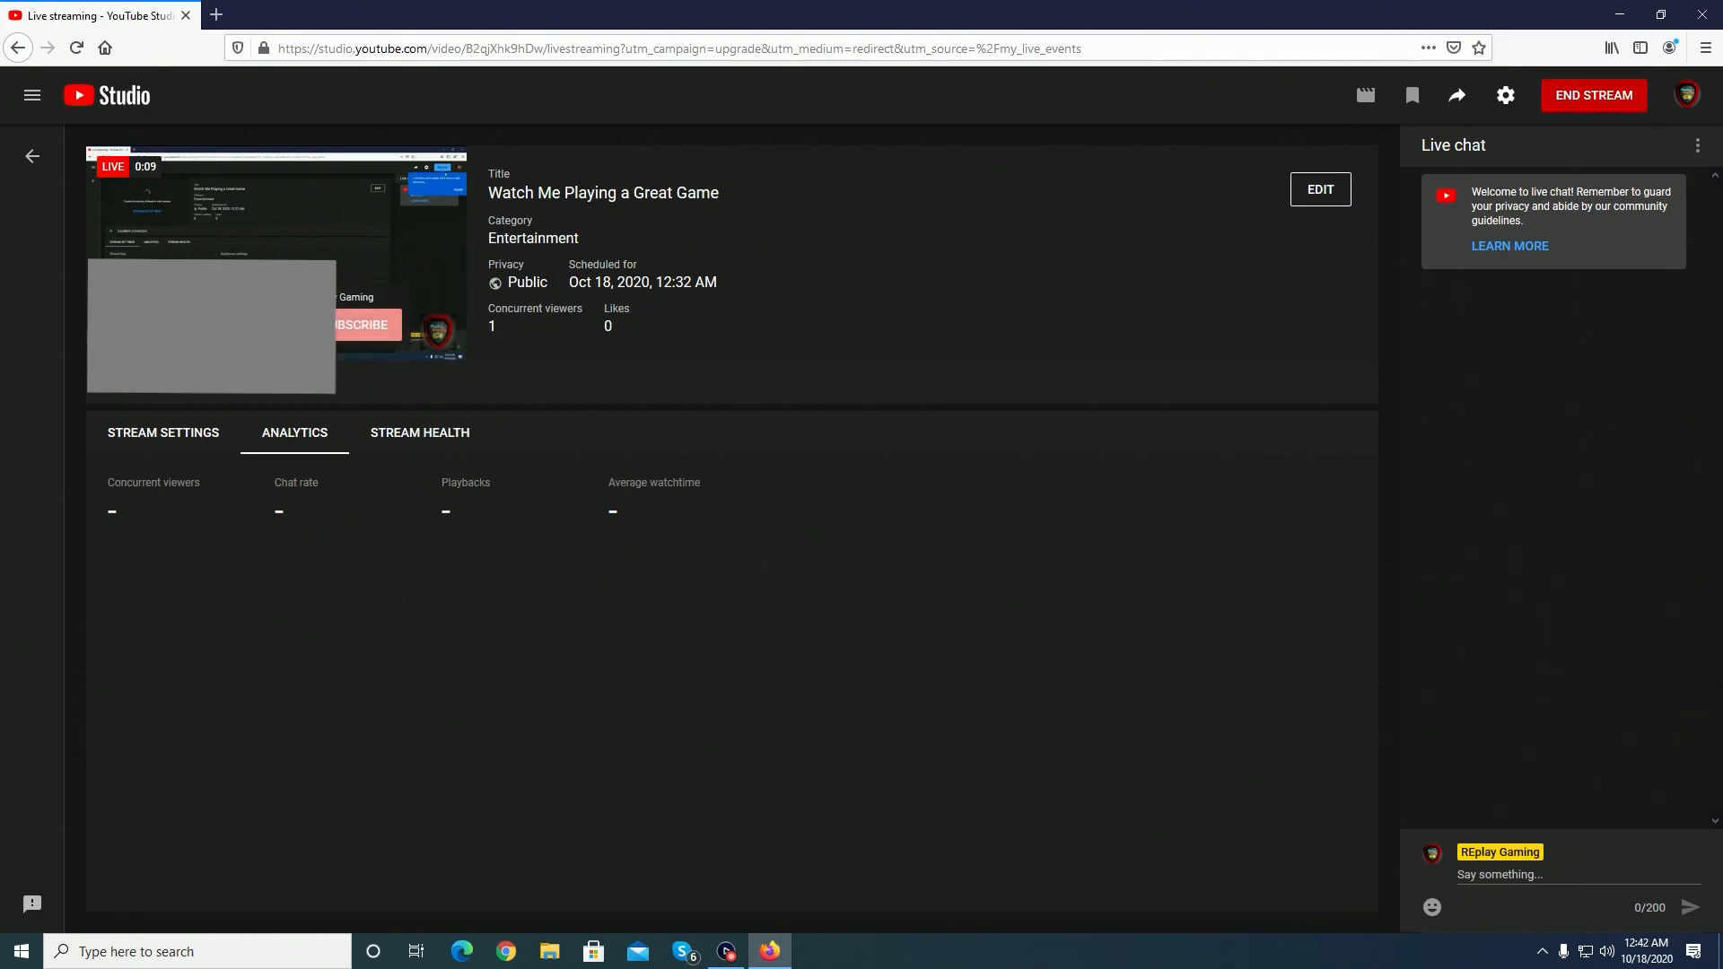
mouse_move(797, 701)
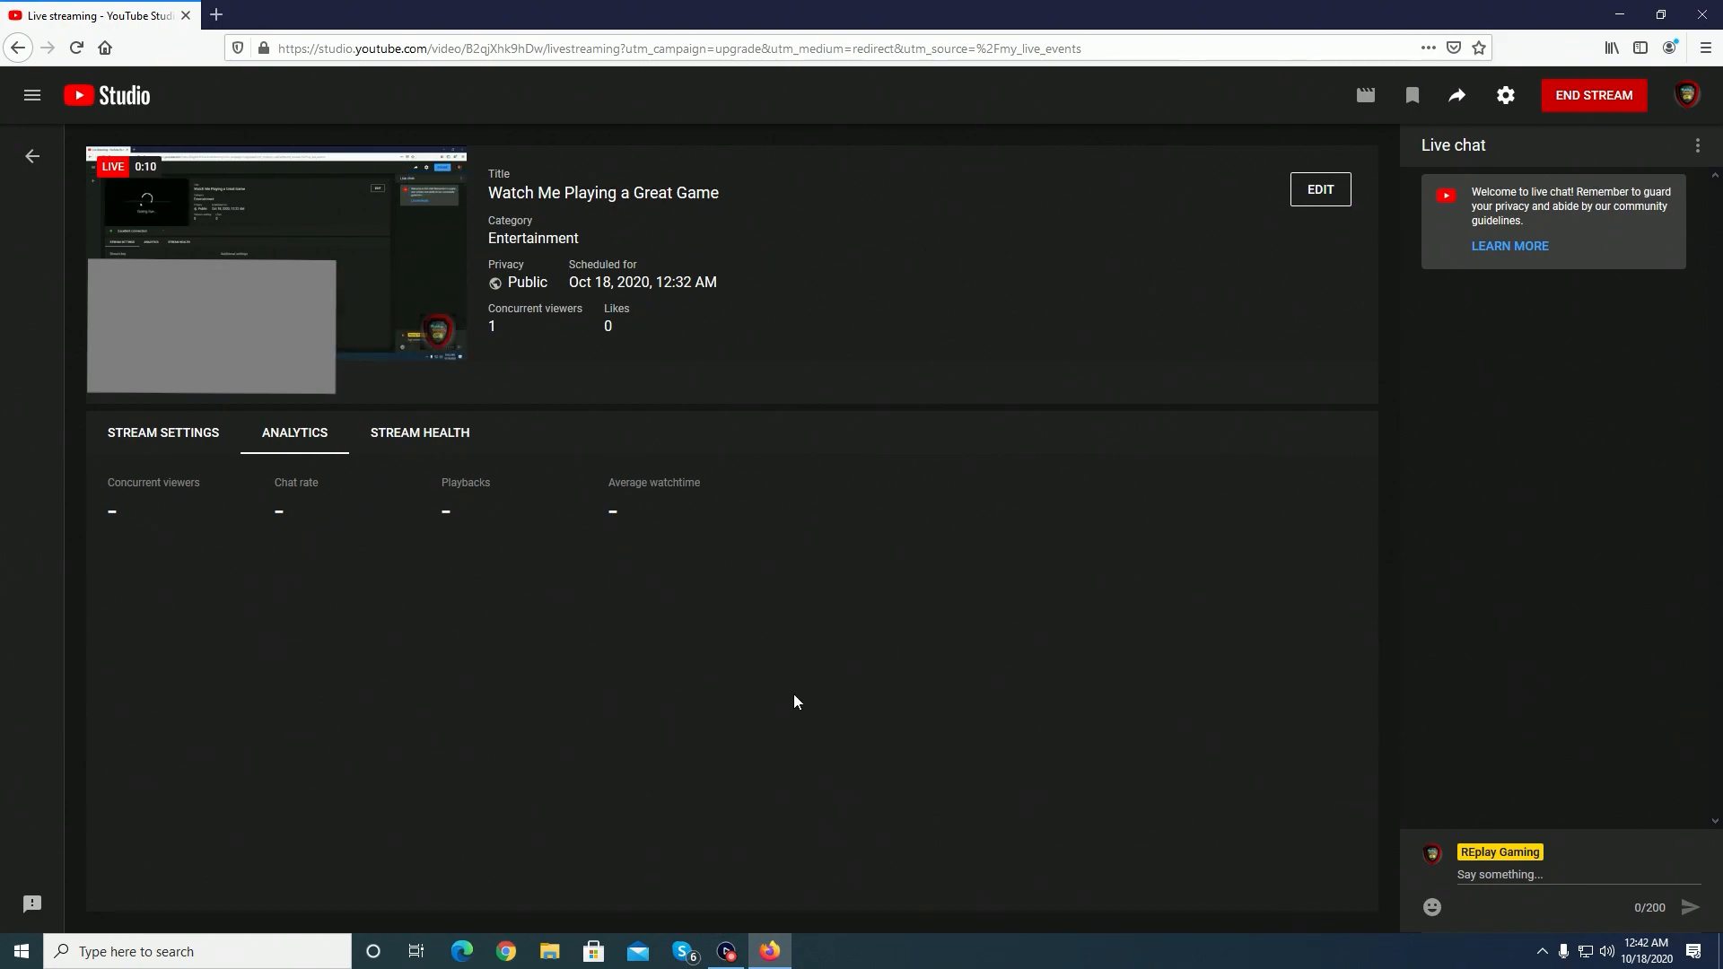
mouse_move(919, 497)
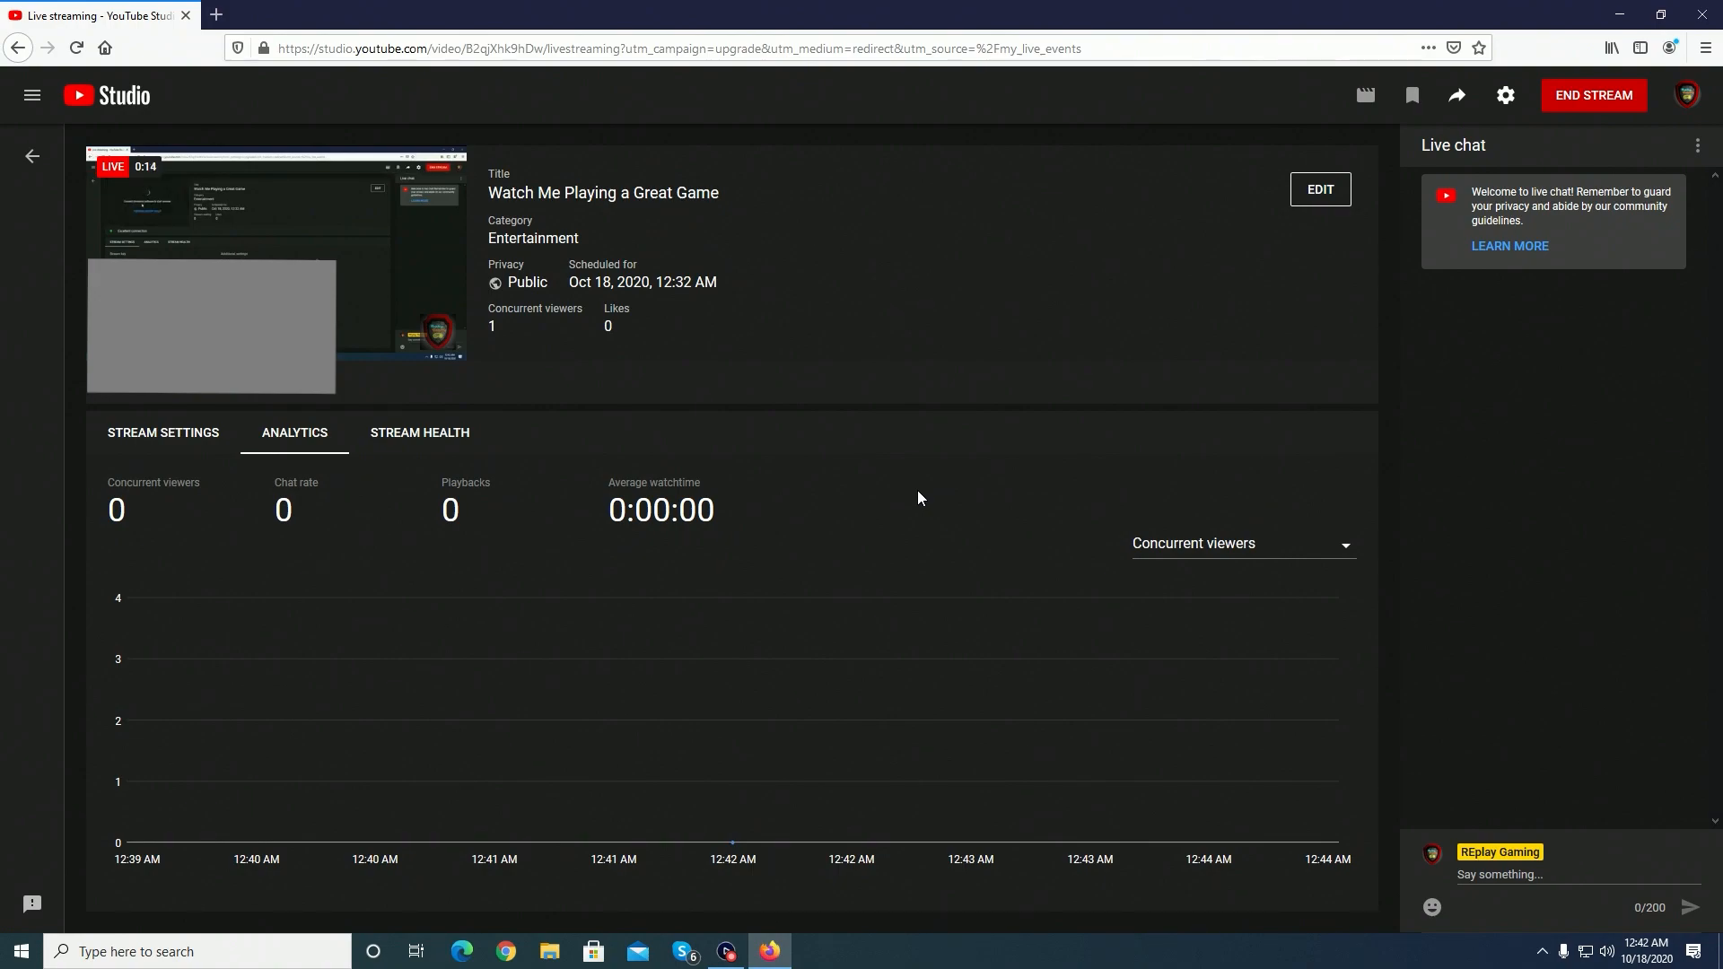
mouse_move(732, 833)
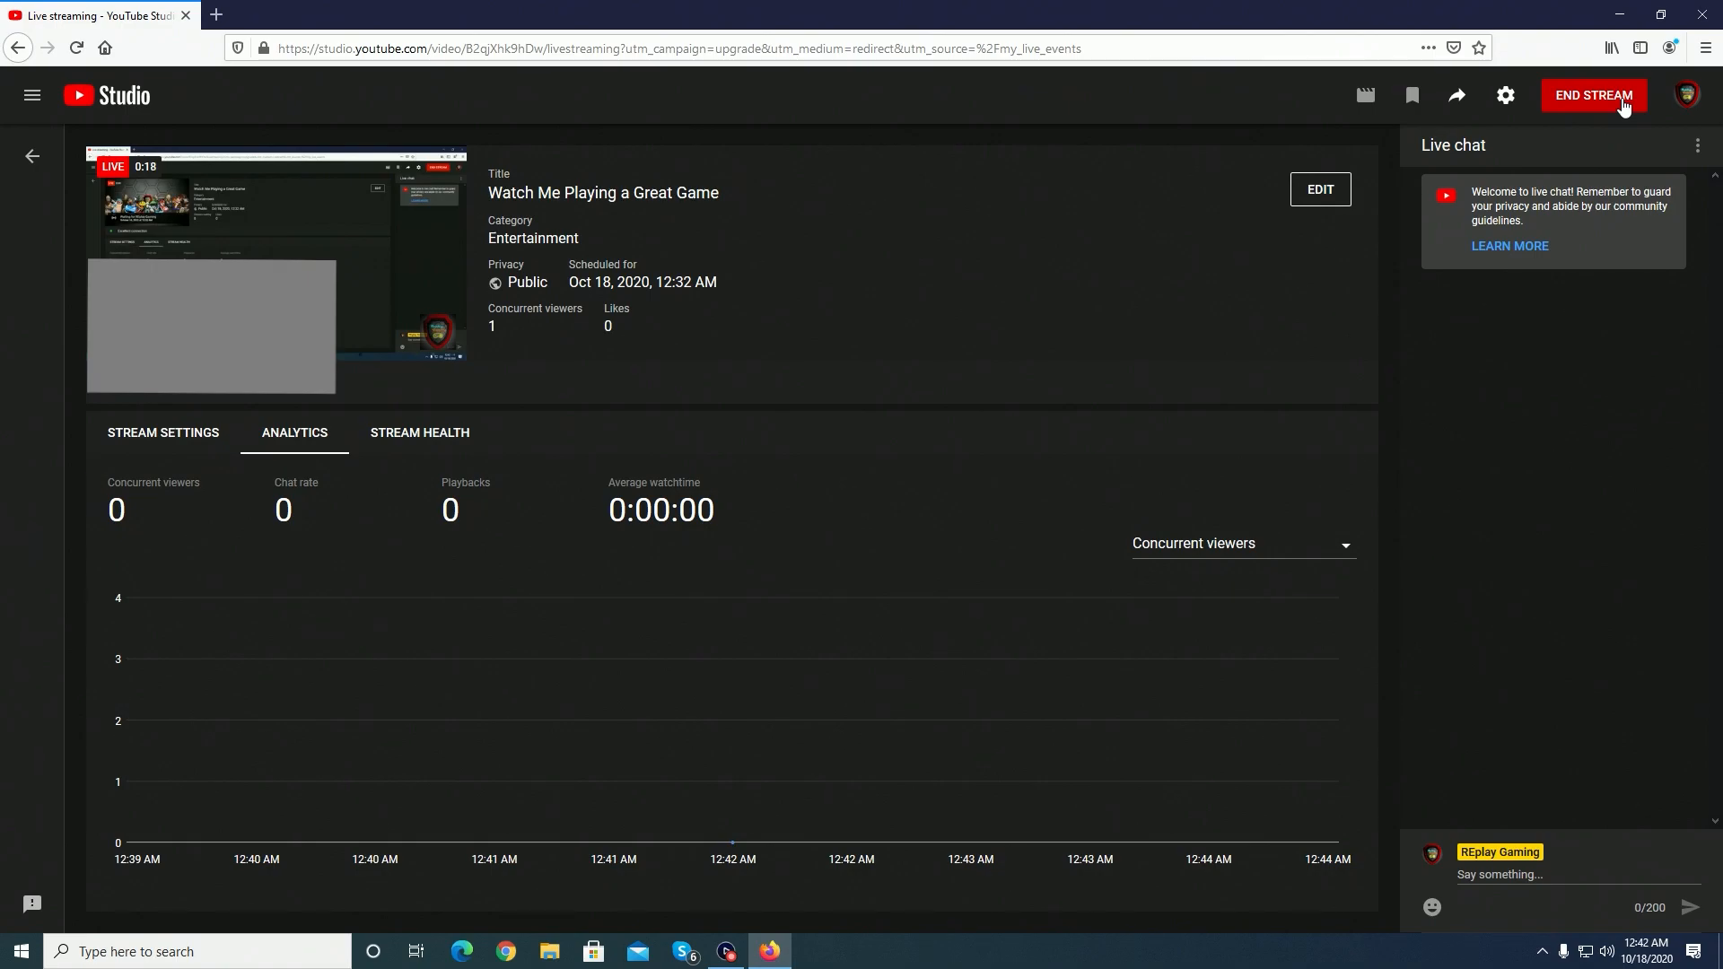
End the YouTube live stream in Studio and confirm
left_click(1592, 95)
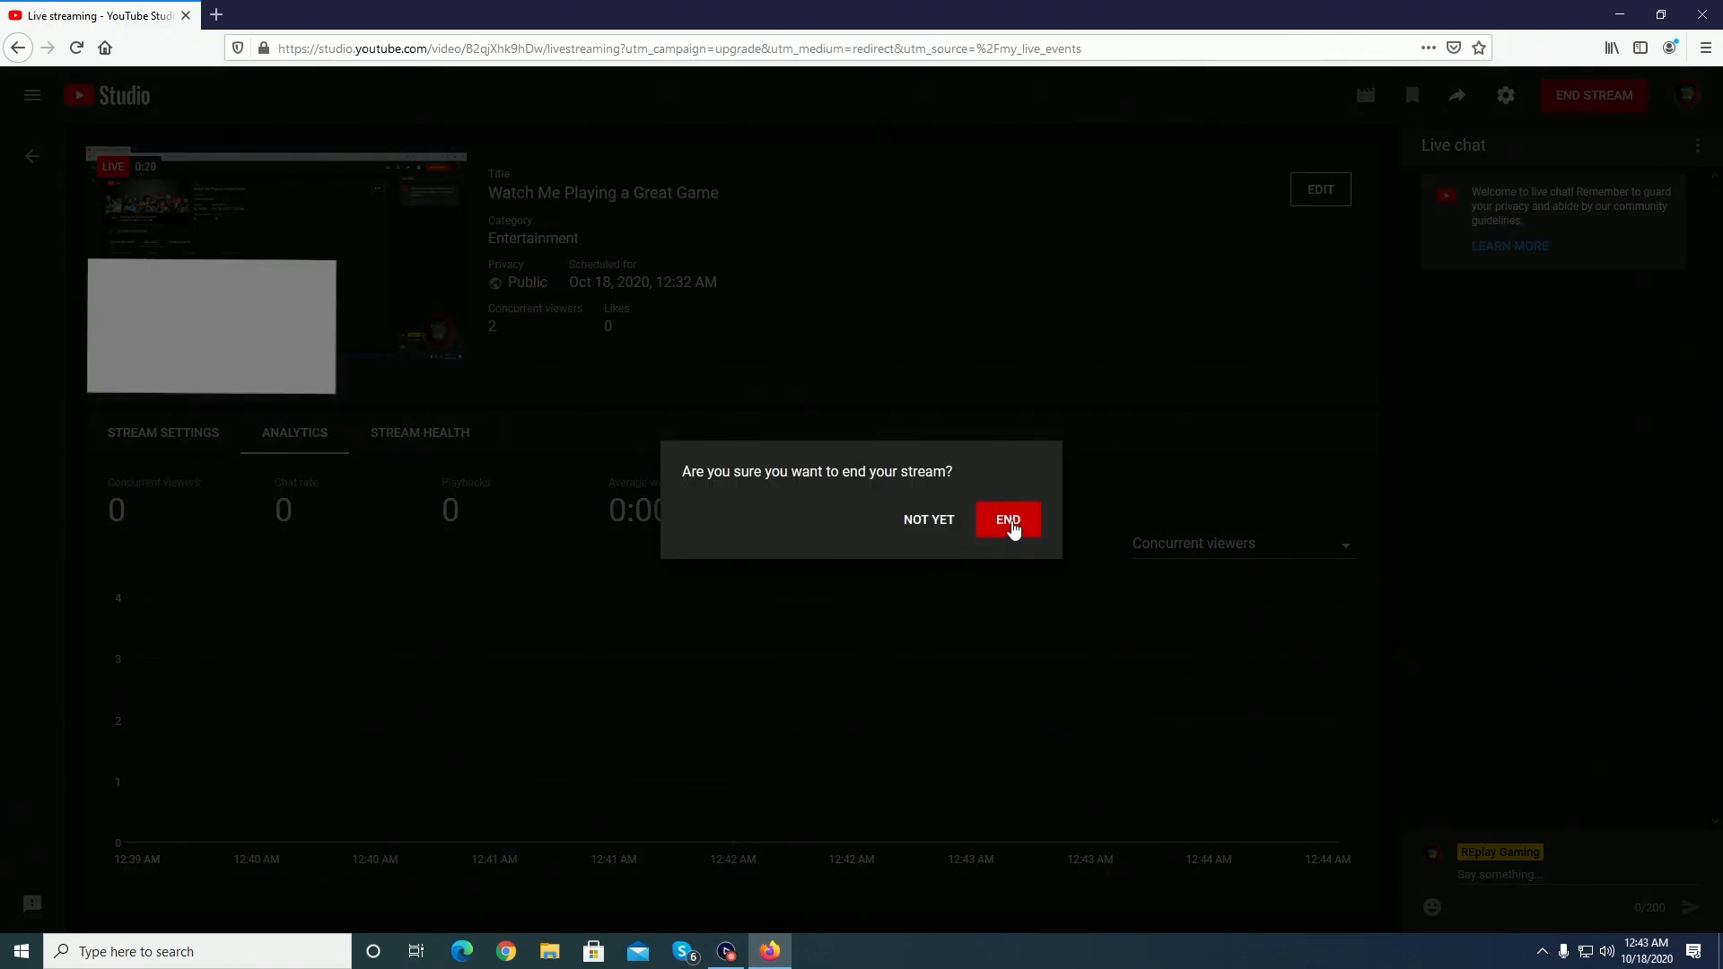
left_click(1005, 519)
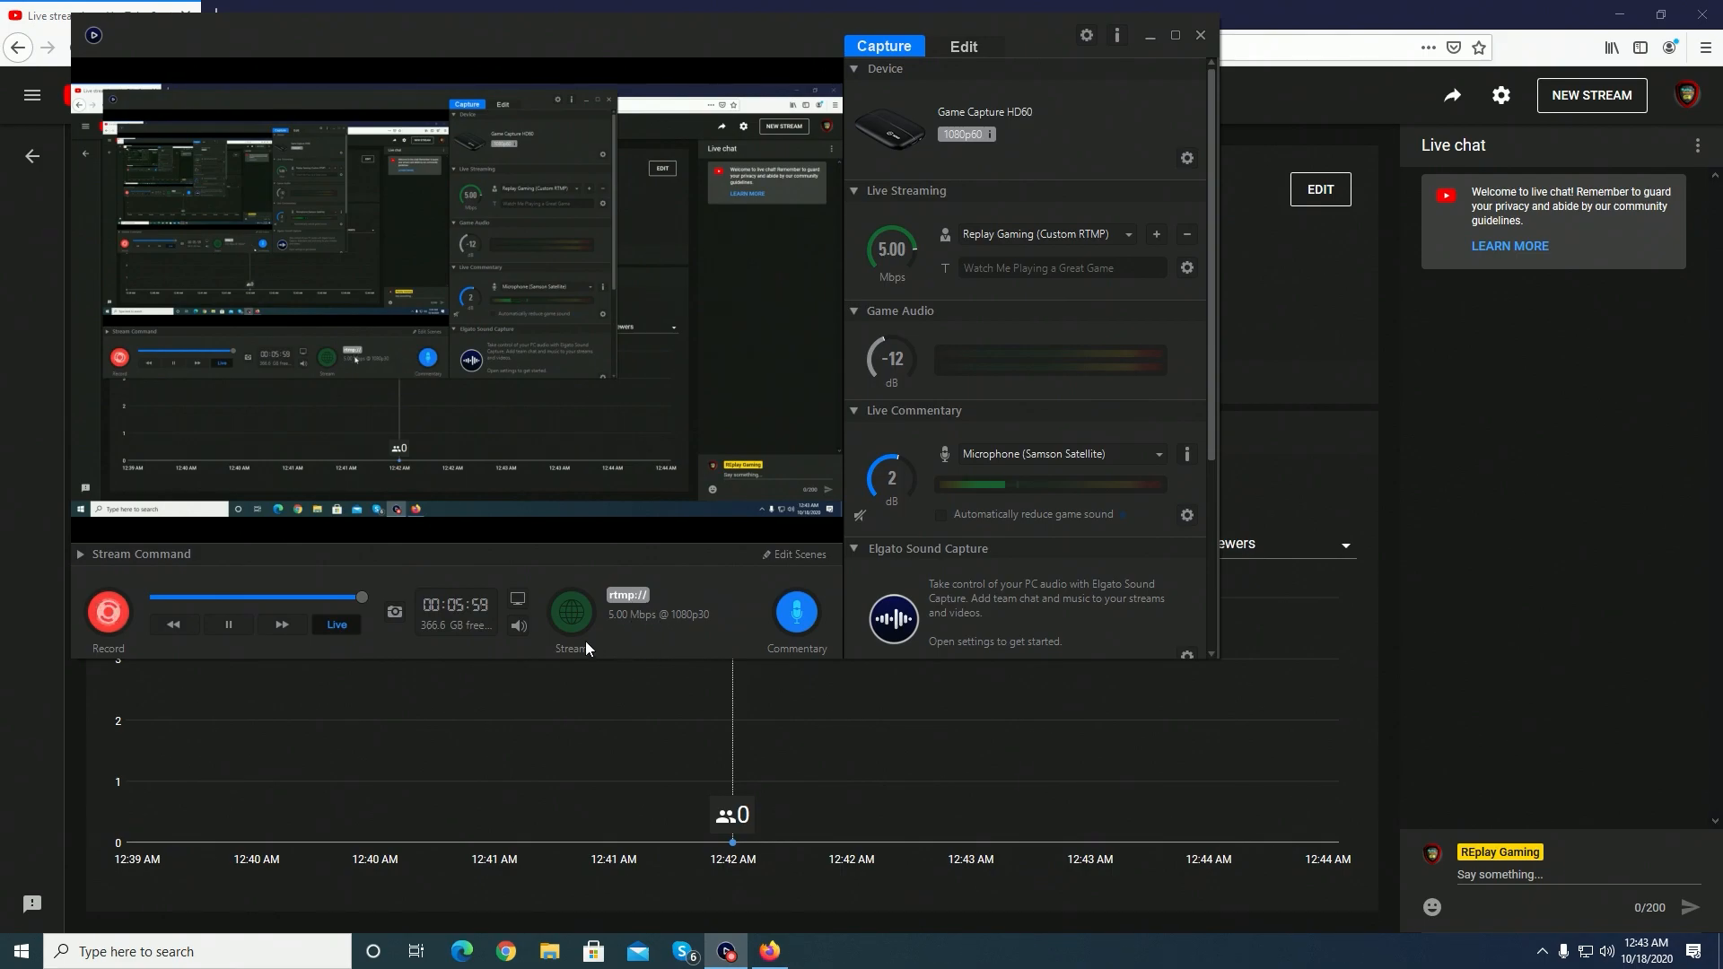
mouse_move(613, 644)
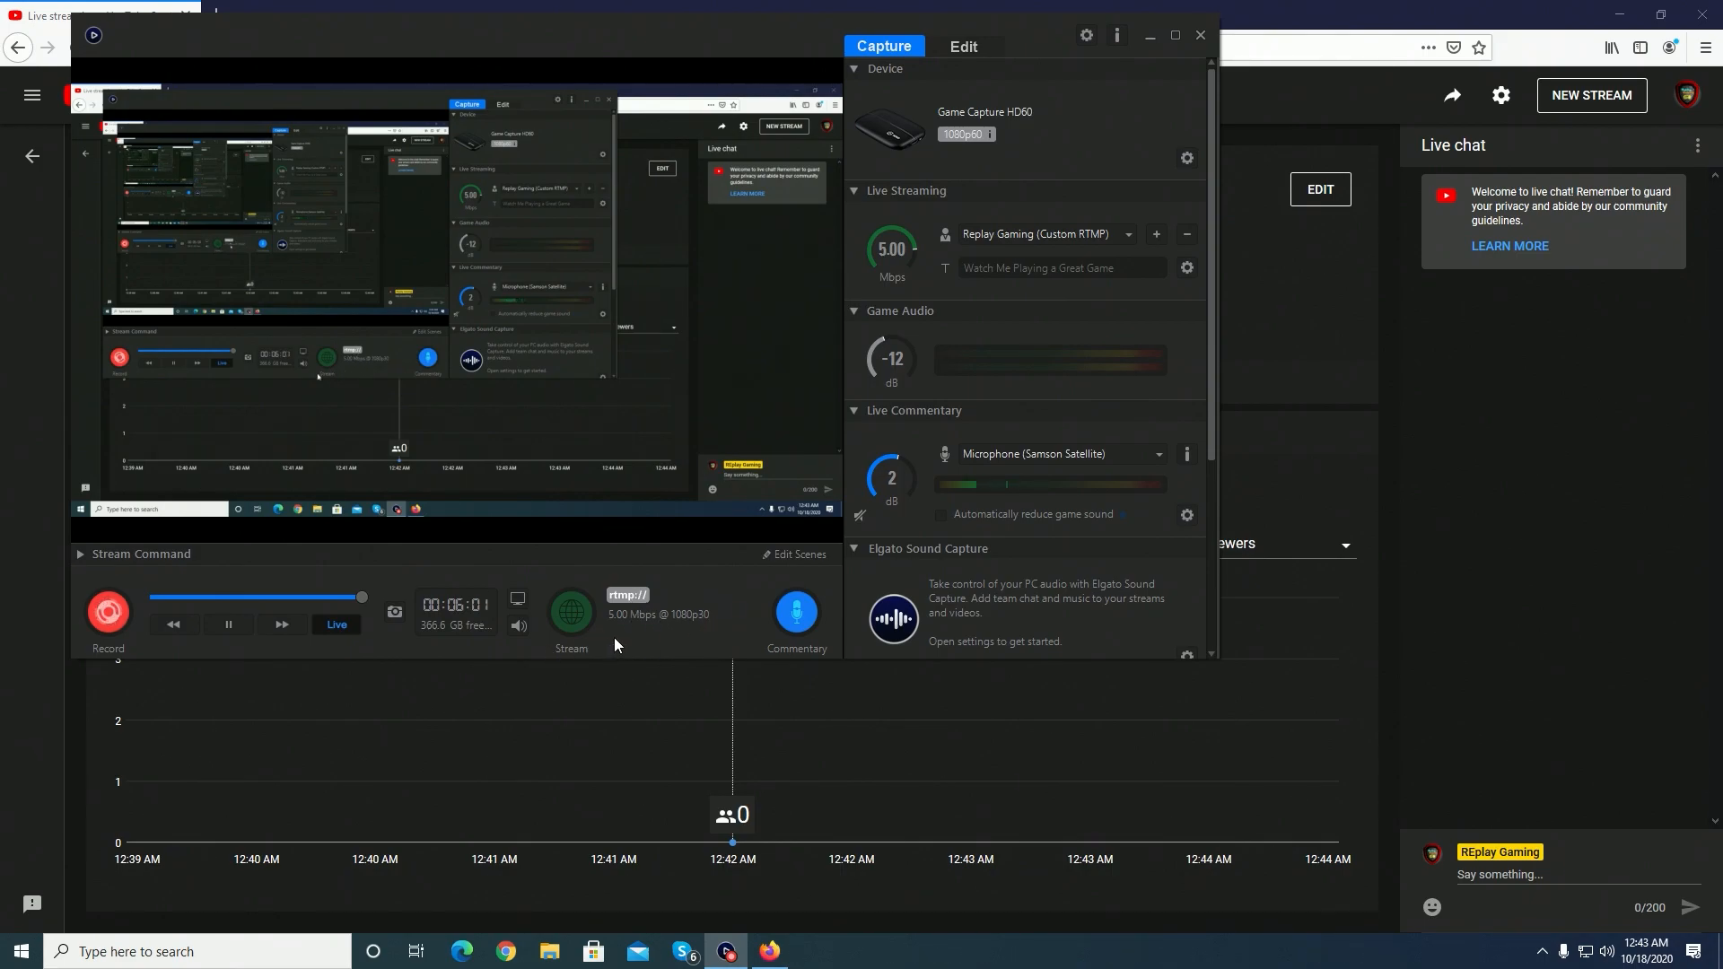